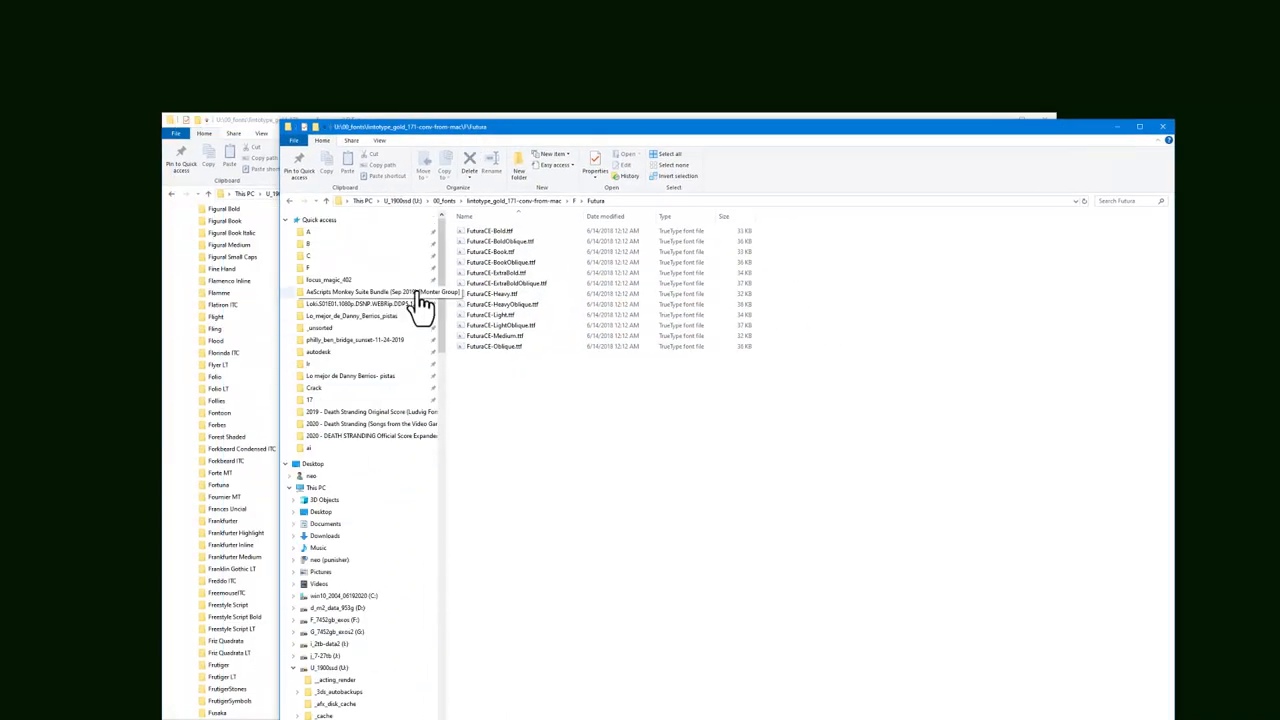
Step: Reach the dated bodywork project folder via Quick access and enter its ai subfolder
click(320, 218)
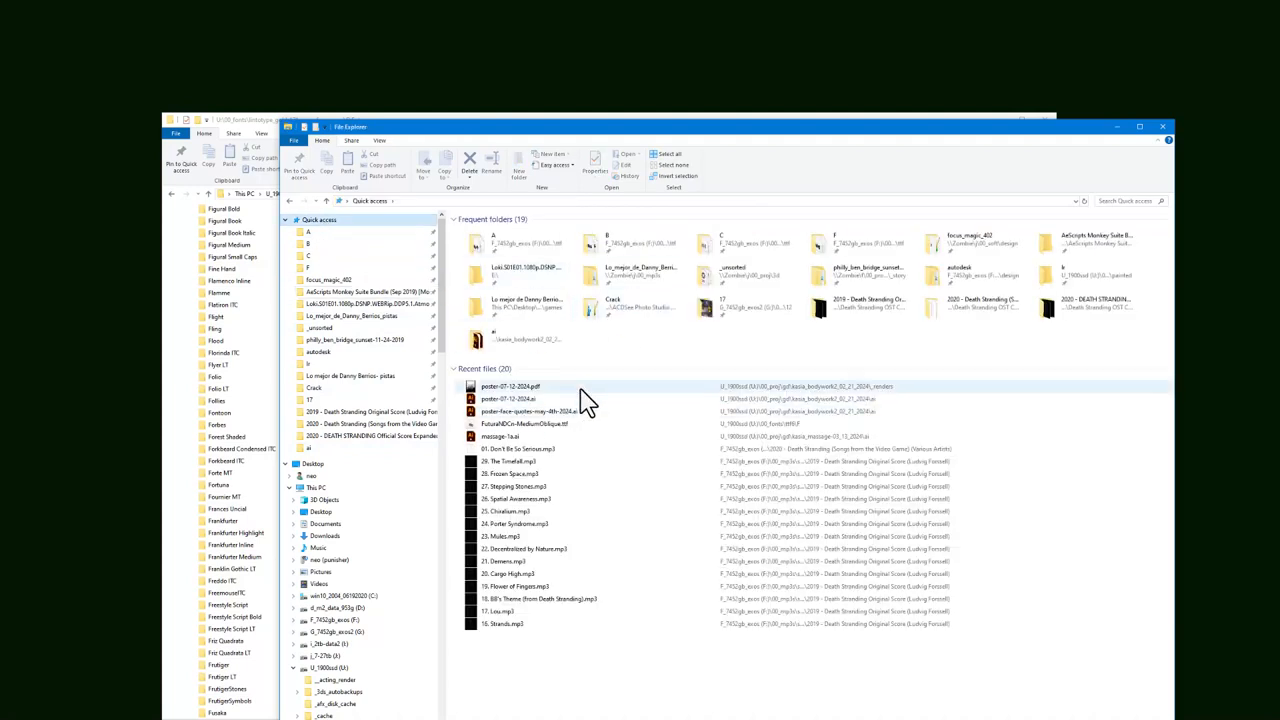
mouse_move(530, 412)
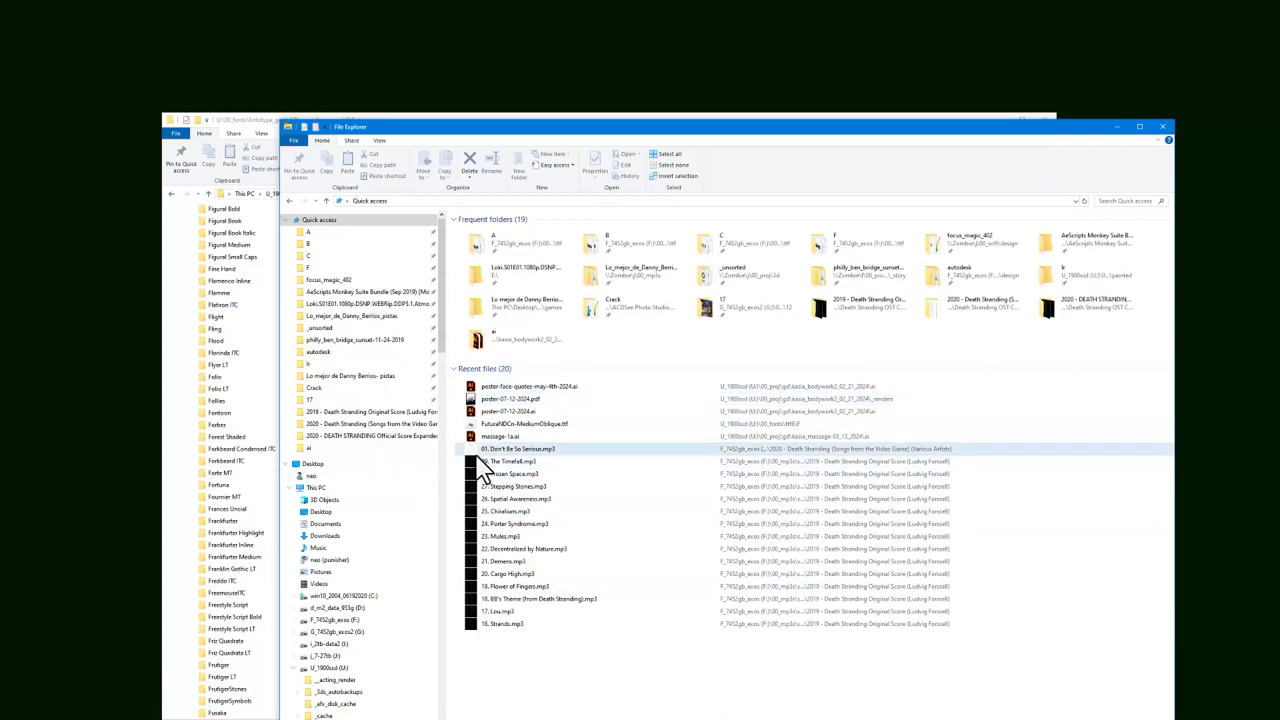
click(530, 386)
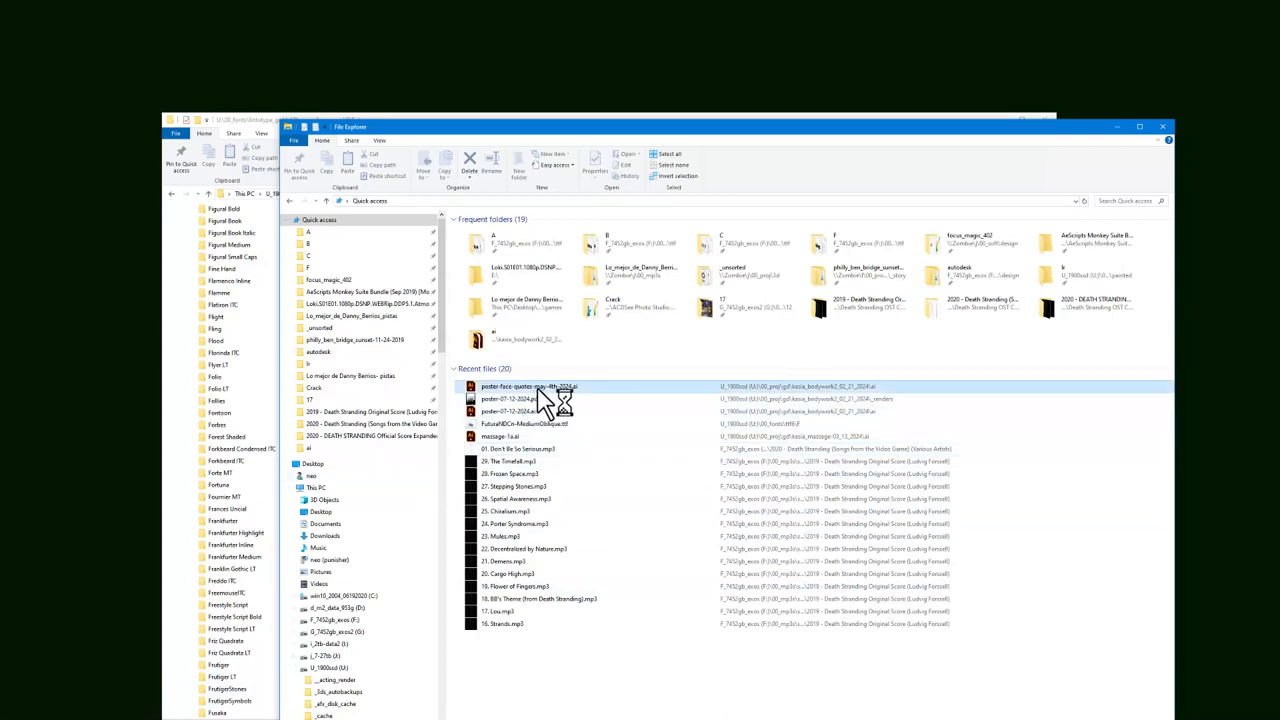
click(530, 386)
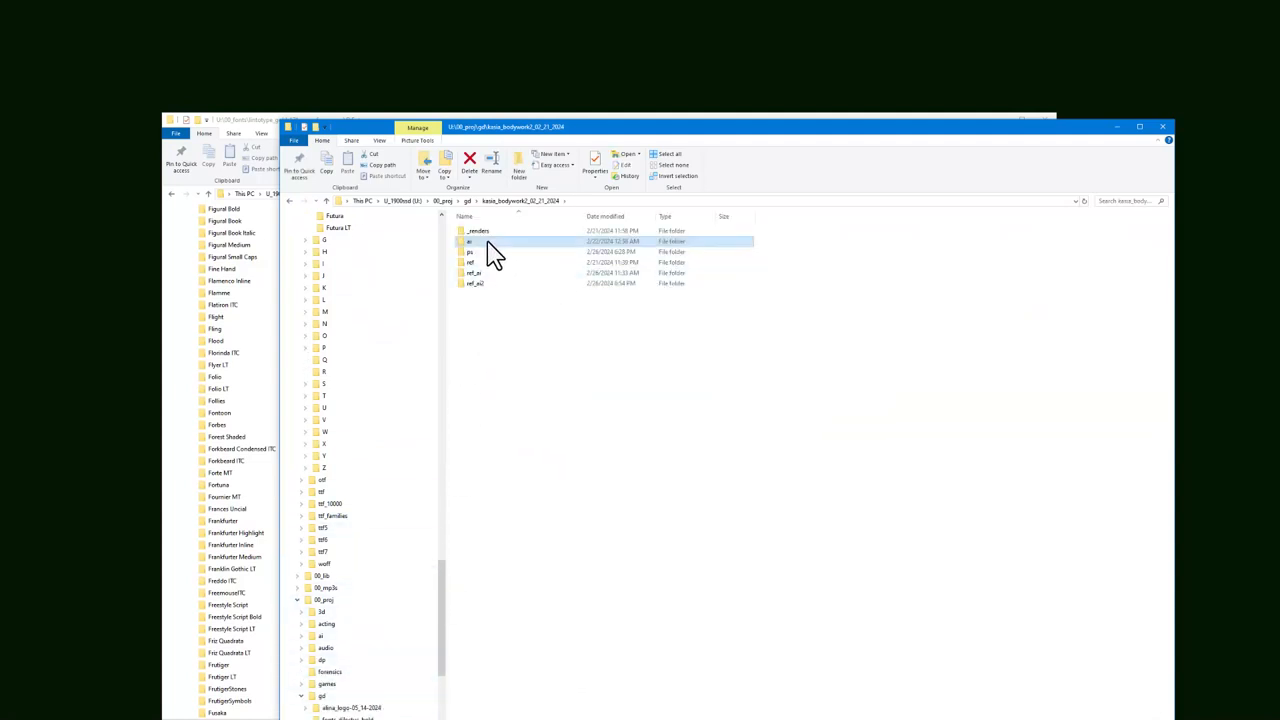
double_click(470, 240)
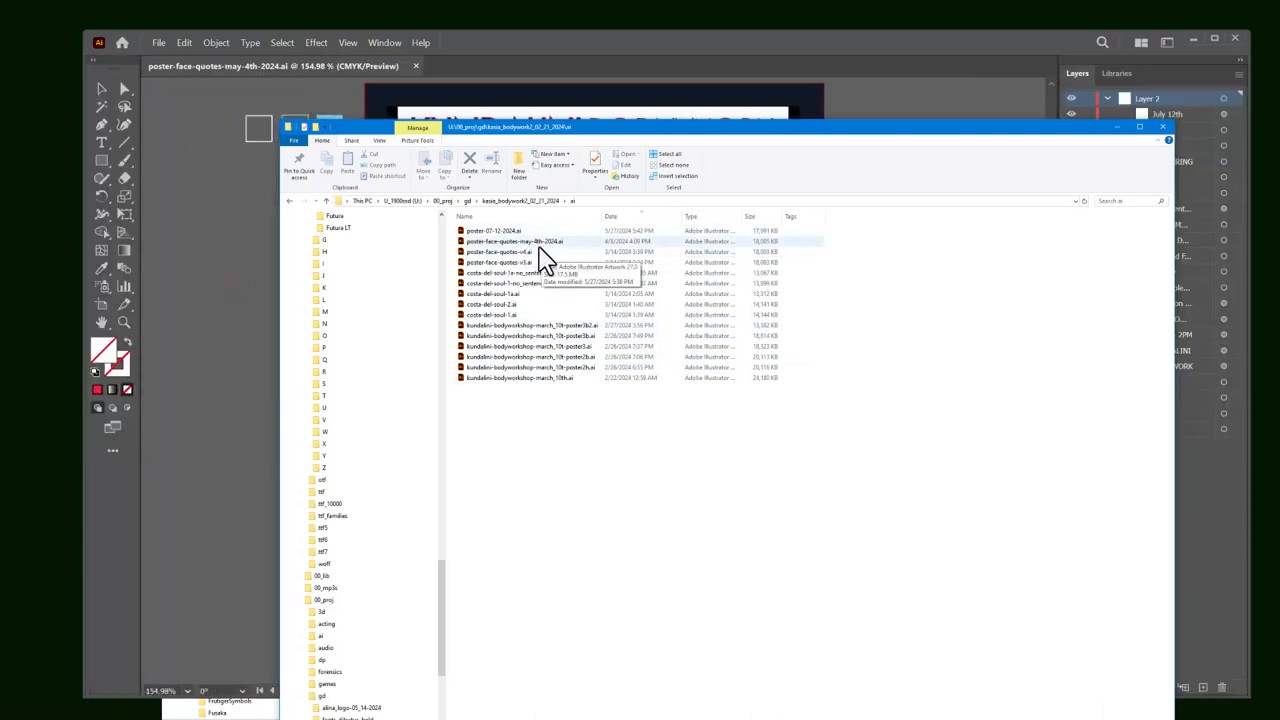
Step: Open the poster .ai file and check Layer 2 in Outline view with layer visibility toggled
double_click(514, 240)
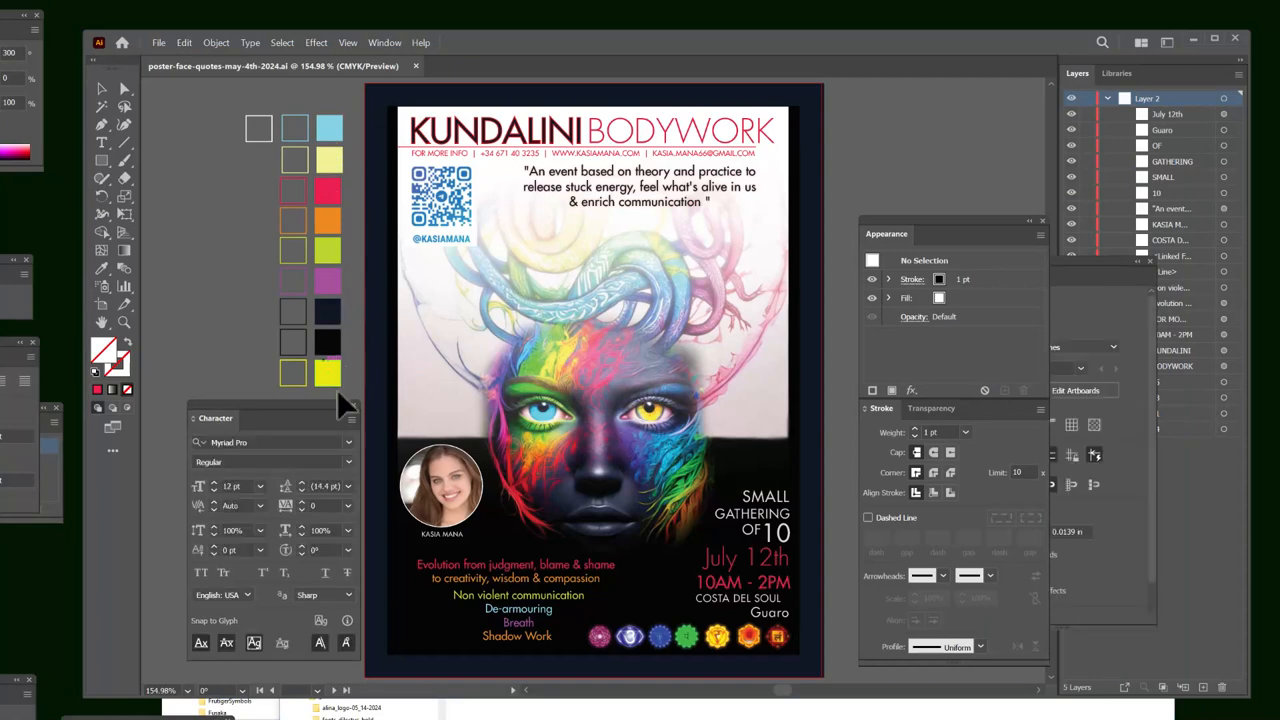
click(258, 128)
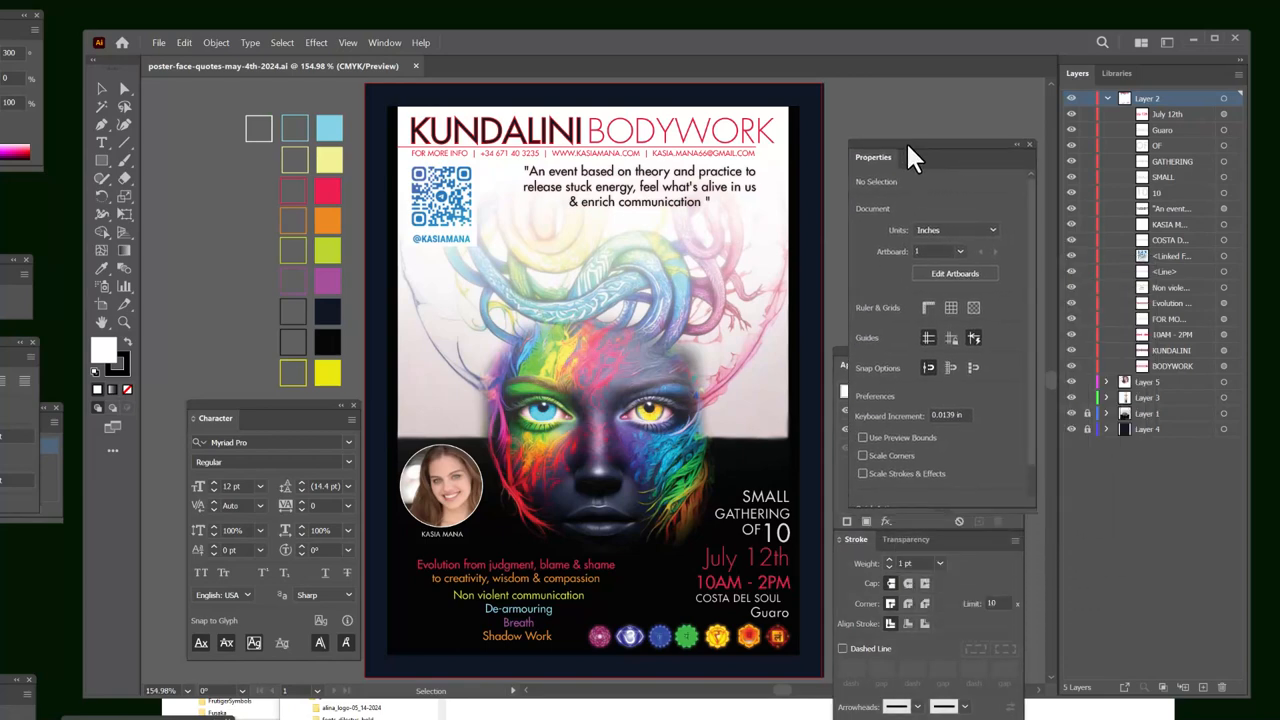
click(1106, 98)
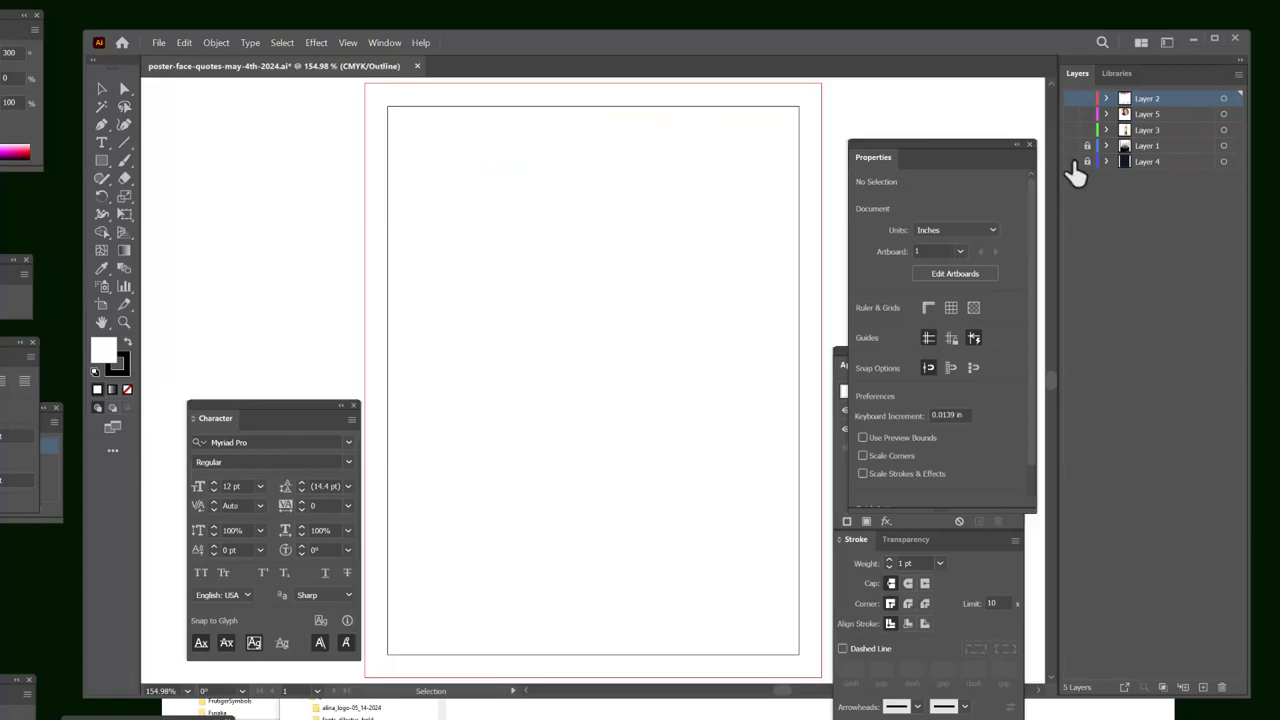
click(1072, 144)
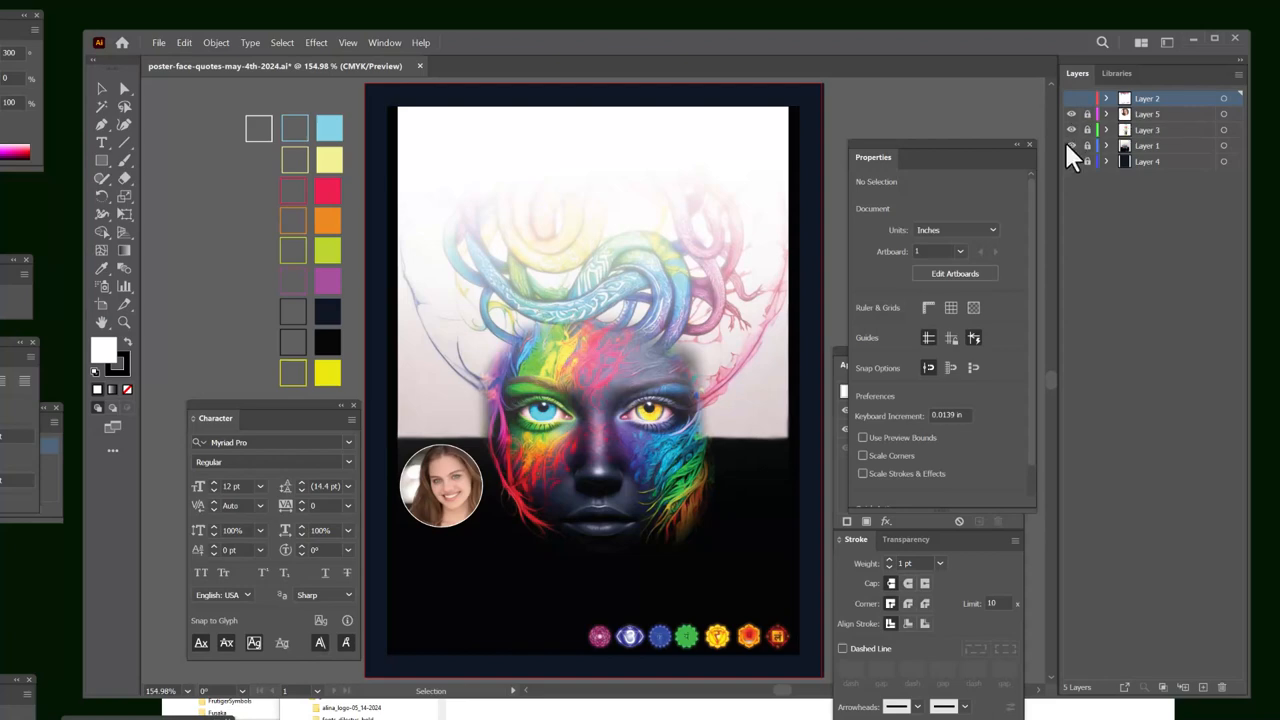
Step: Make the text layer visible again and expand Layer 2 to show its text and image objects
click(1072, 98)
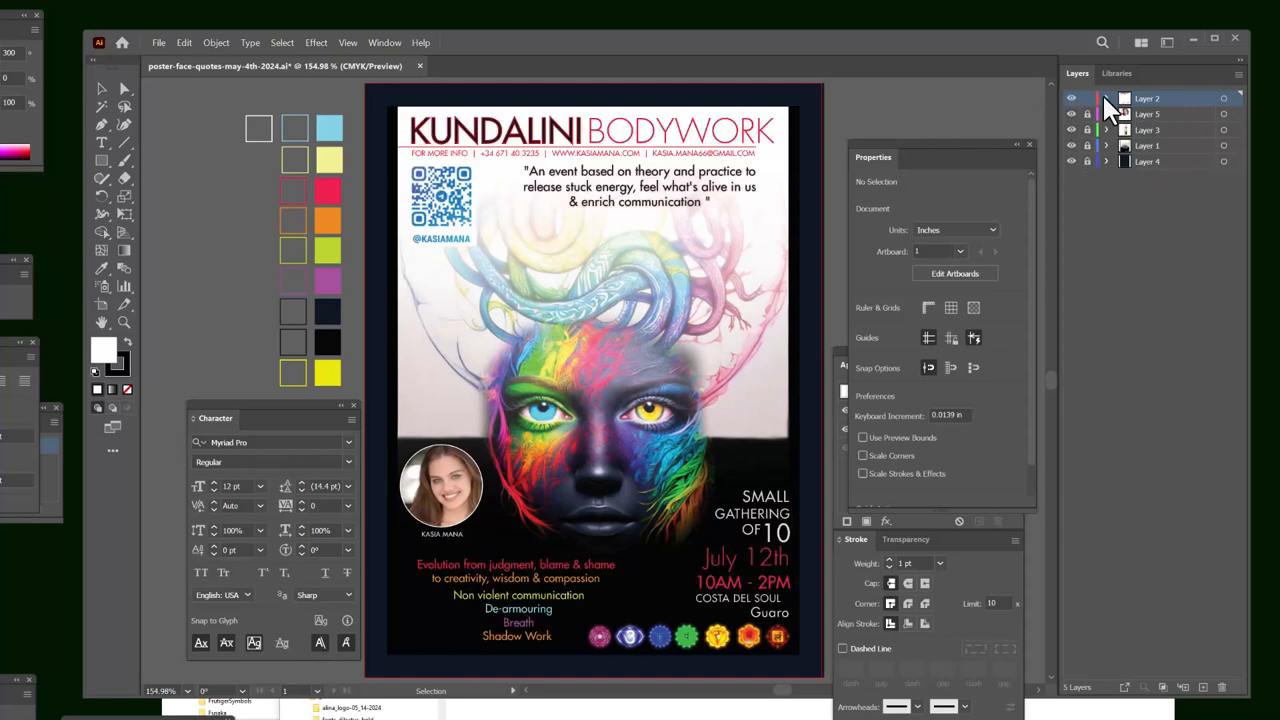
click(1106, 98)
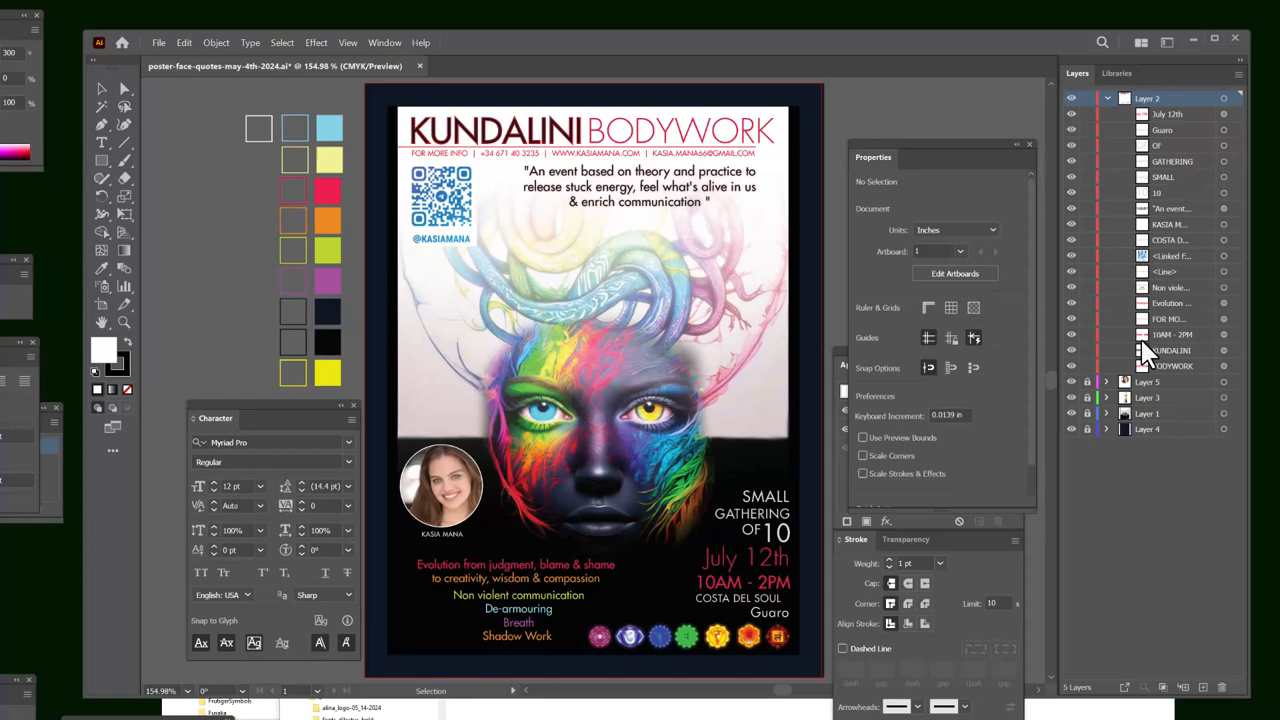
click(1072, 208)
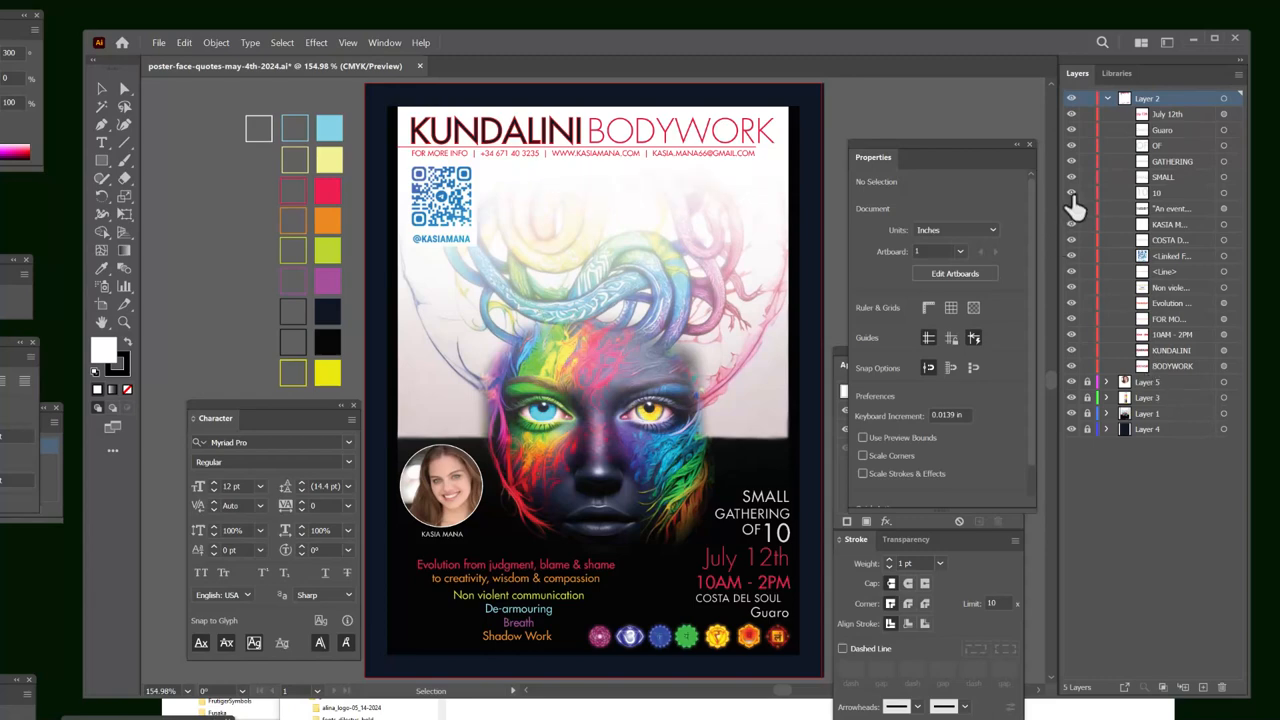
click(1072, 176)
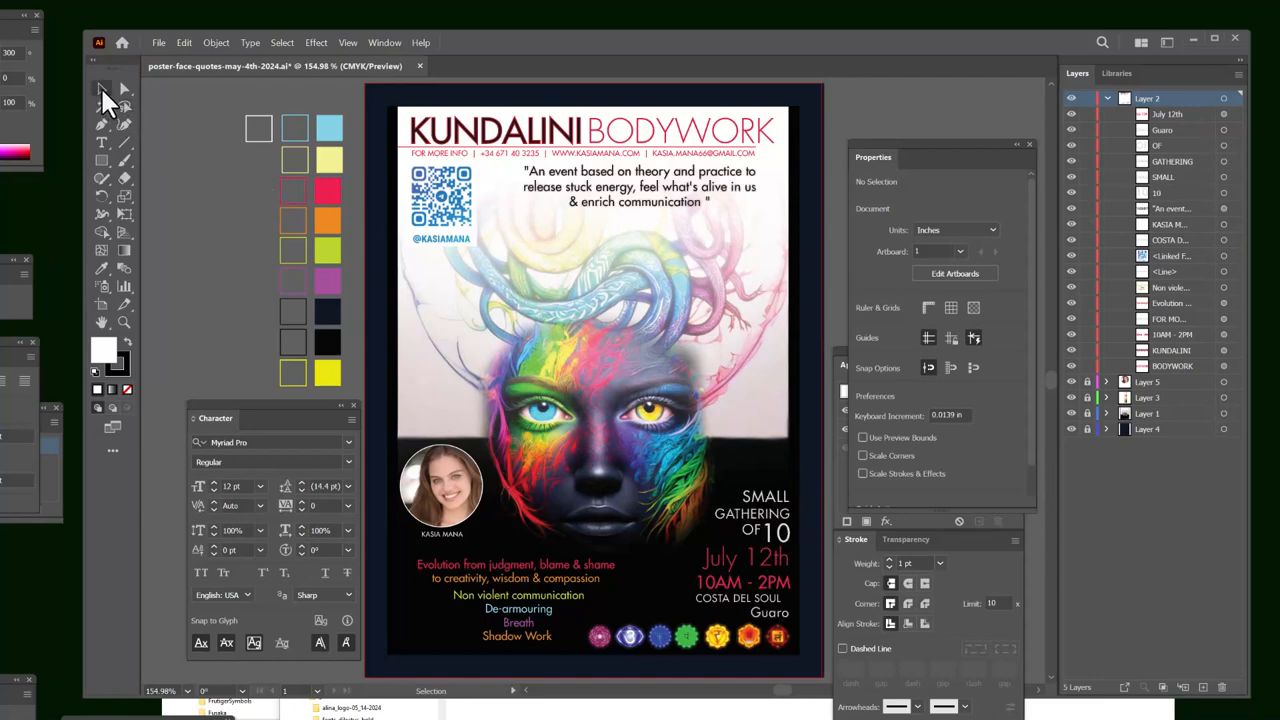
mouse_move(104, 88)
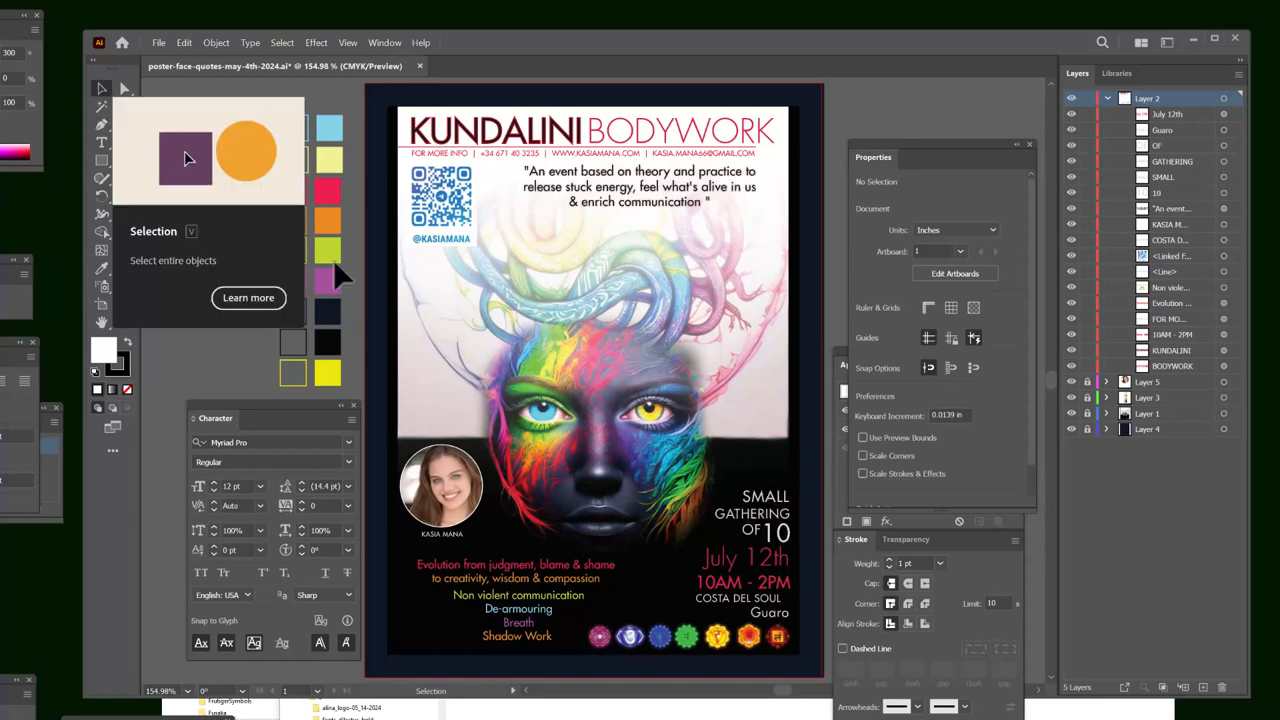
mouse_move(720, 576)
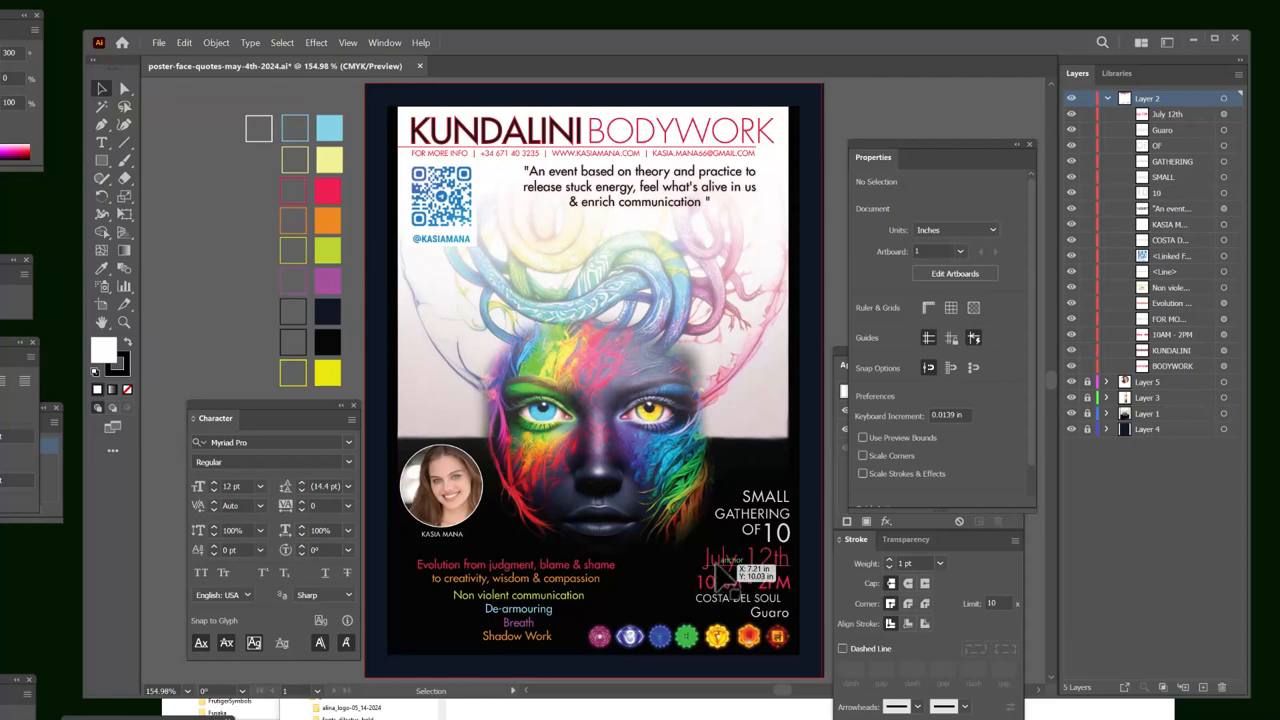
Step: Edit the date text so it reads 'Aug 12th' instead of 'July 12th'
click(744, 558)
text(Aug)
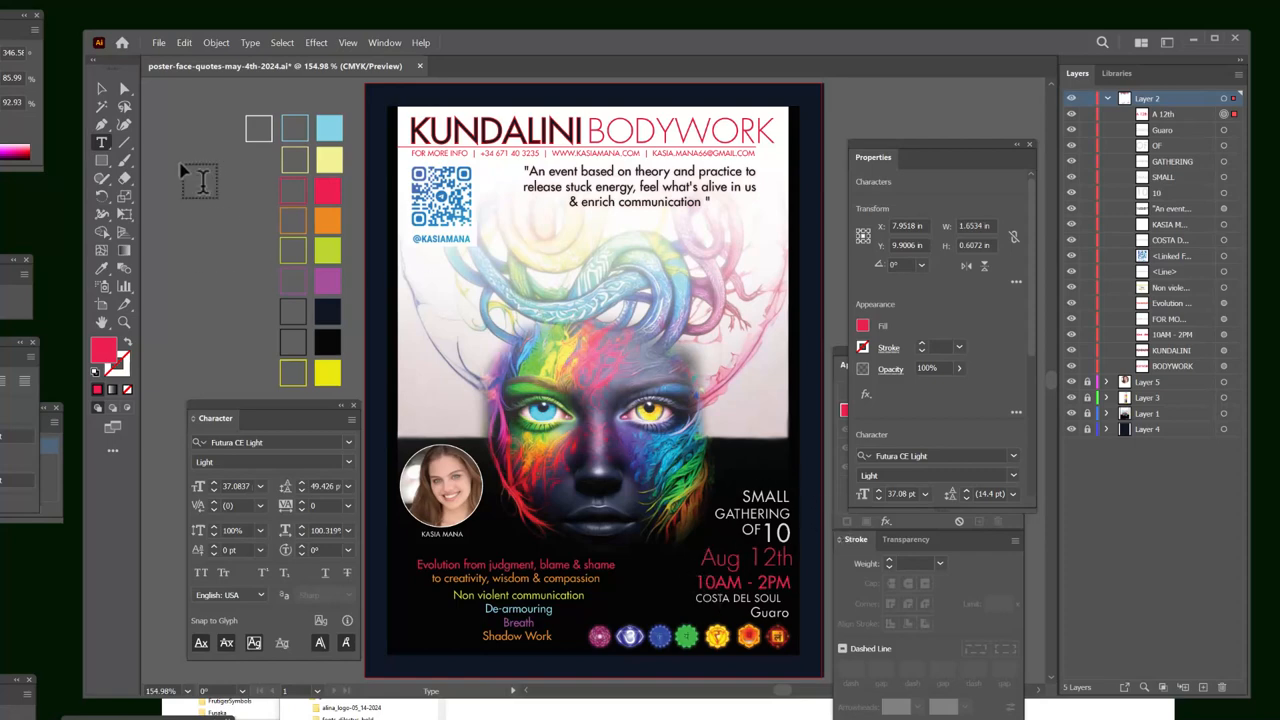
click(744, 556)
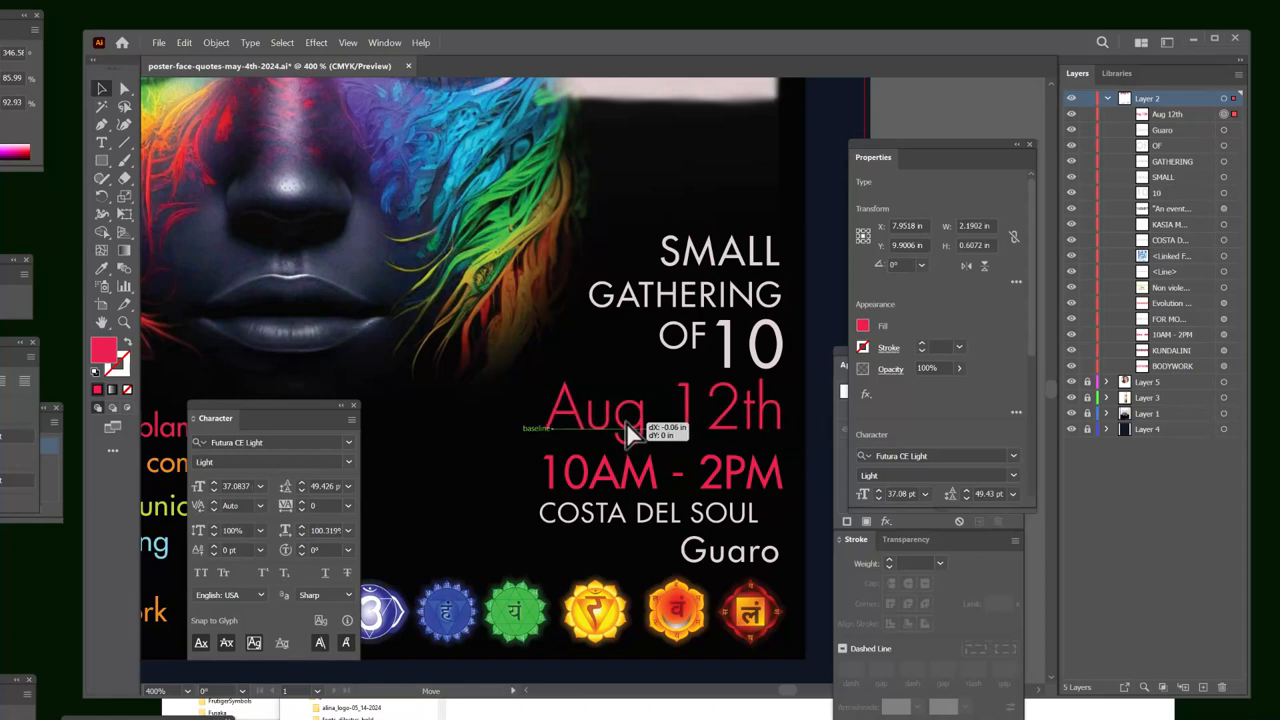
Step: Drag the Aug 12th date into line with the event details and close the Properties panel
drag(630, 414, 736, 384)
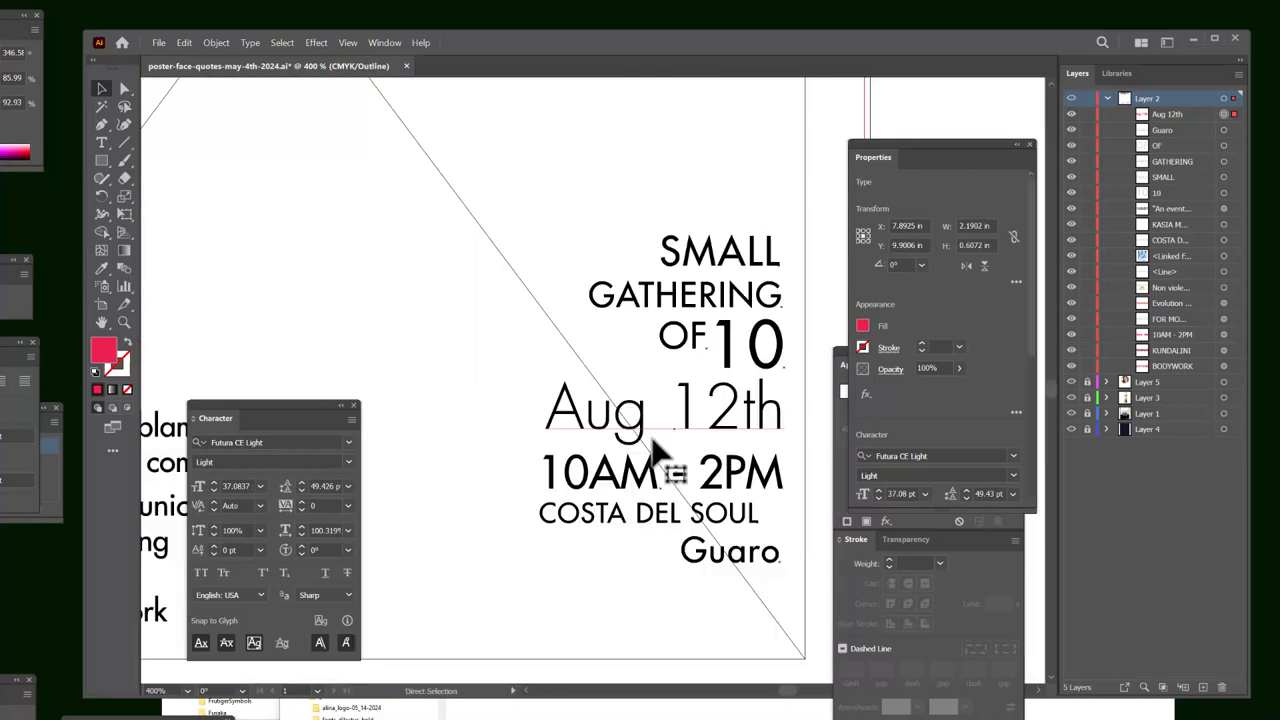
click(664, 410)
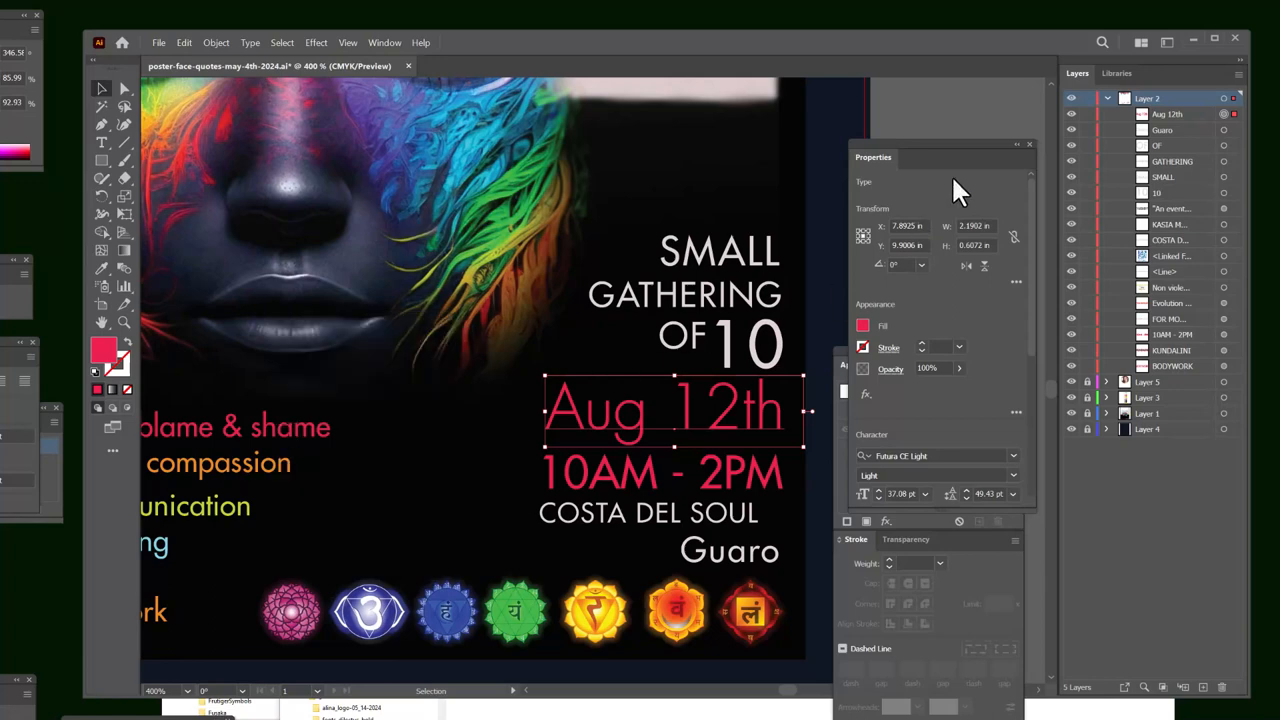
click(1028, 144)
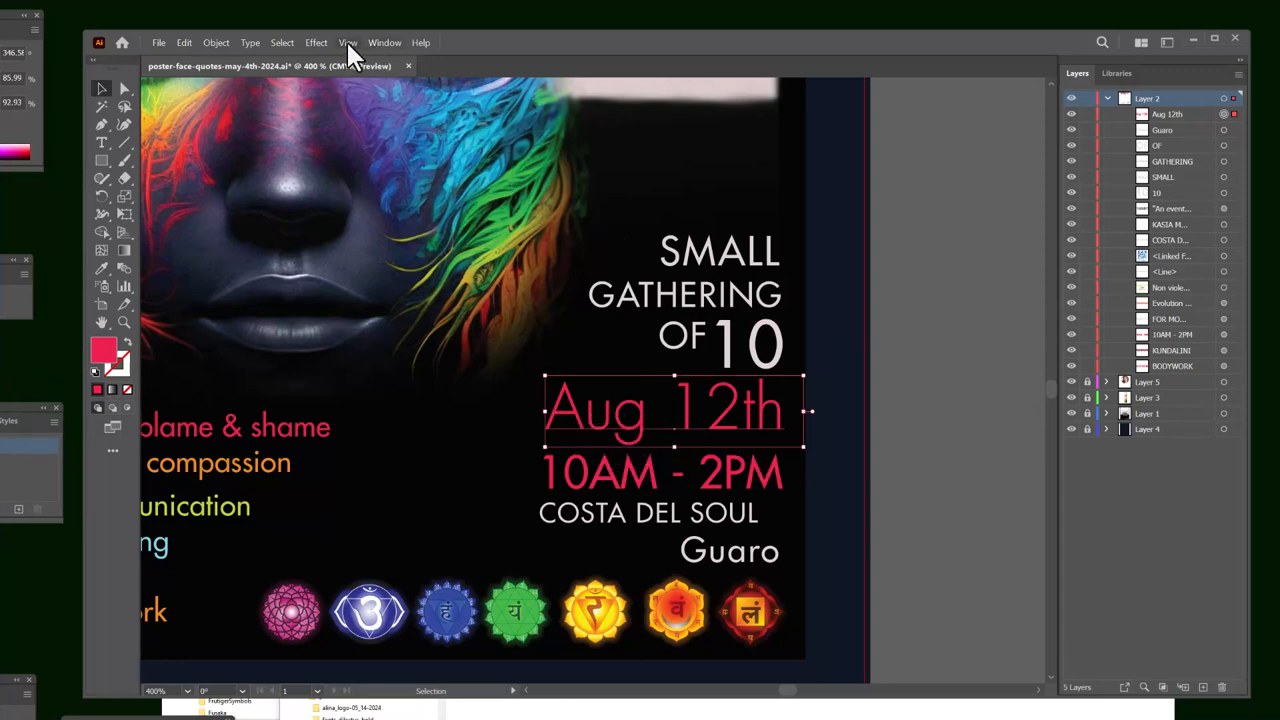
Step: Show the Character panel and compare the fonts of the '10' and the Aug 12th date
click(384, 42)
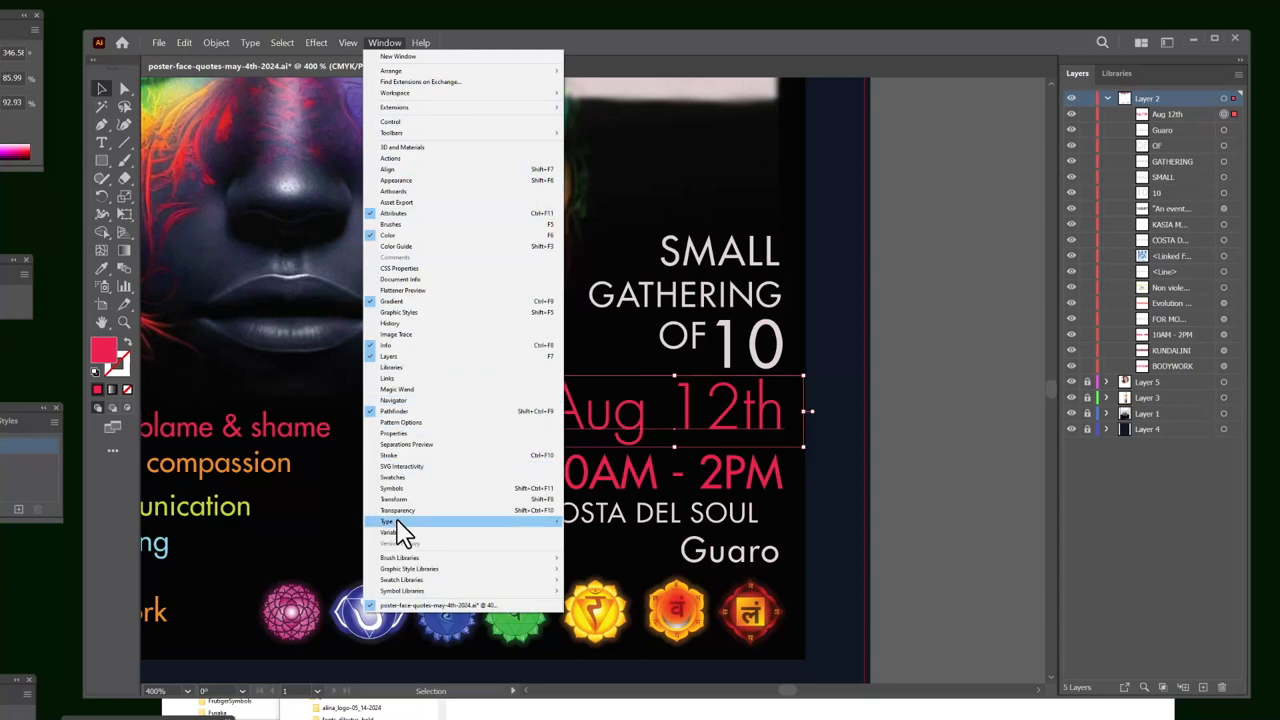
click(388, 520)
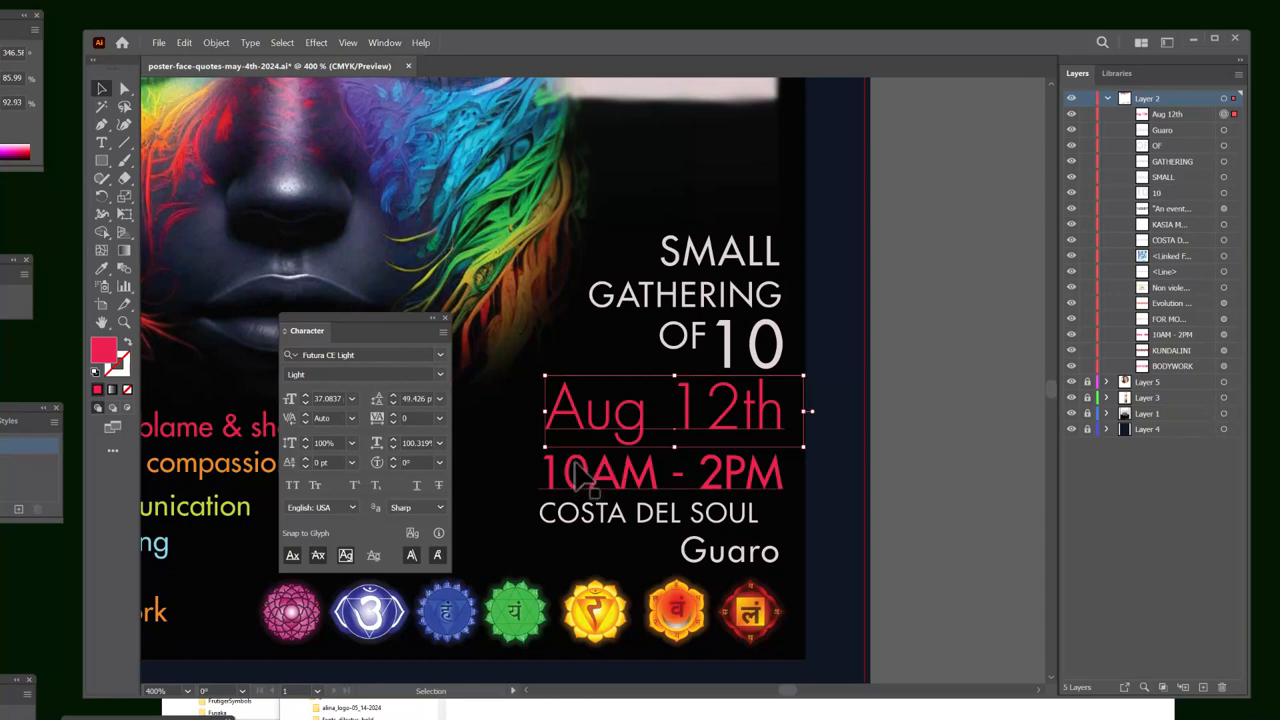
click(660, 472)
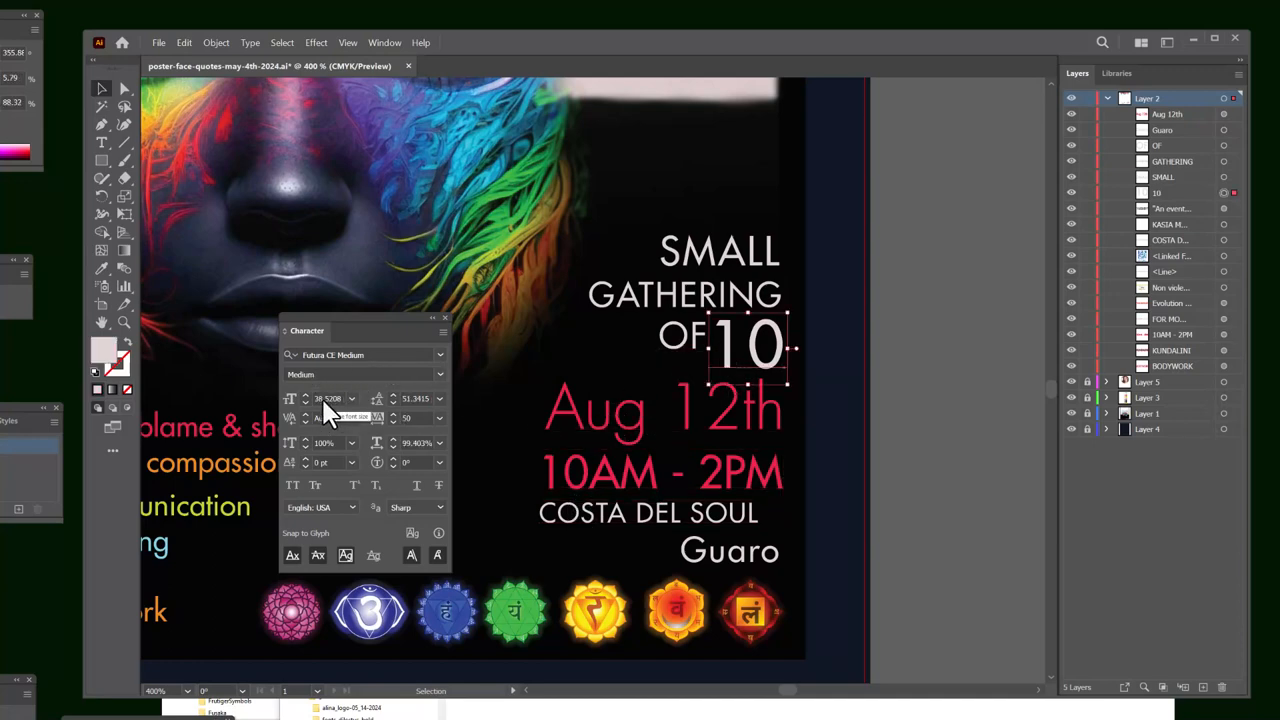
click(648, 512)
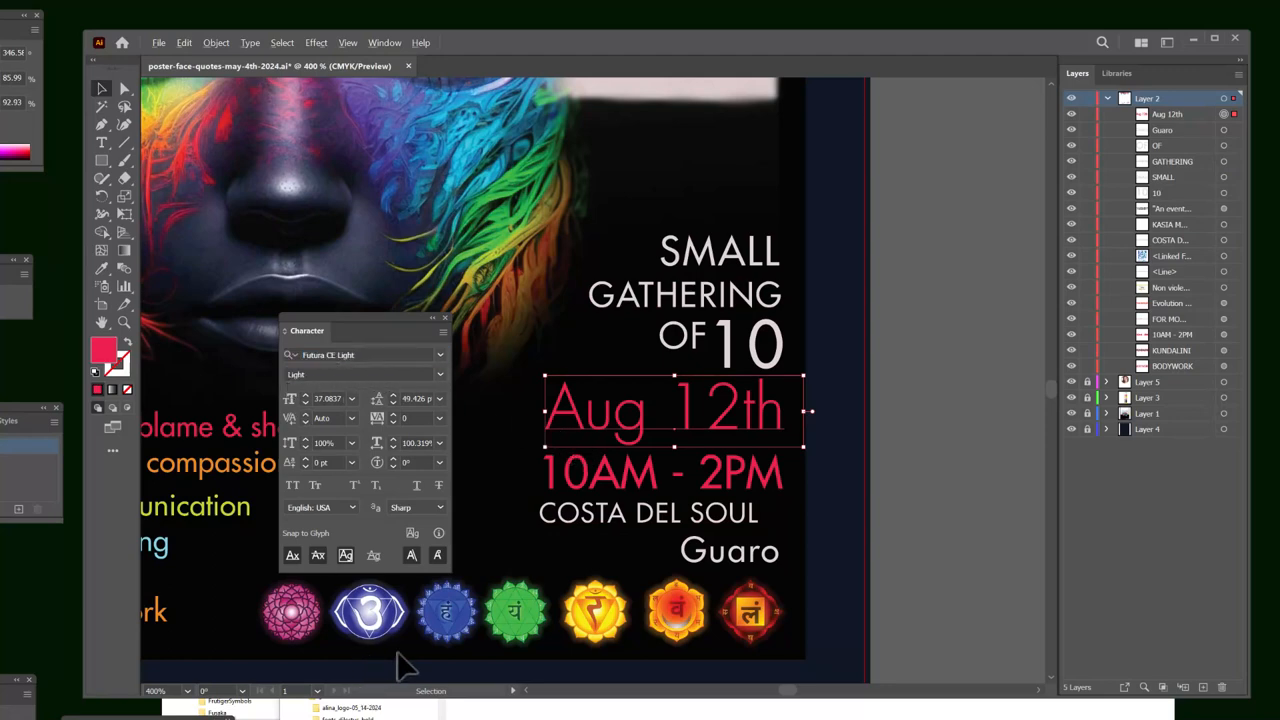
key(alt+tab)
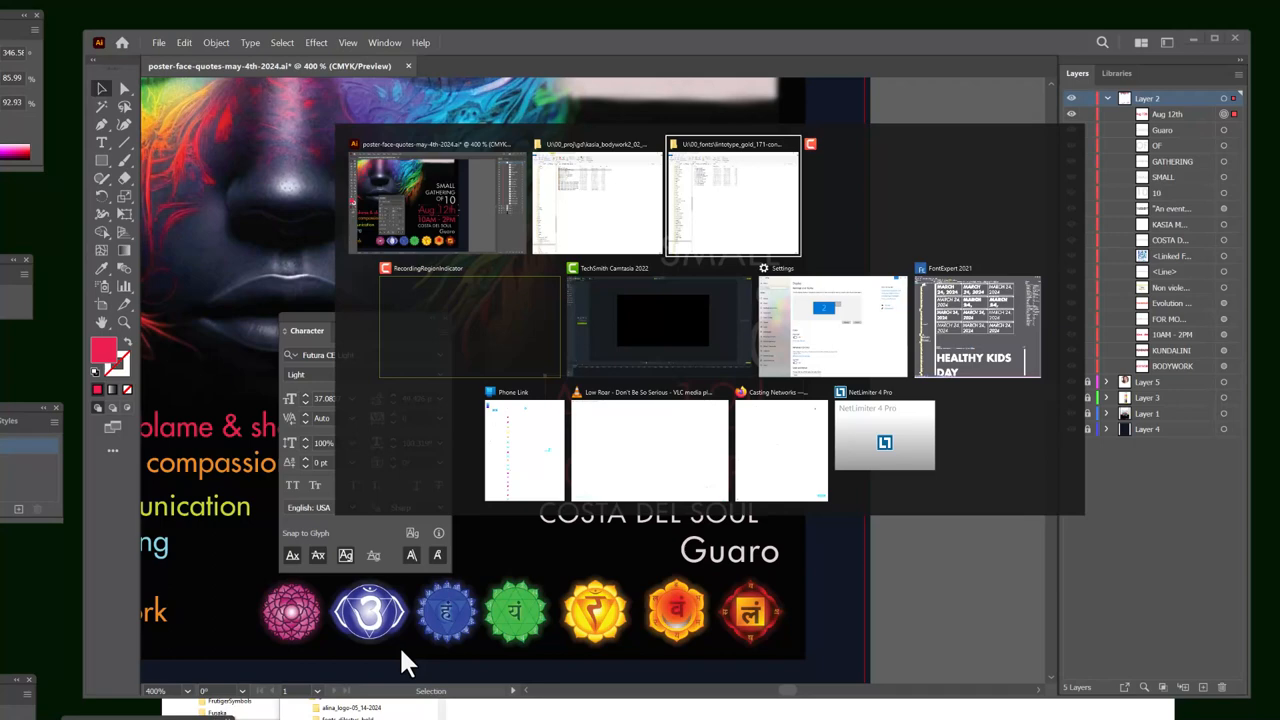
Step: Review the FontExpert context menu on the selected Futura files, then close the Futura folder window
click(732, 198)
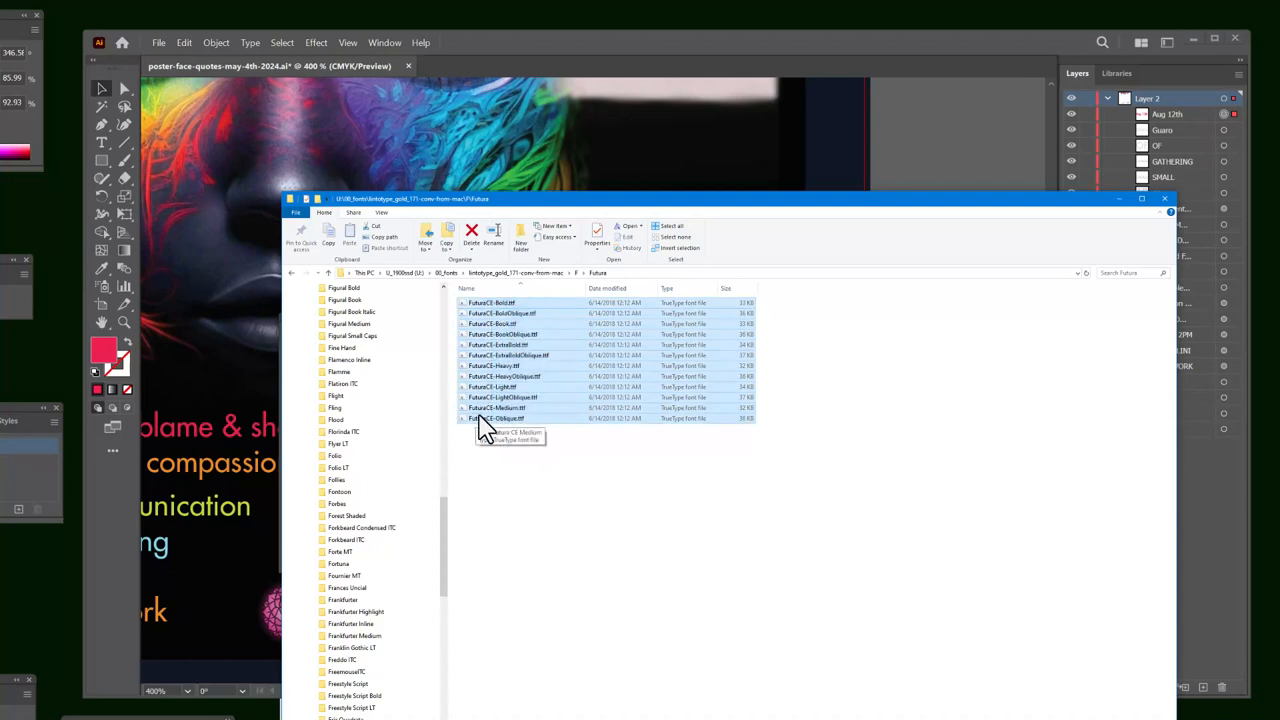
right_click(496, 418)
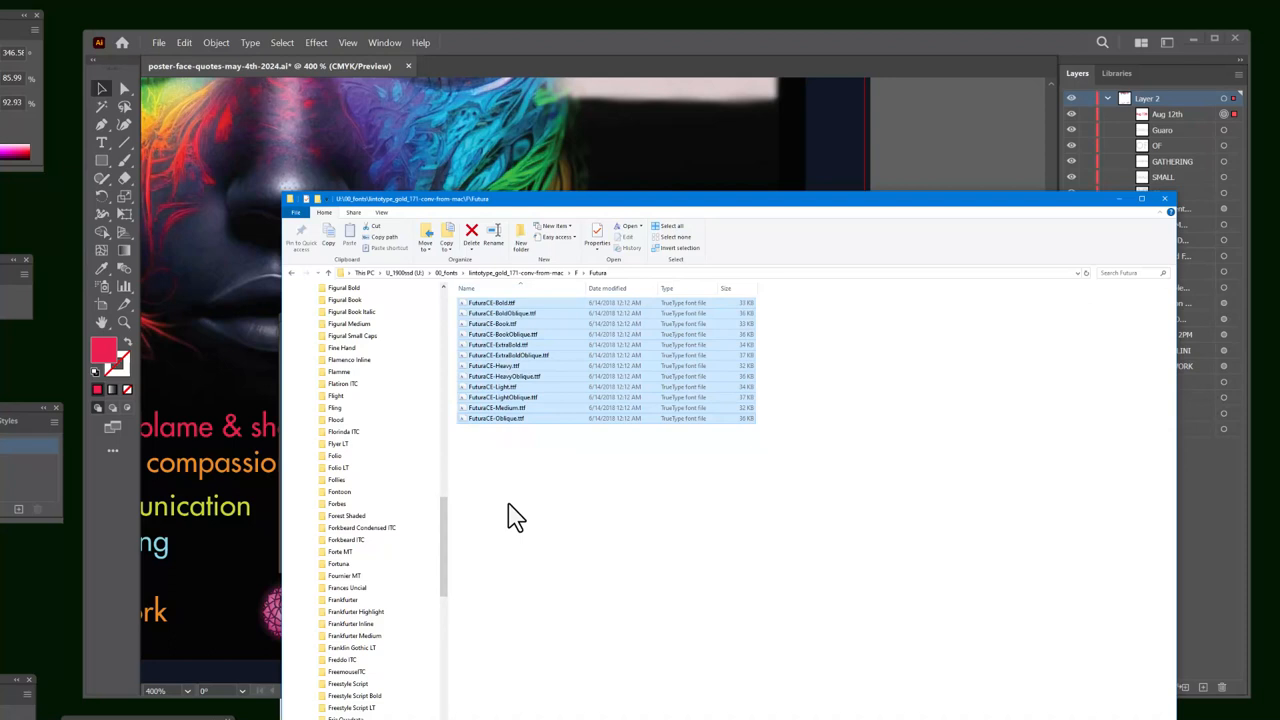
right_click(504, 388)
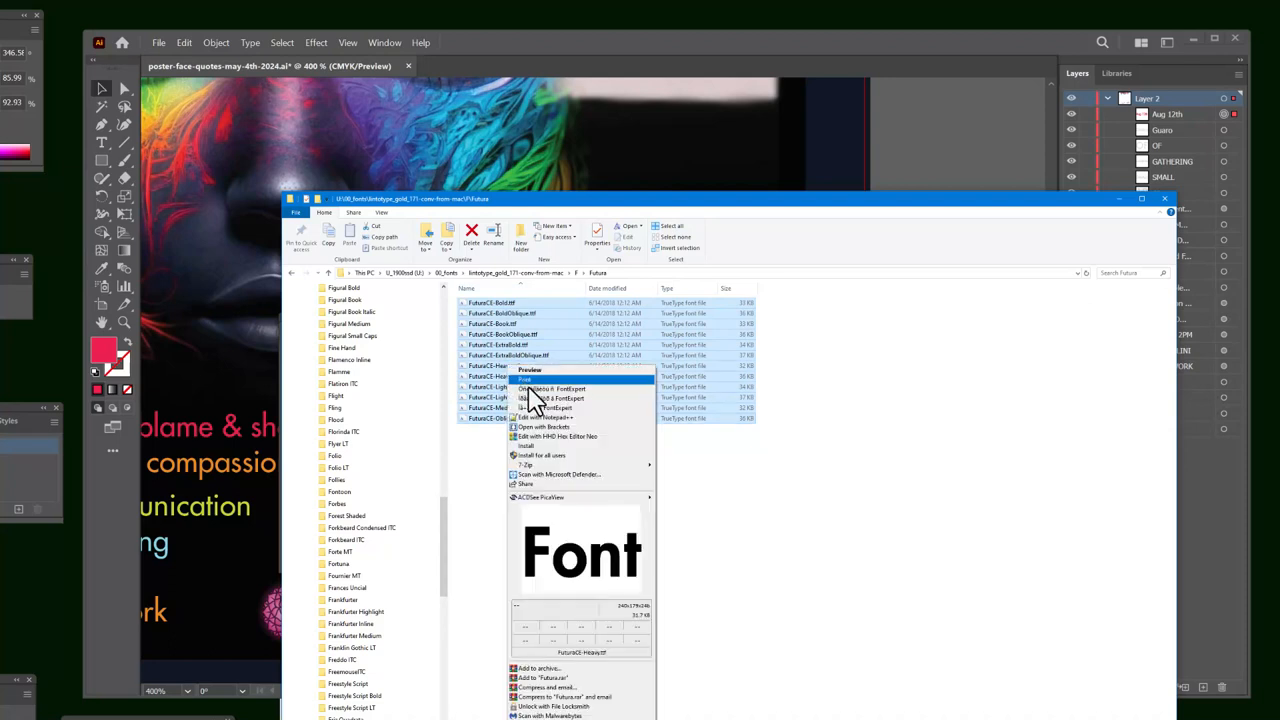
click(540, 456)
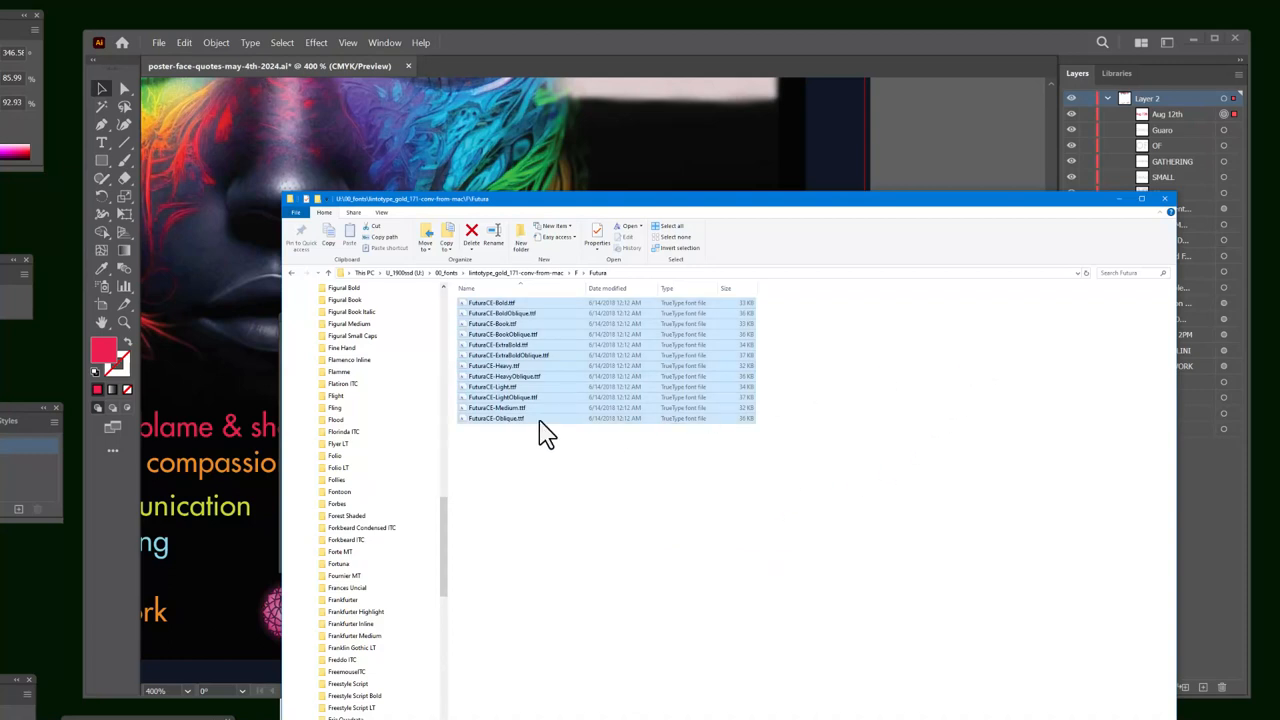
mouse_move(1164, 200)
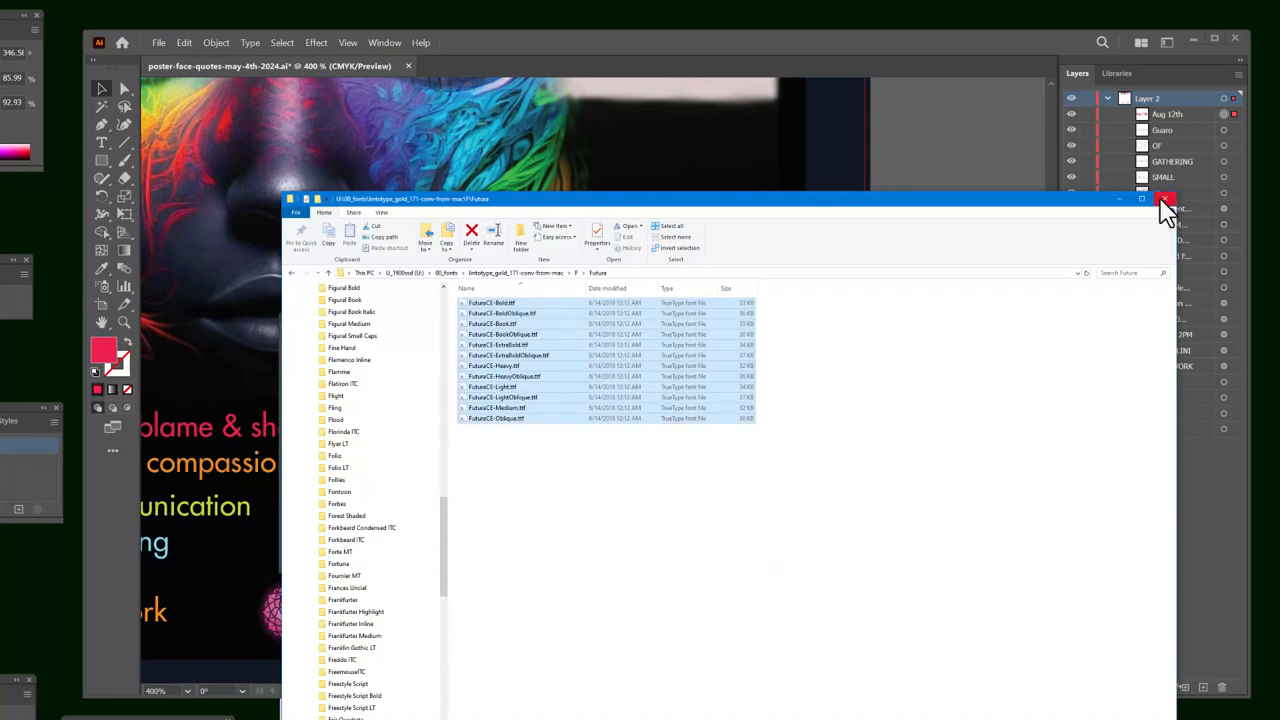
click(1164, 200)
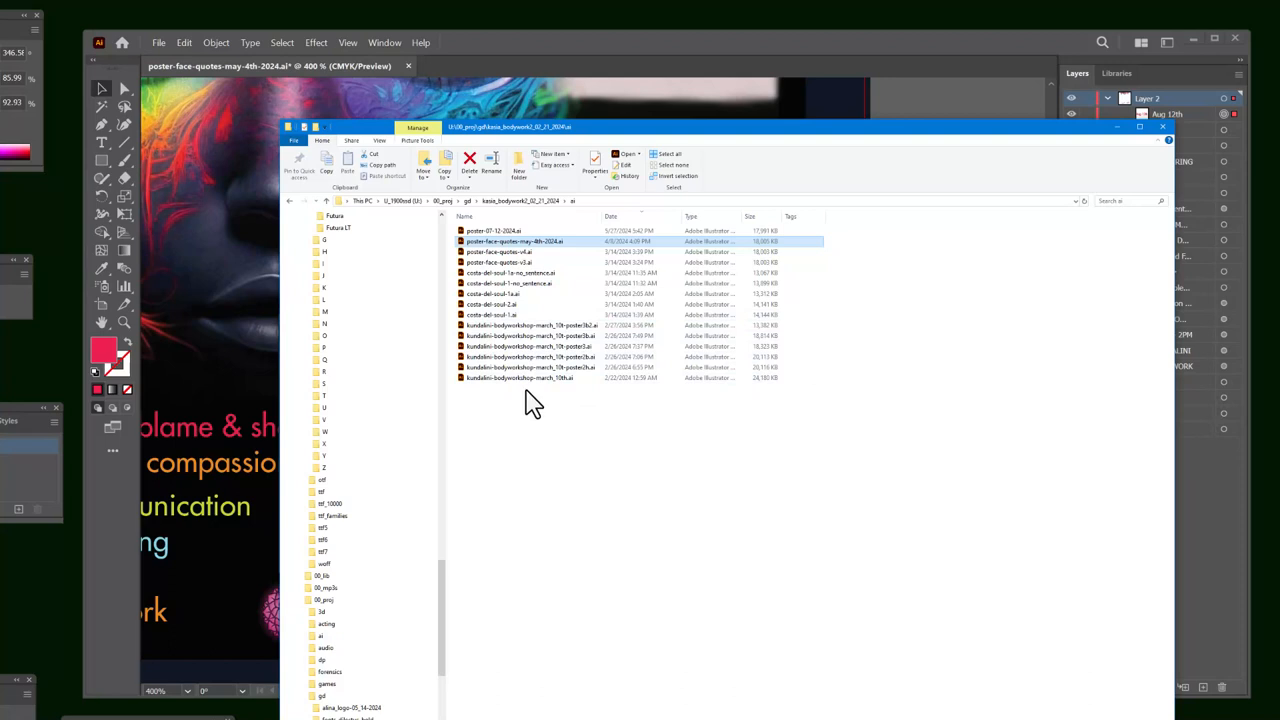
Step: Create a new folder on the C drive and enter it
scroll(down, 3)
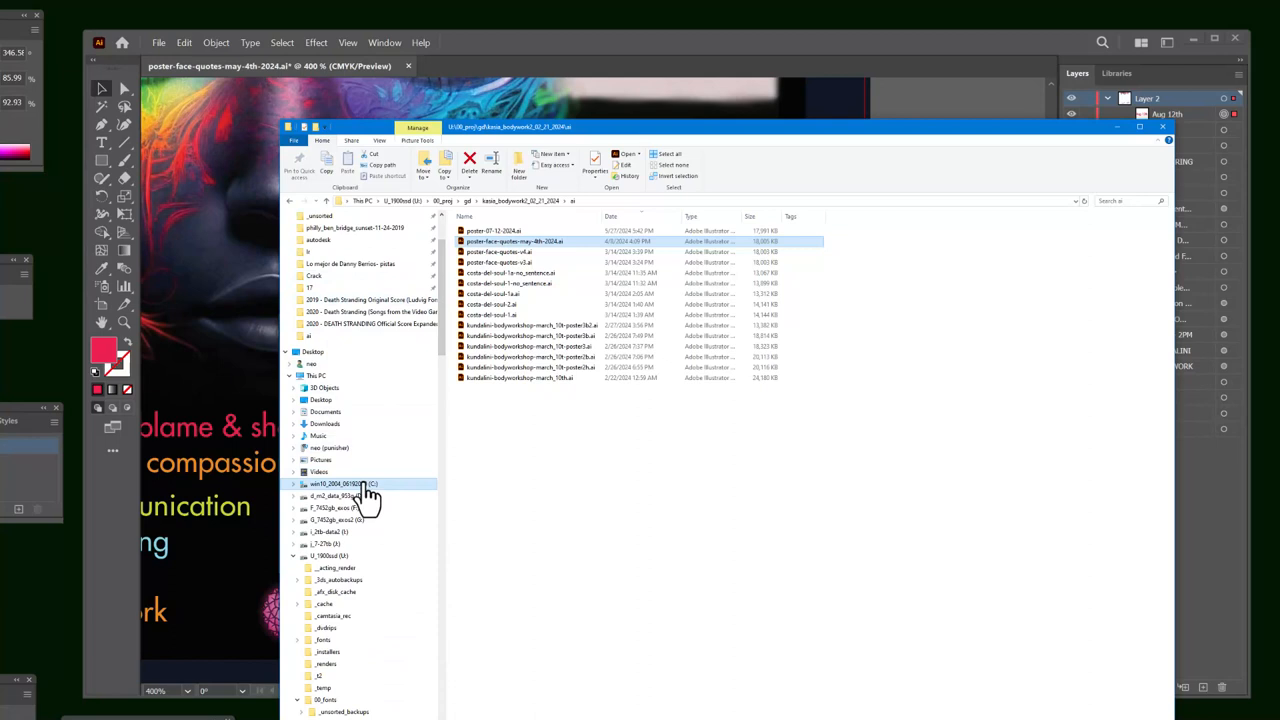
click(340, 484)
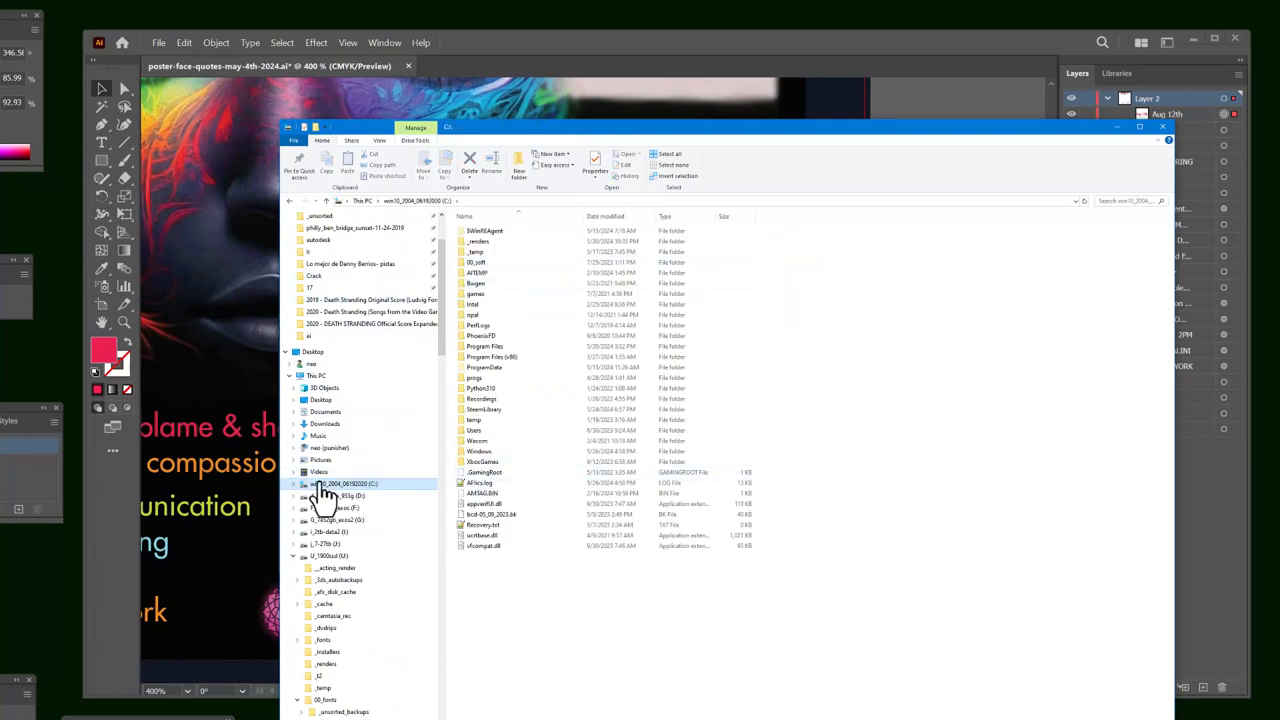
click(316, 376)
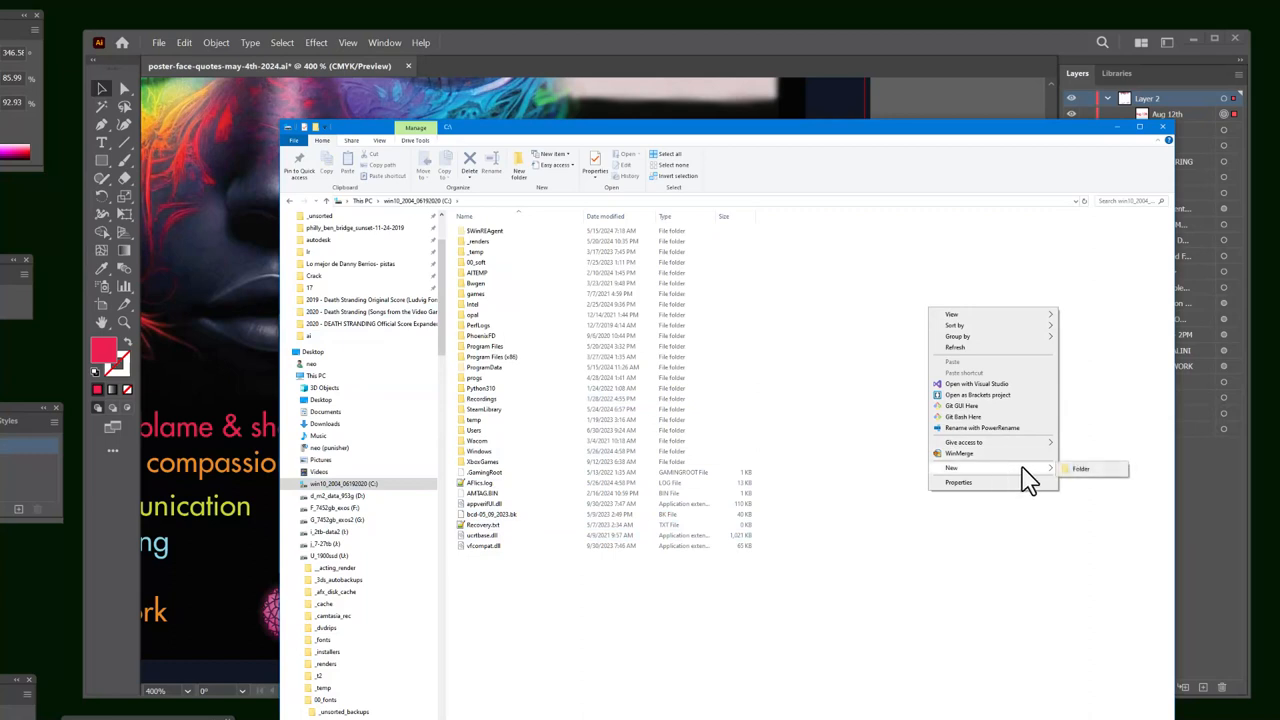
click(1080, 468)
text(00_ttf)
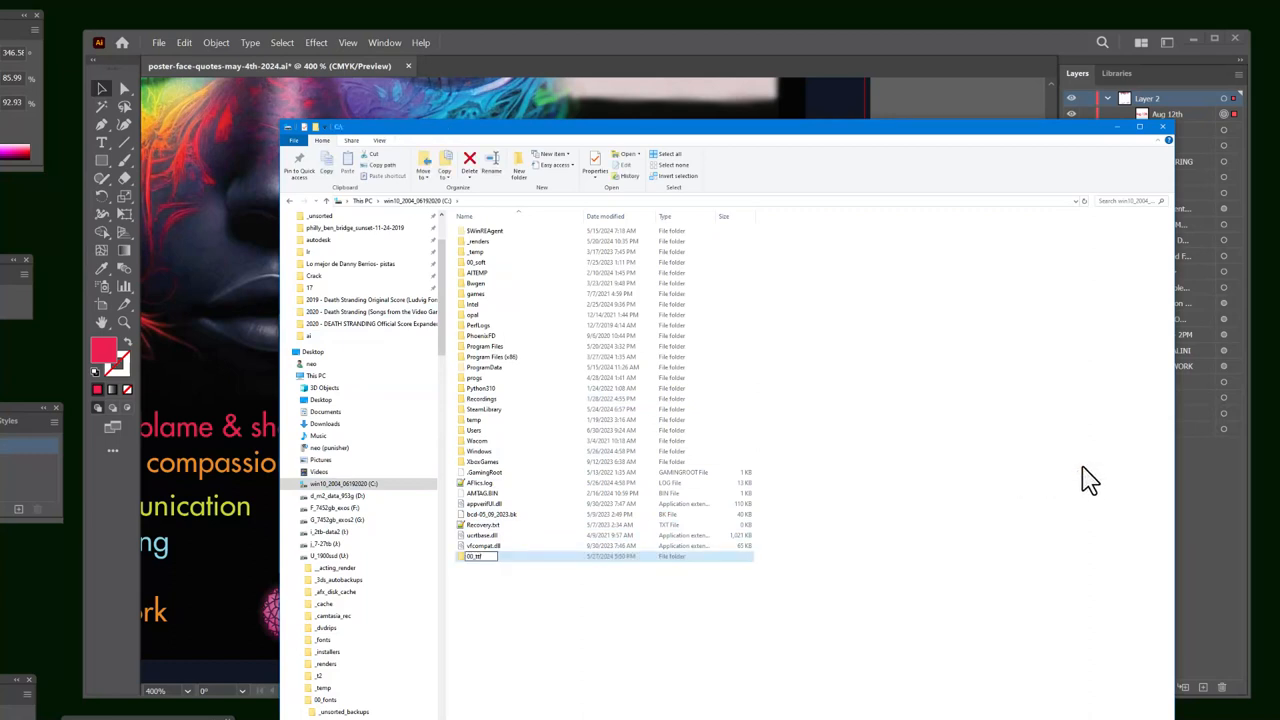
double_click(476, 556)
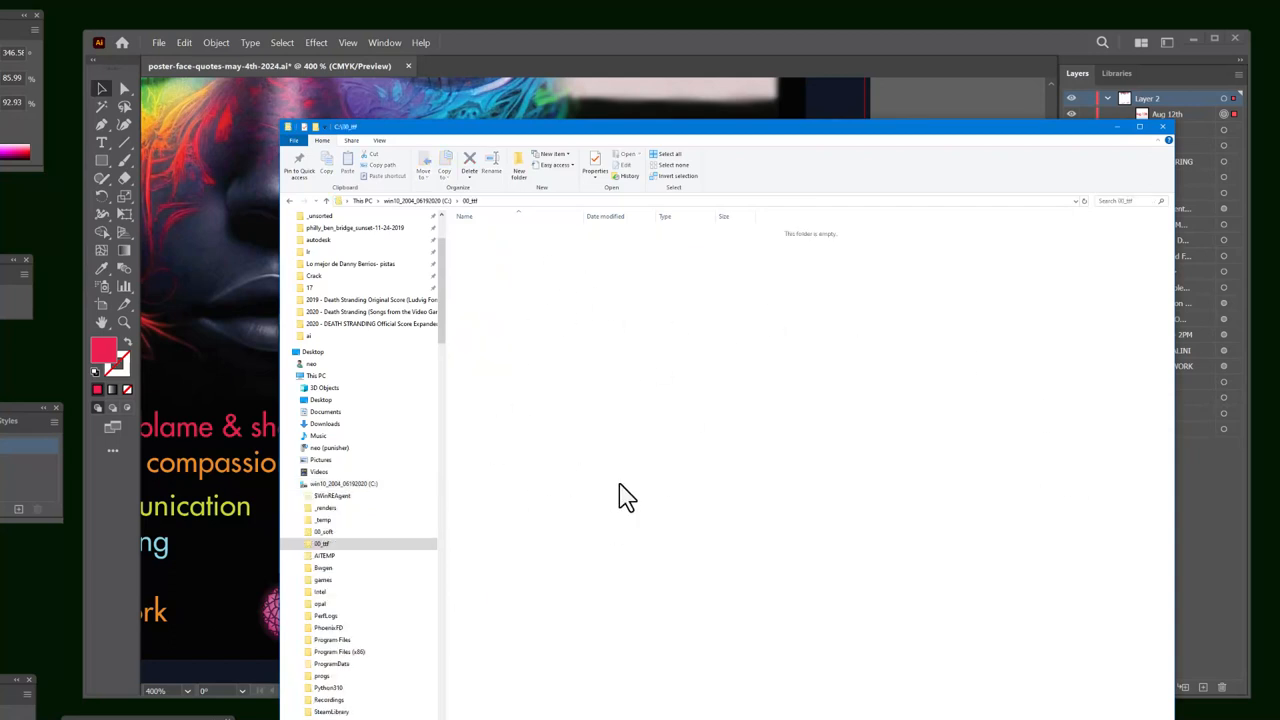
Step: Locate the Futura fonts folder and copy its files into the new C drive folder
key(alt+tab)
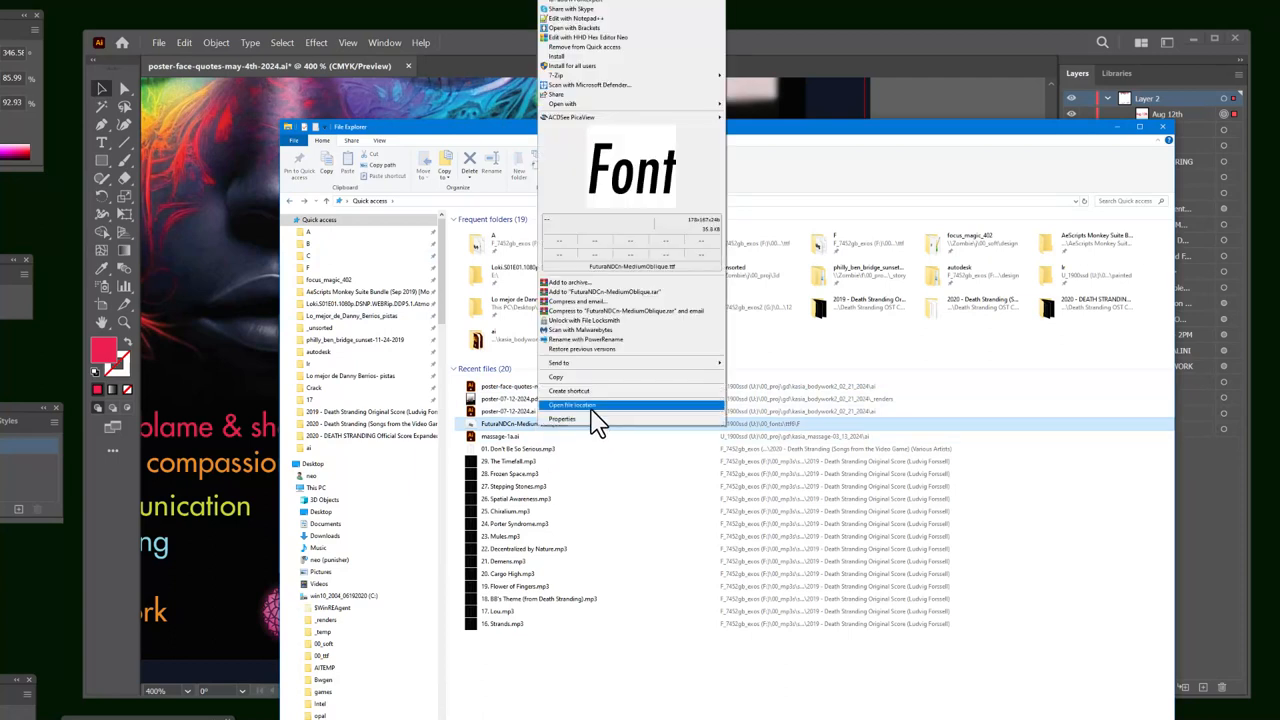
click(572, 404)
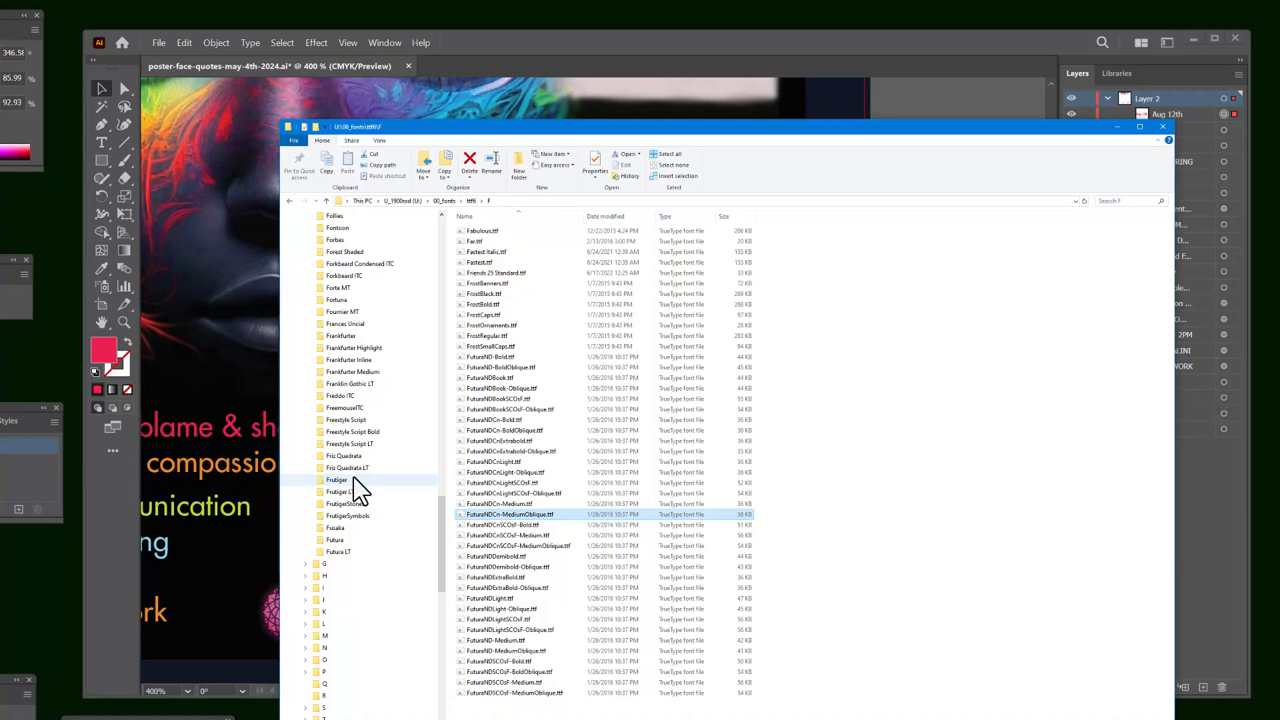
click(336, 540)
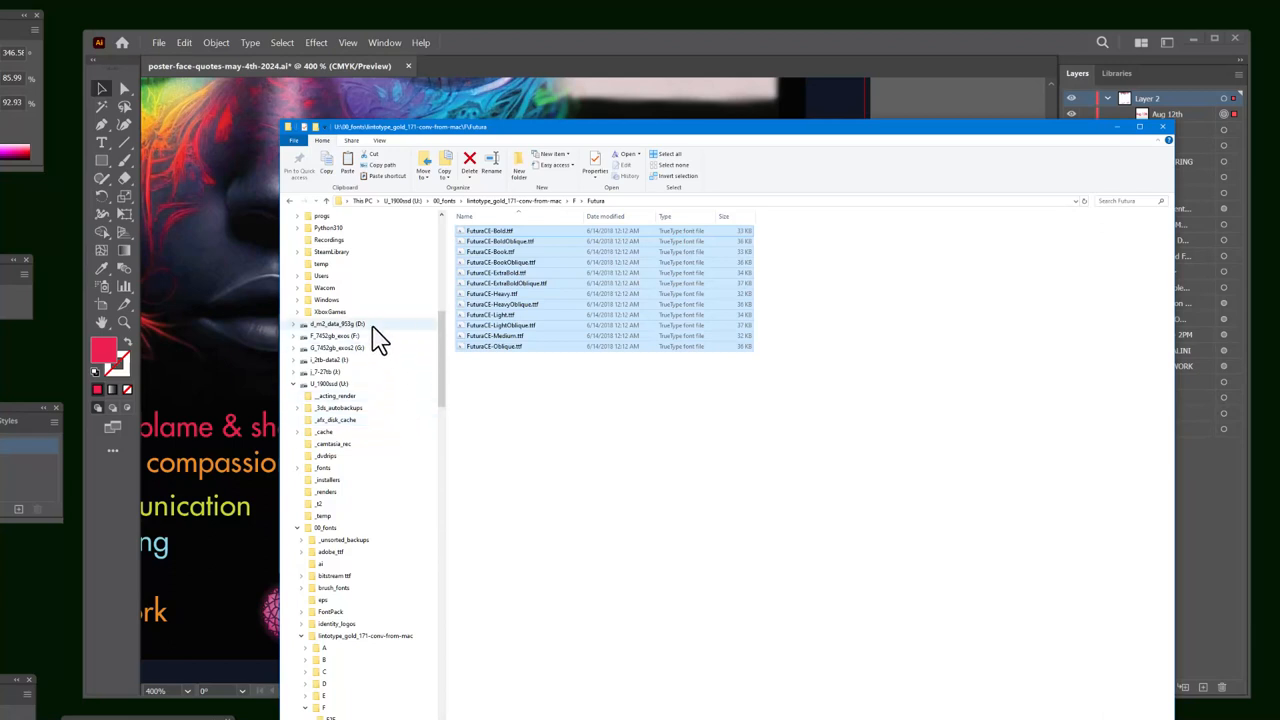
click(344, 376)
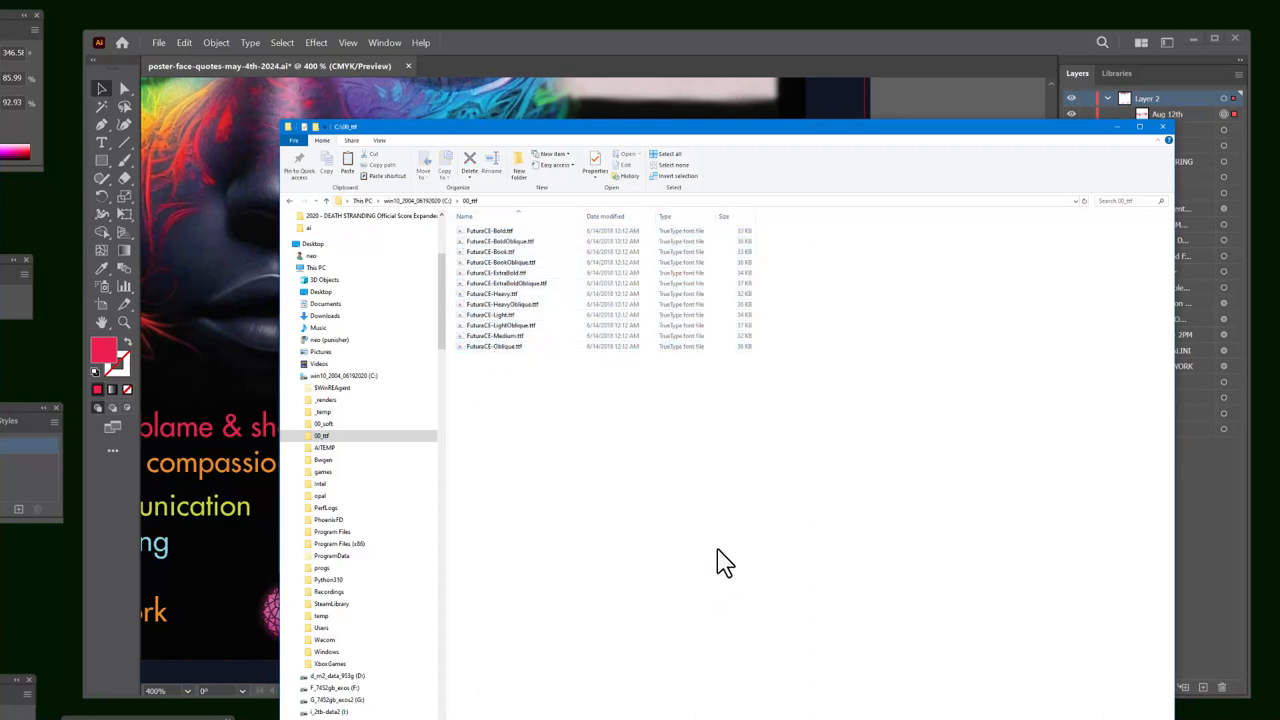
mouse_move(540, 412)
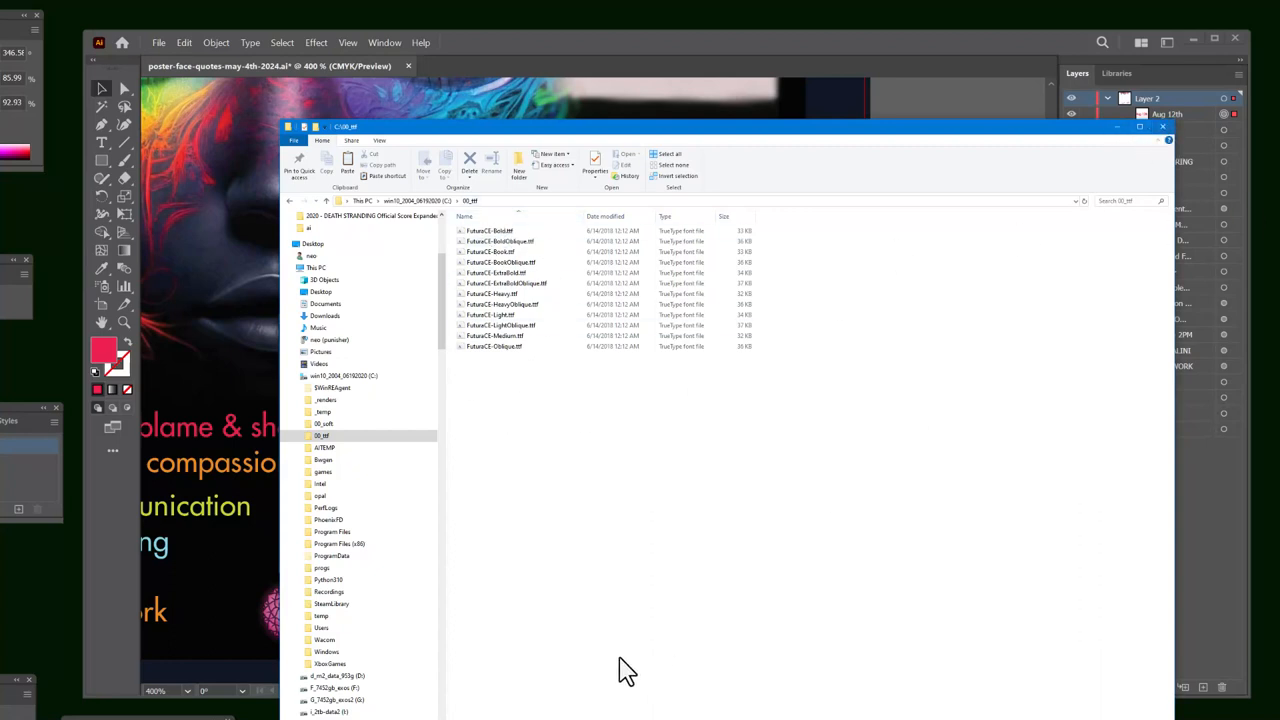
mouse_move(664, 496)
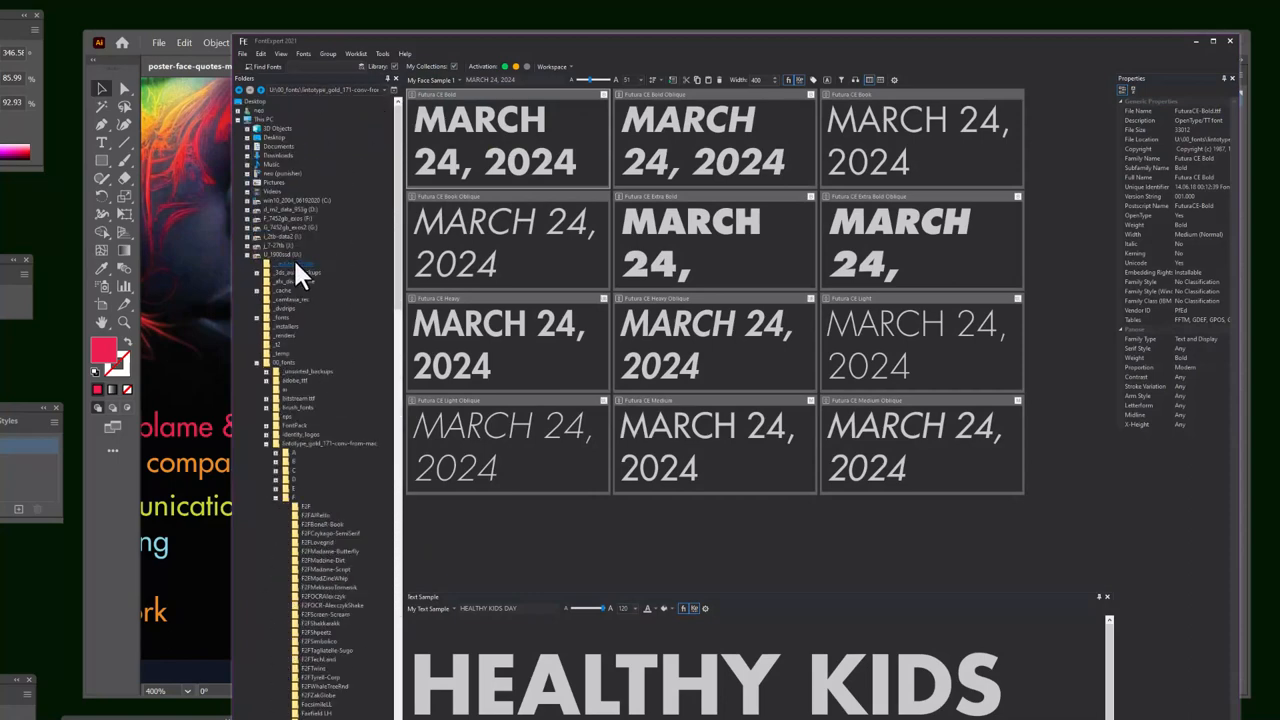
Step: Preview a bold Futura style from the new folder with 'KUNDALINI' as the sample text
click(298, 200)
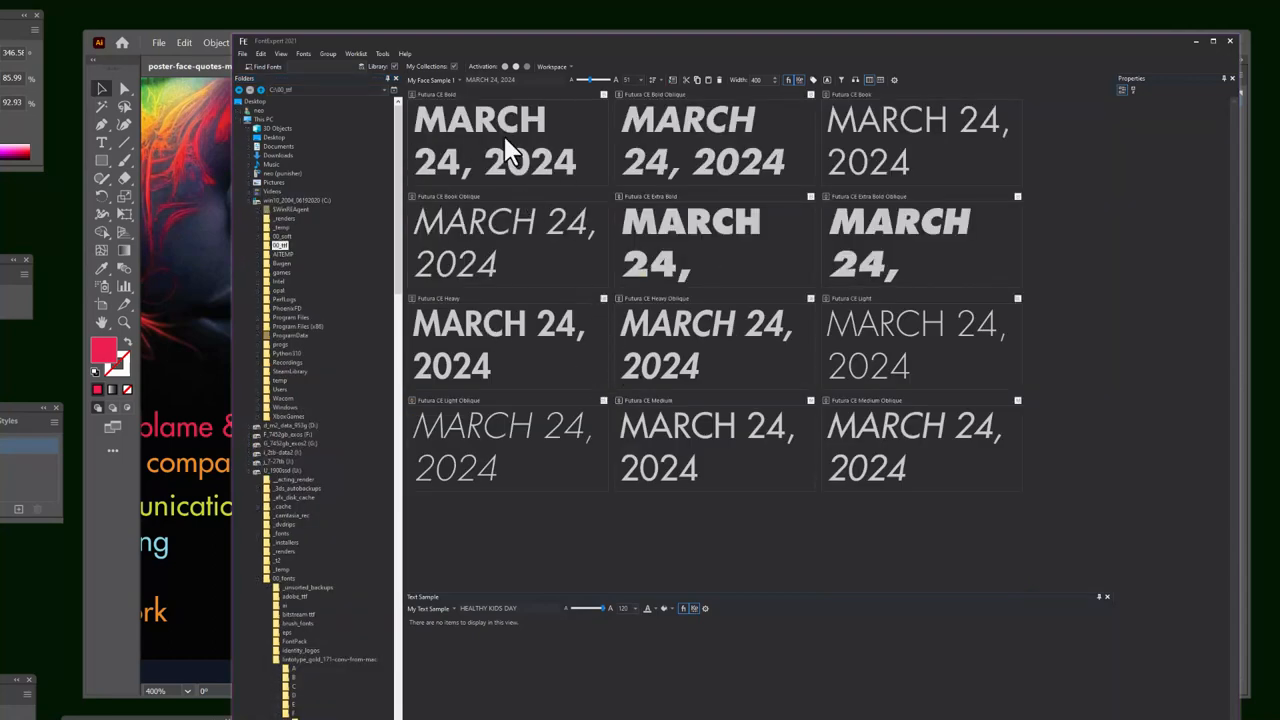
click(508, 344)
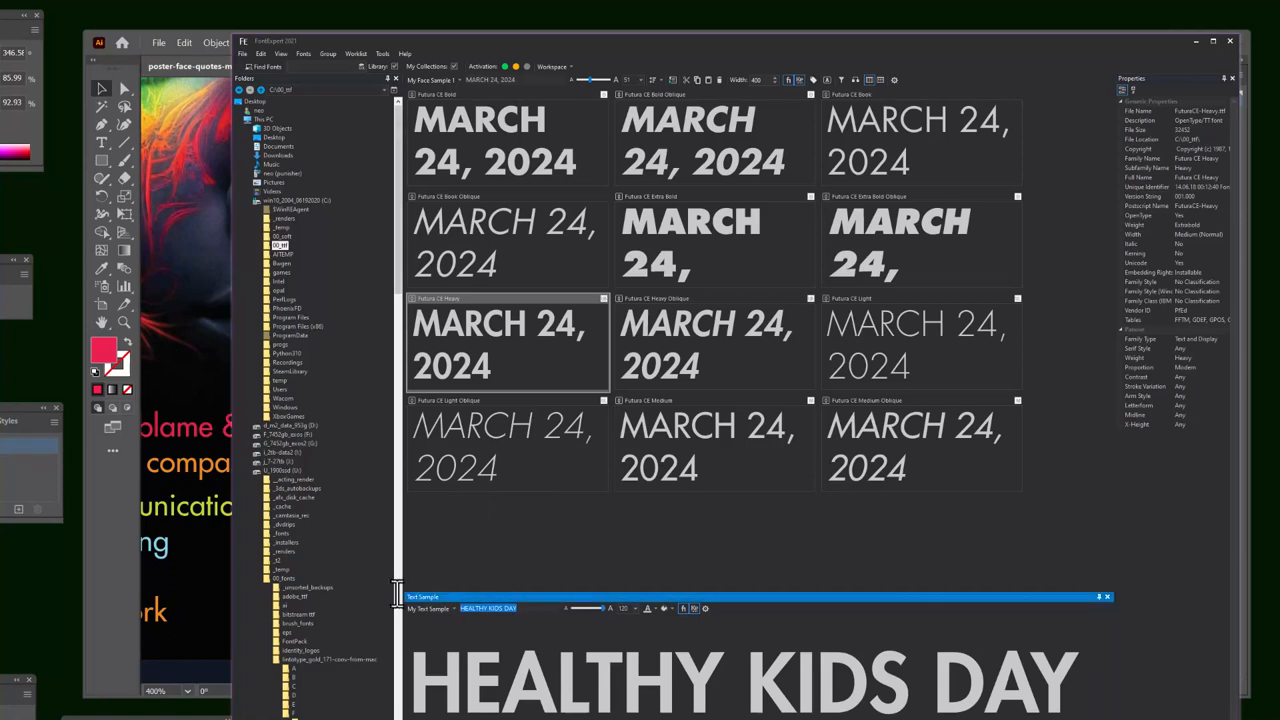
text(kundalini)
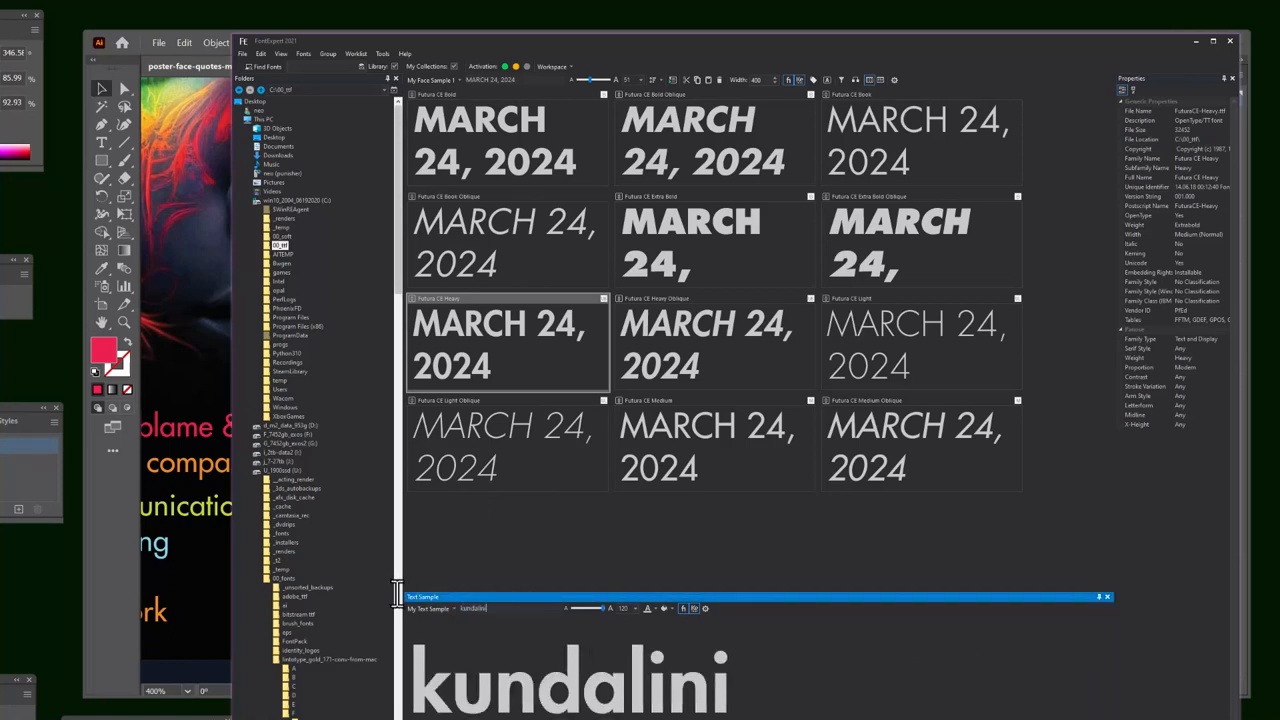
text(KUIN)
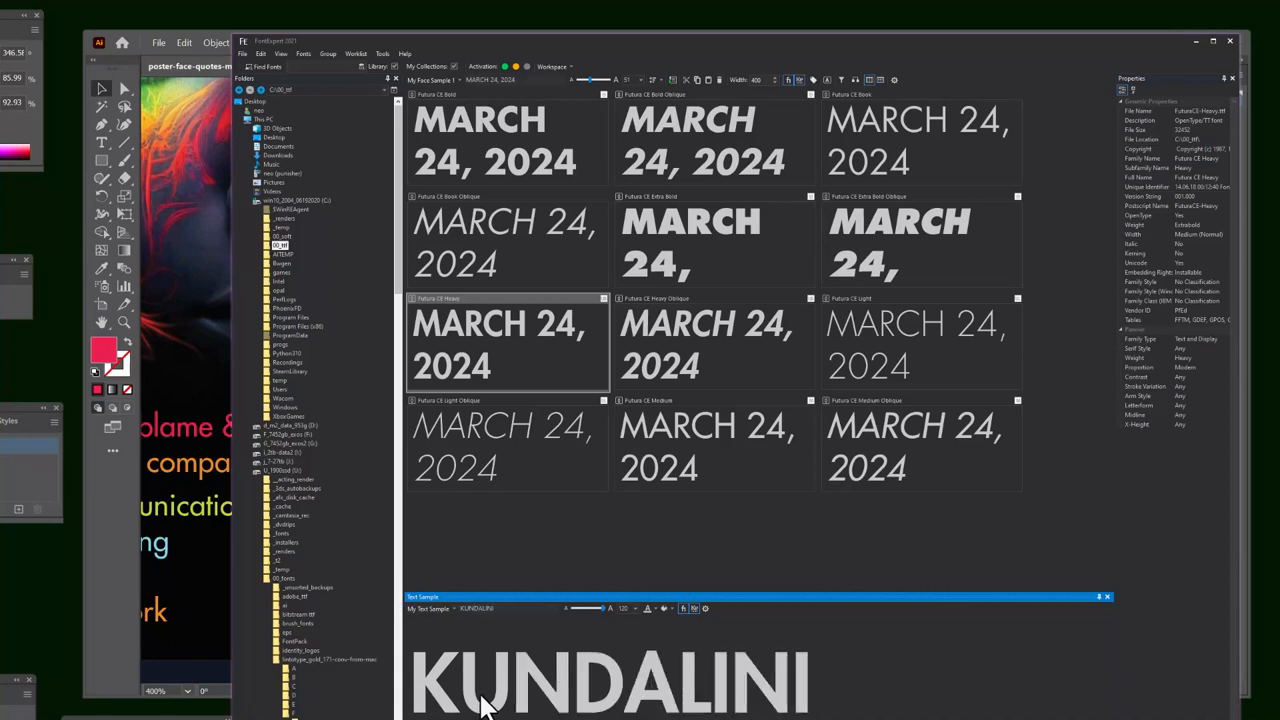
drag(596, 608, 596, 608)
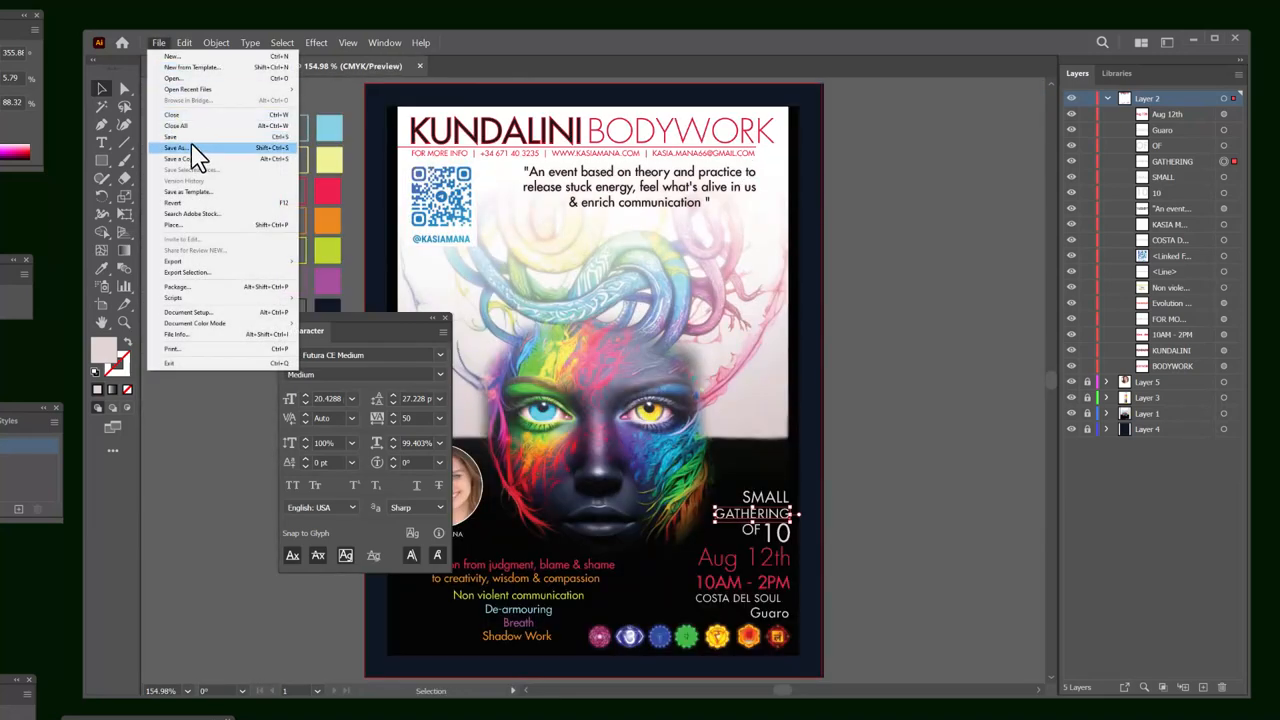
Step: Save the poster as a new Illustrator file named 08-12-2024-poster
click(176, 148)
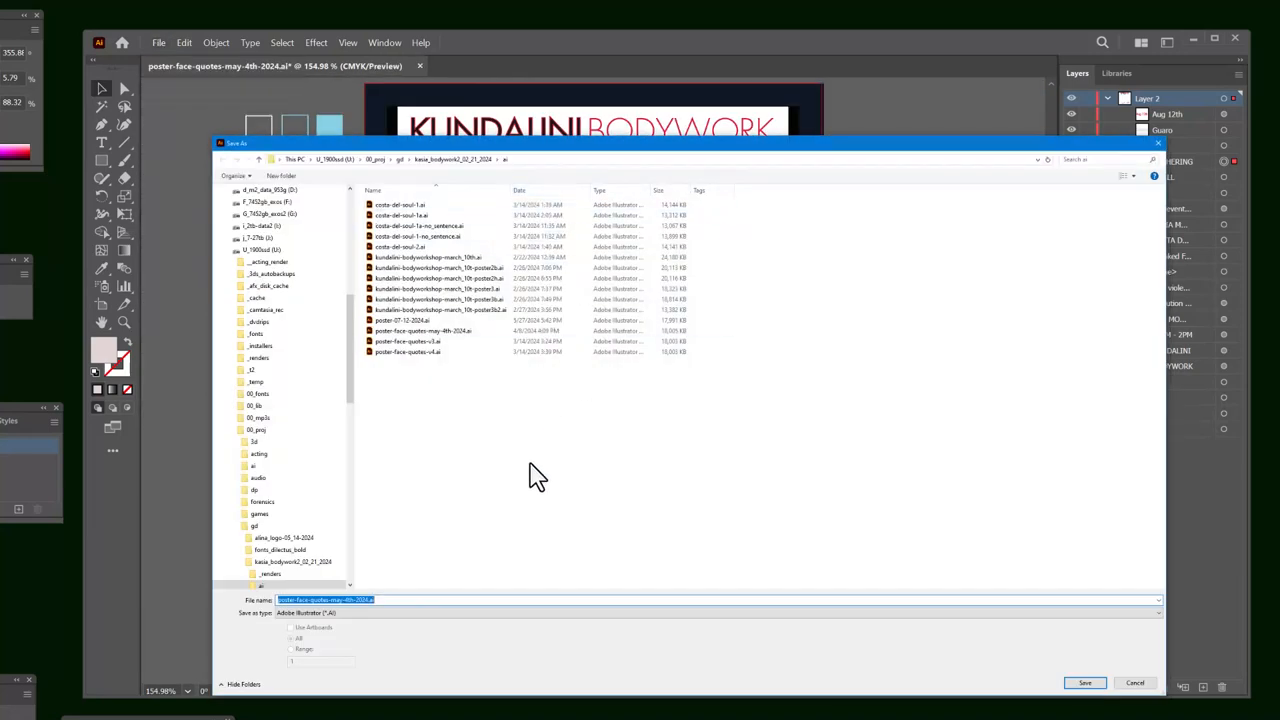
text(aug0)
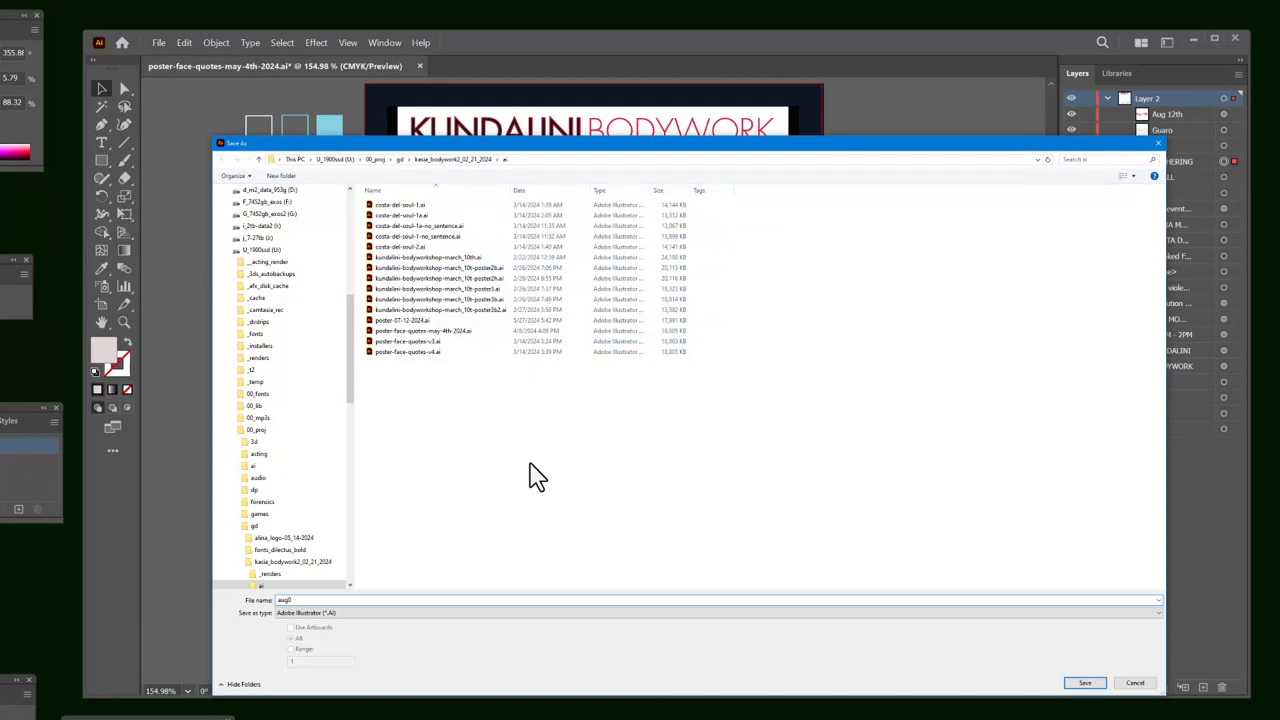
text(08-12-2024)
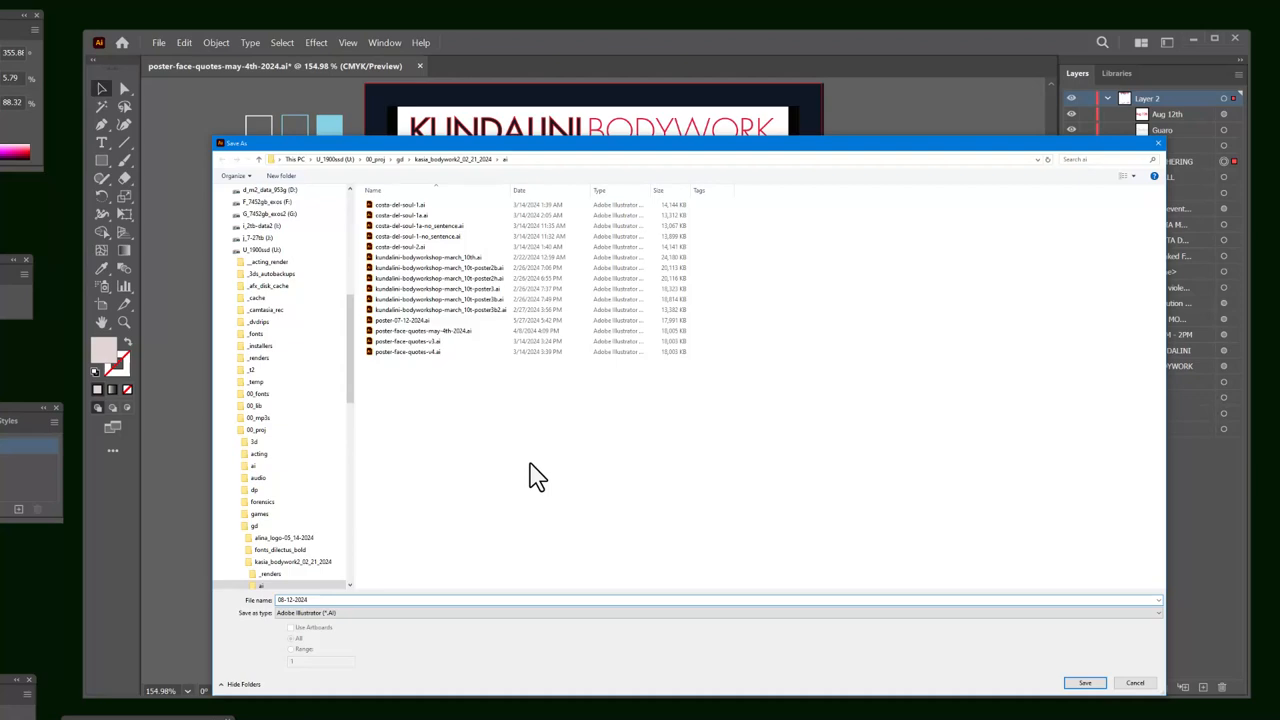
text(-post)
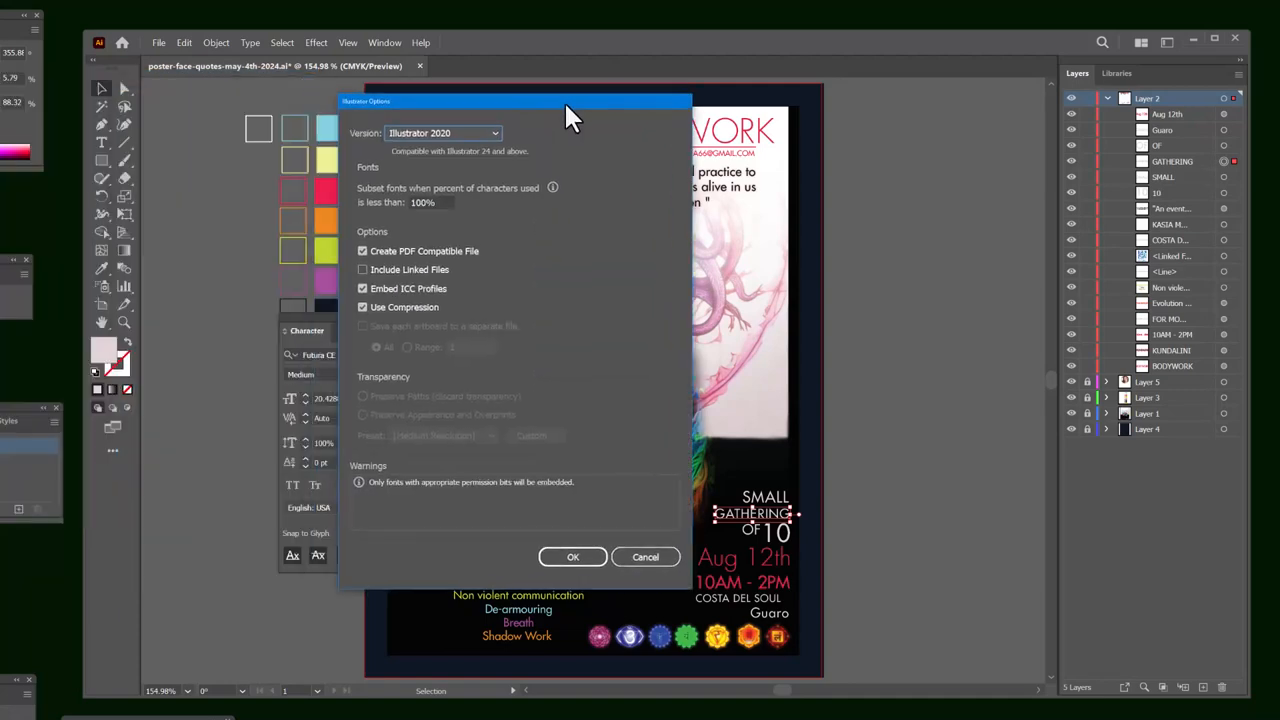
click(572, 556)
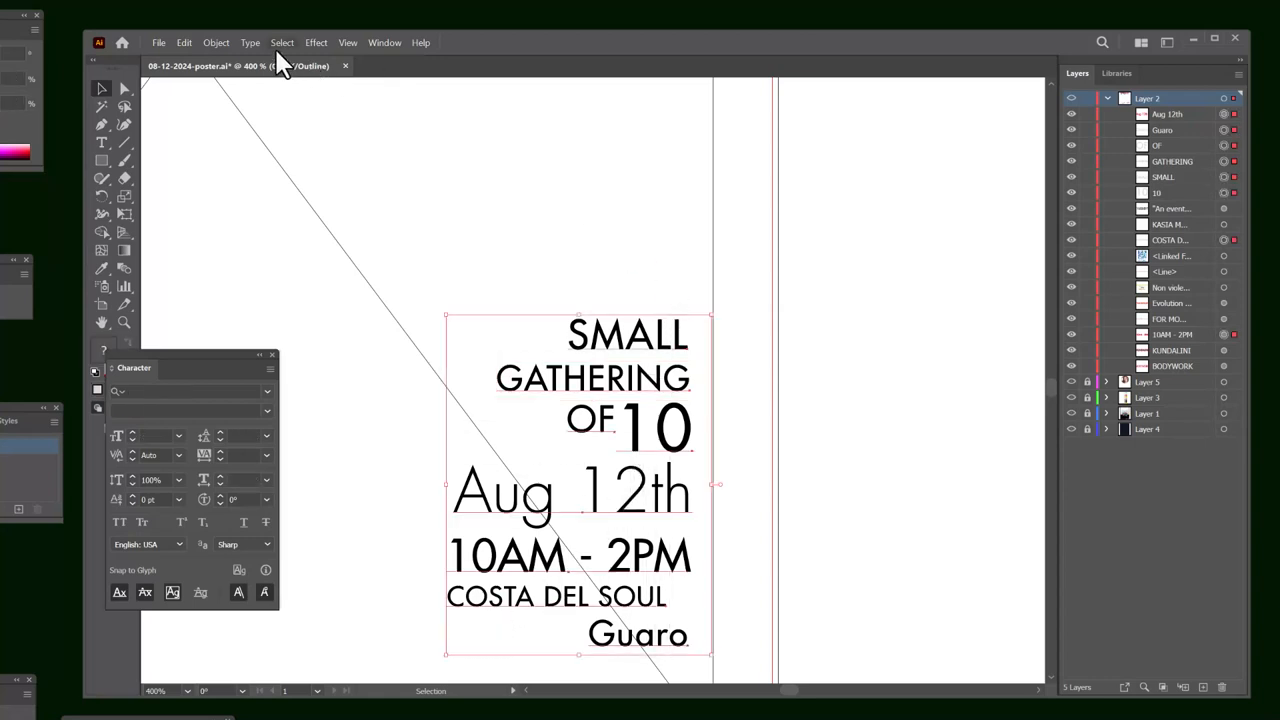
Step: Convert the Aug 12th date block to outlines with Type > Create Outlines
click(250, 42)
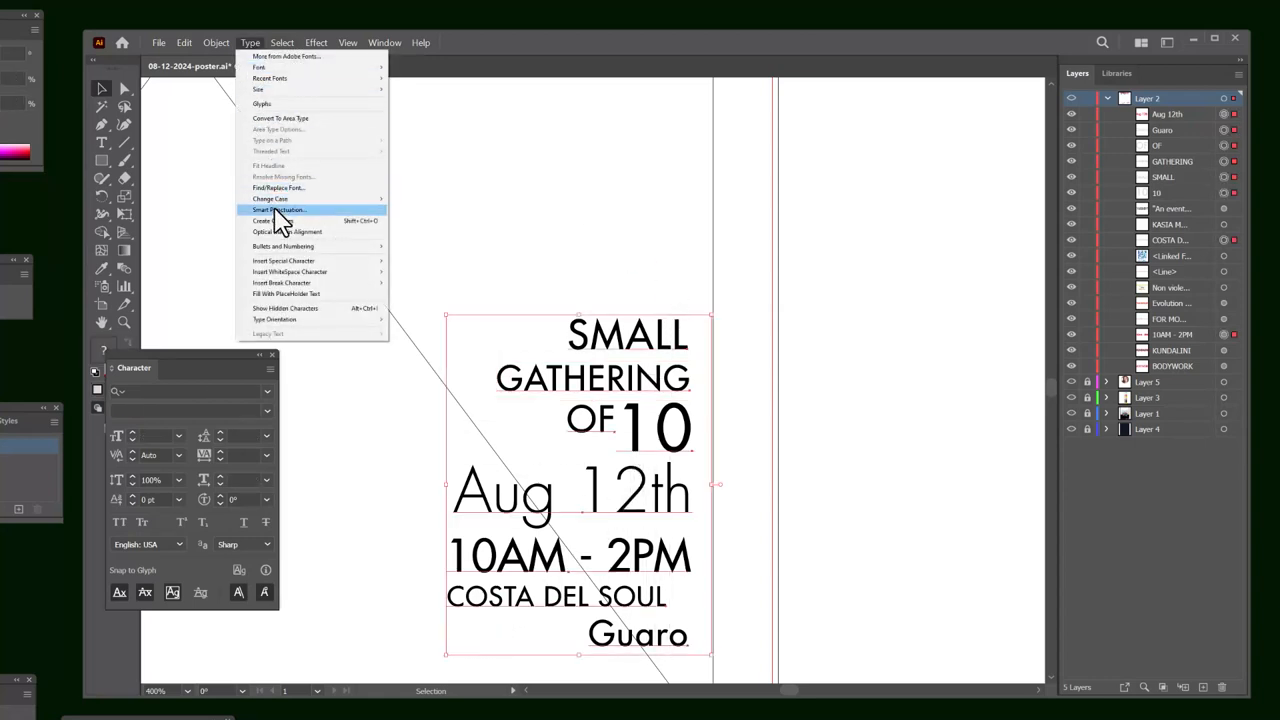
click(264, 220)
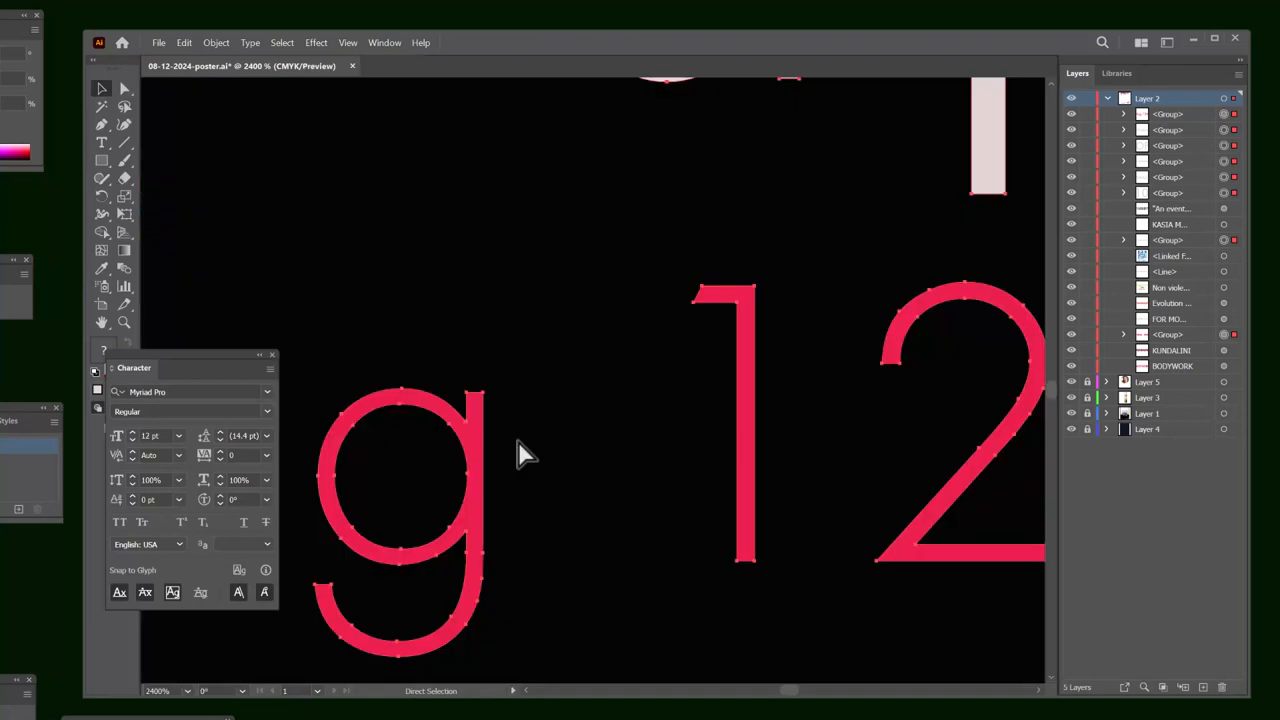
key(ctrl+y)
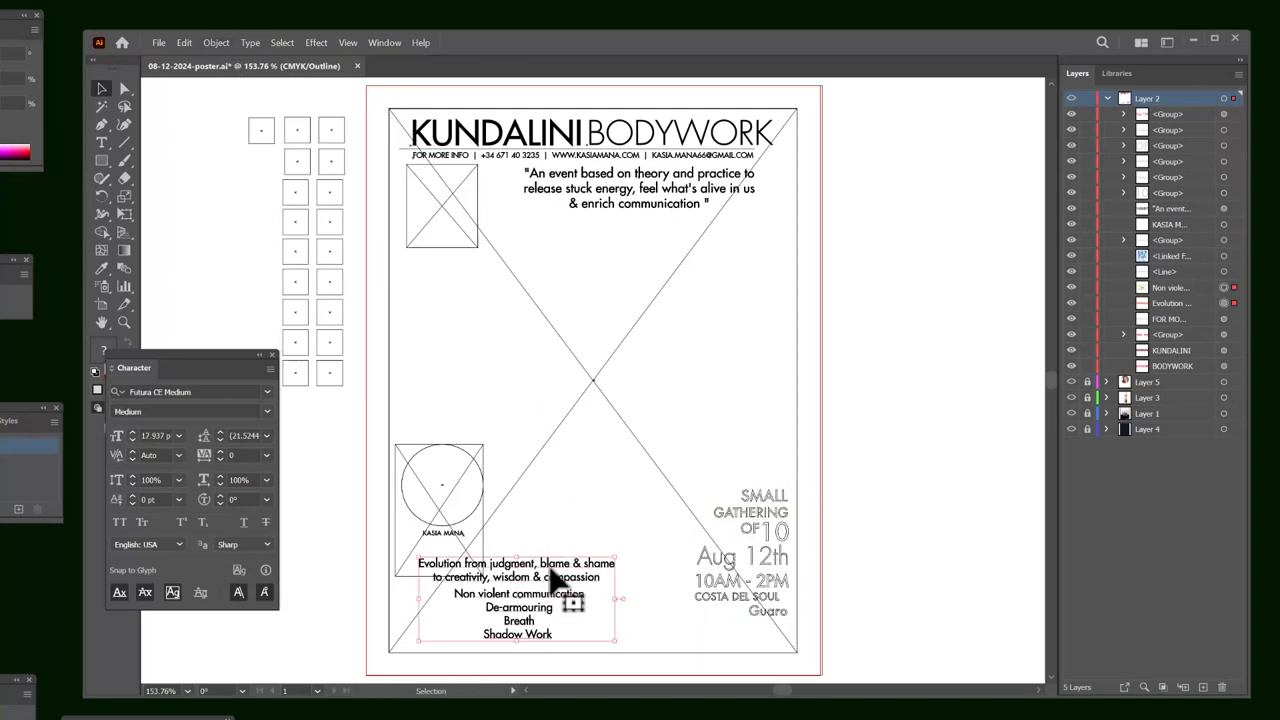
click(216, 42)
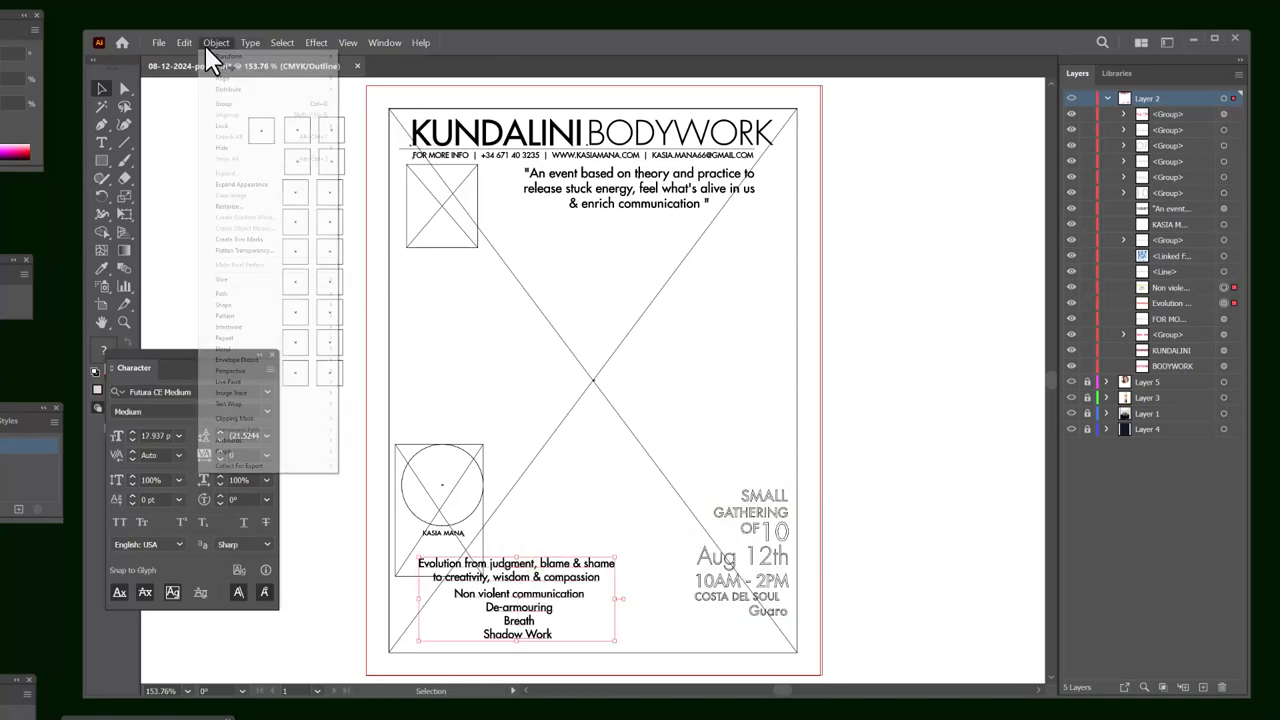
Step: Convert the bottom topics list and the contact details line to outlines
click(250, 42)
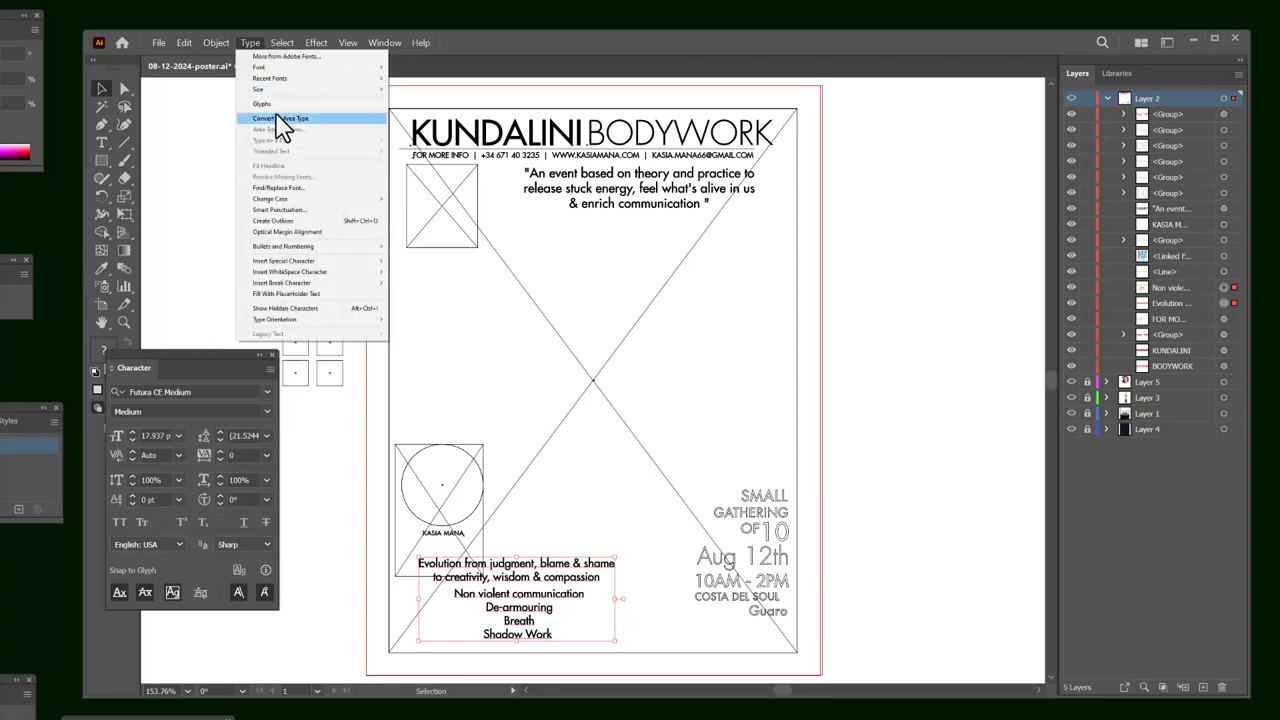
click(284, 118)
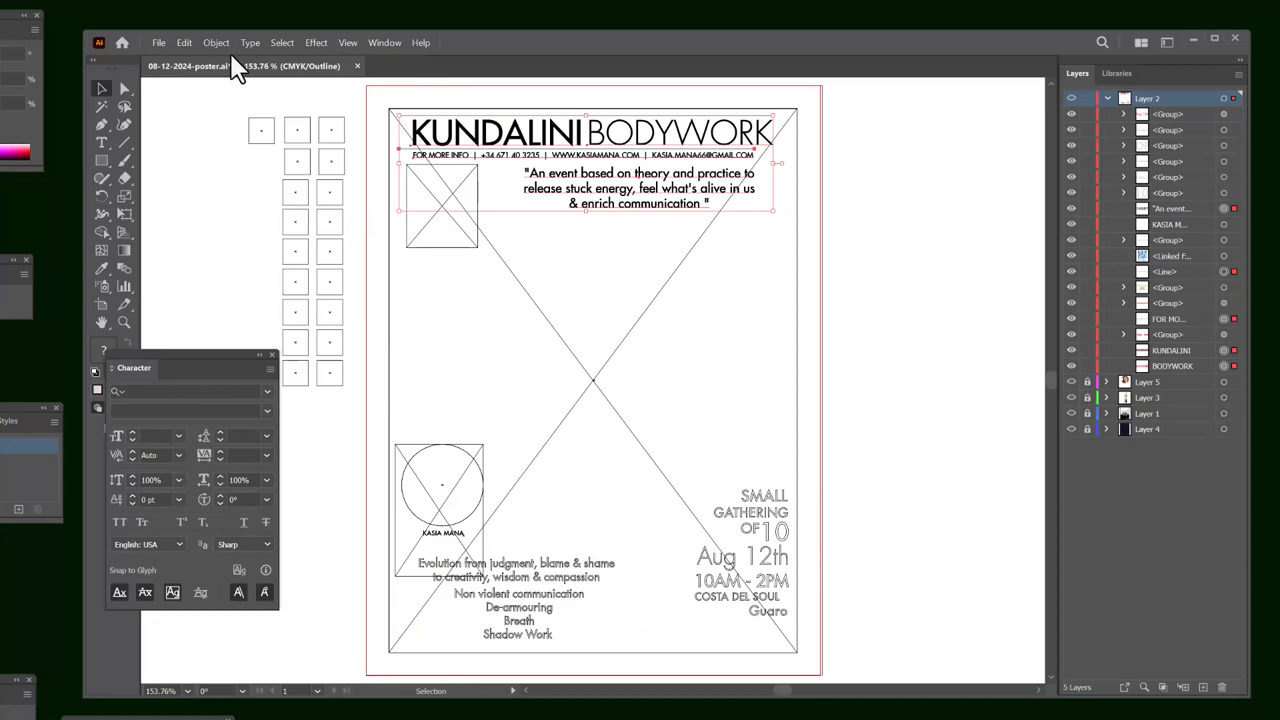
click(248, 42)
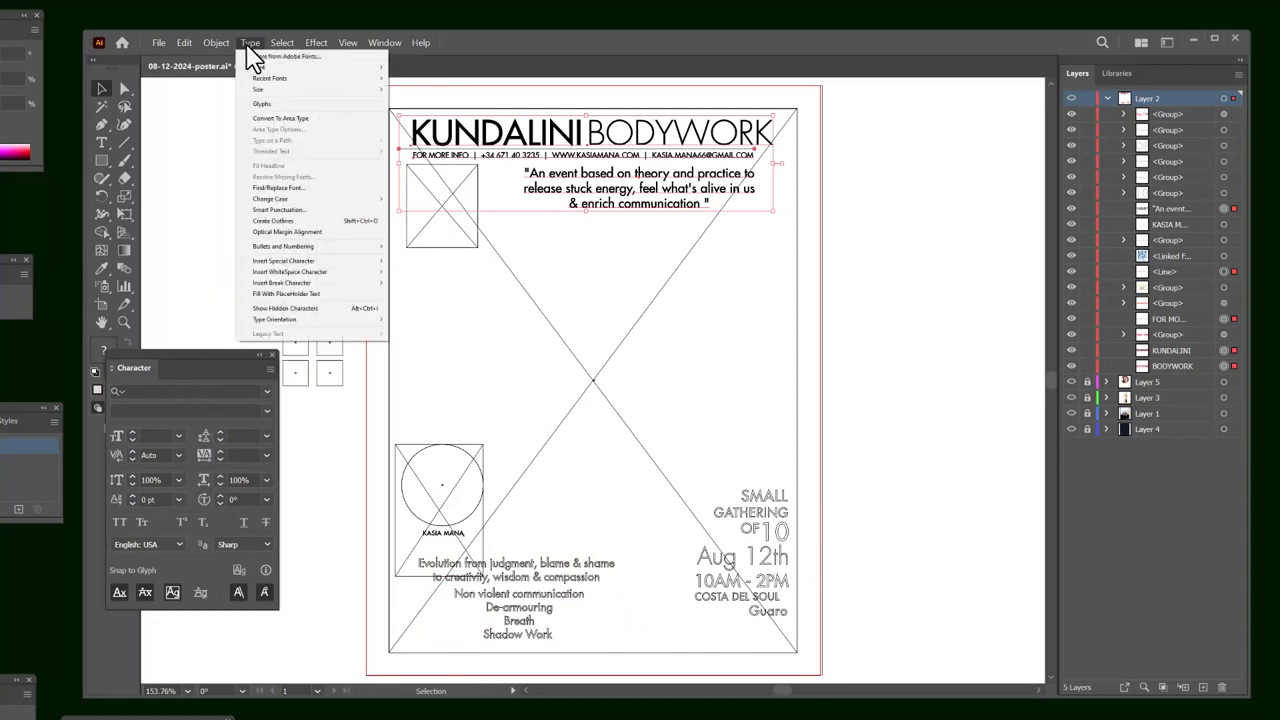
click(272, 220)
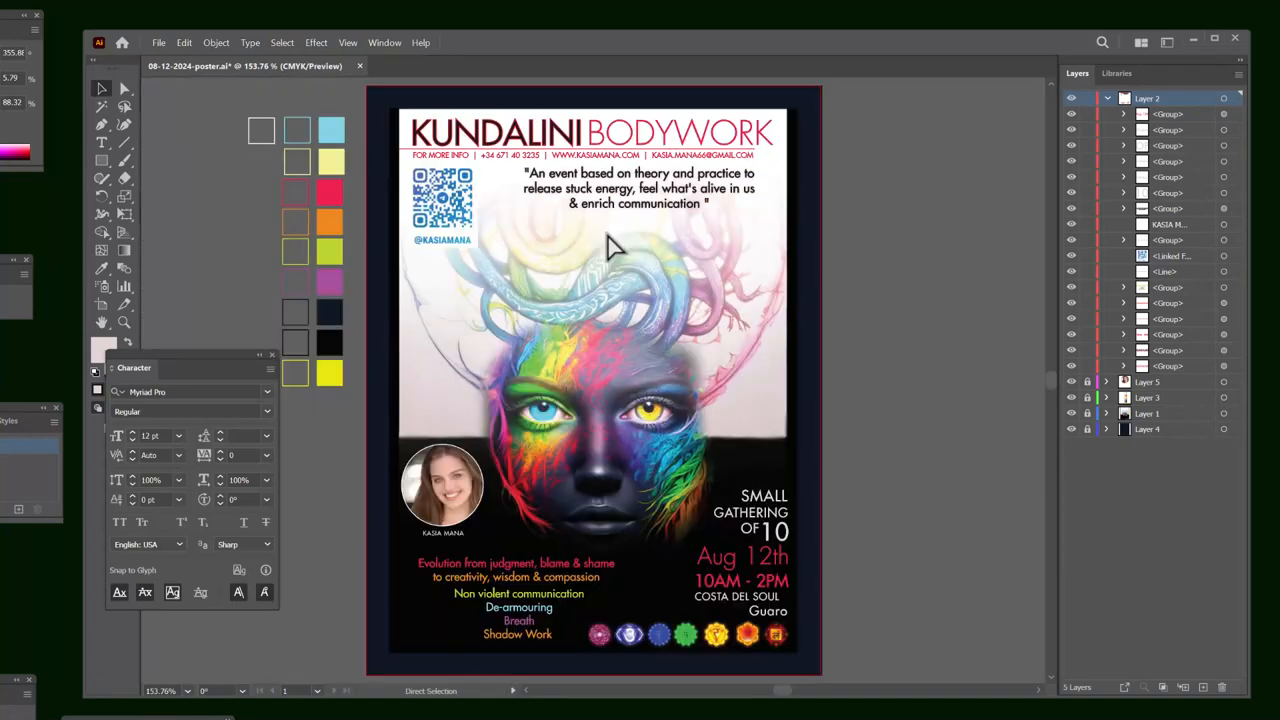
Step: Save a copy as Adobe PDF 08-12-2024-poster.pdf in the project folder and review compression settings
click(100, 88)
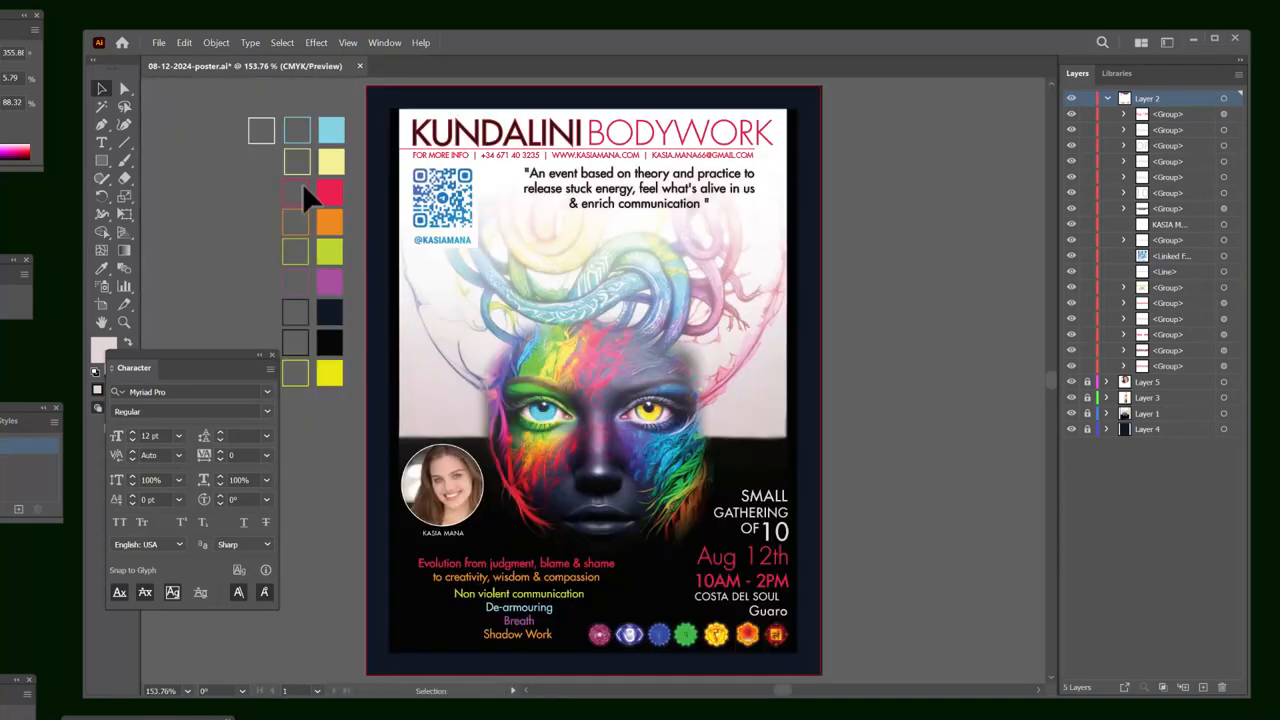
click(158, 42)
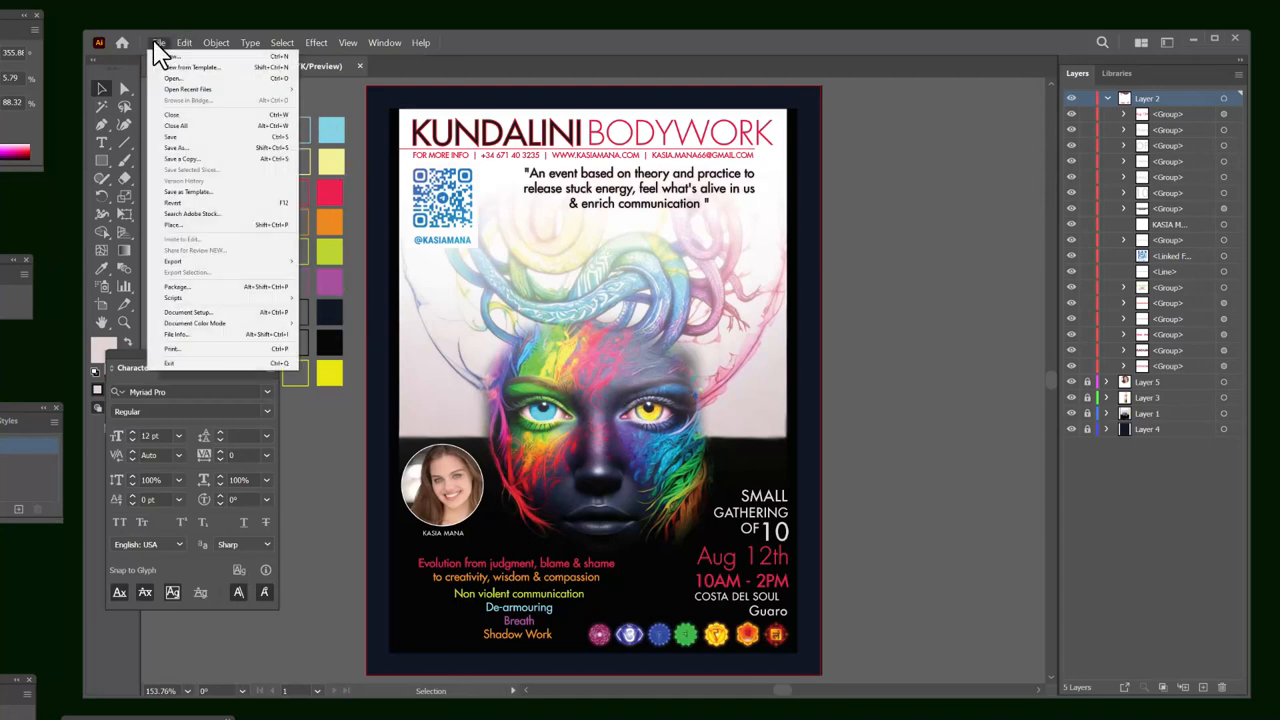
click(176, 148)
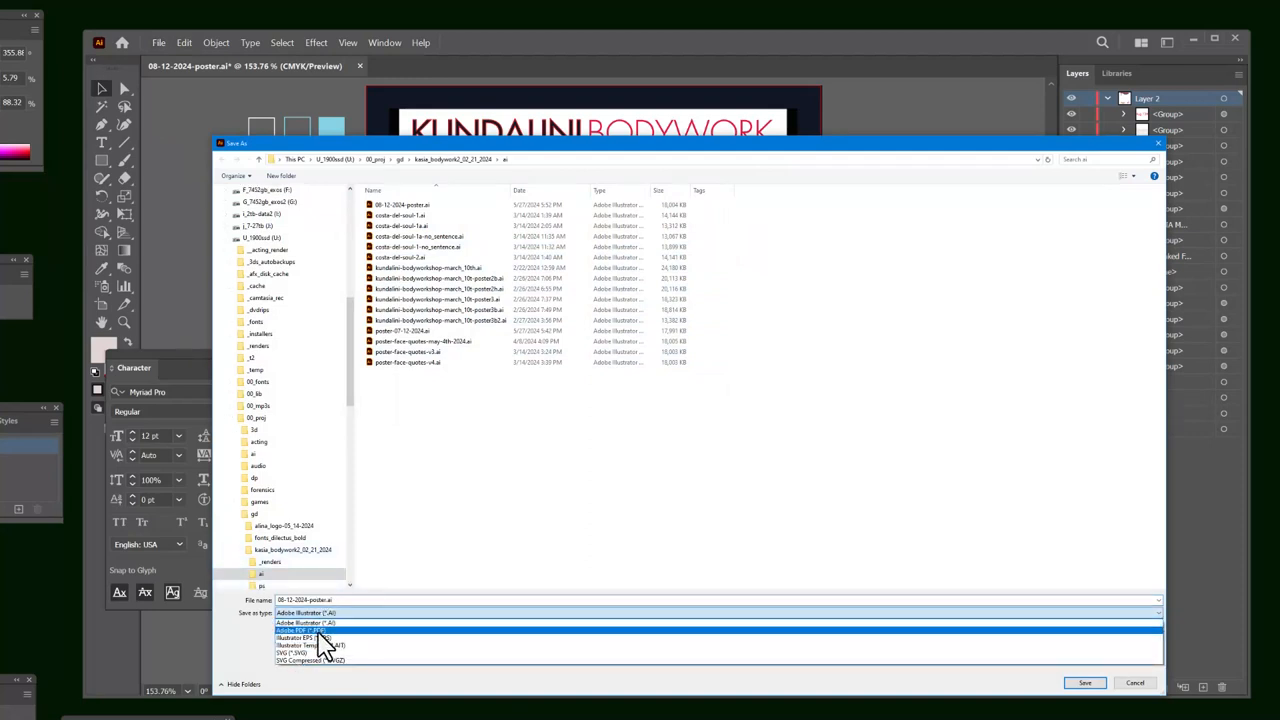
click(300, 632)
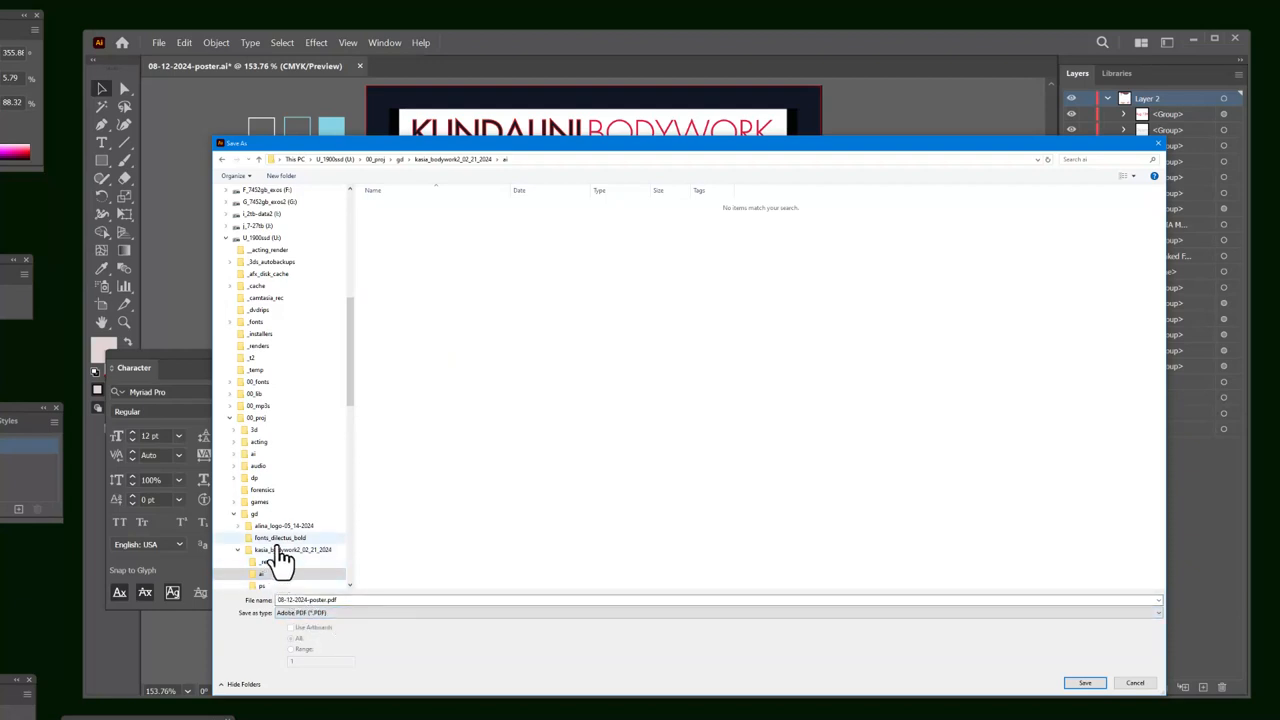
click(292, 550)
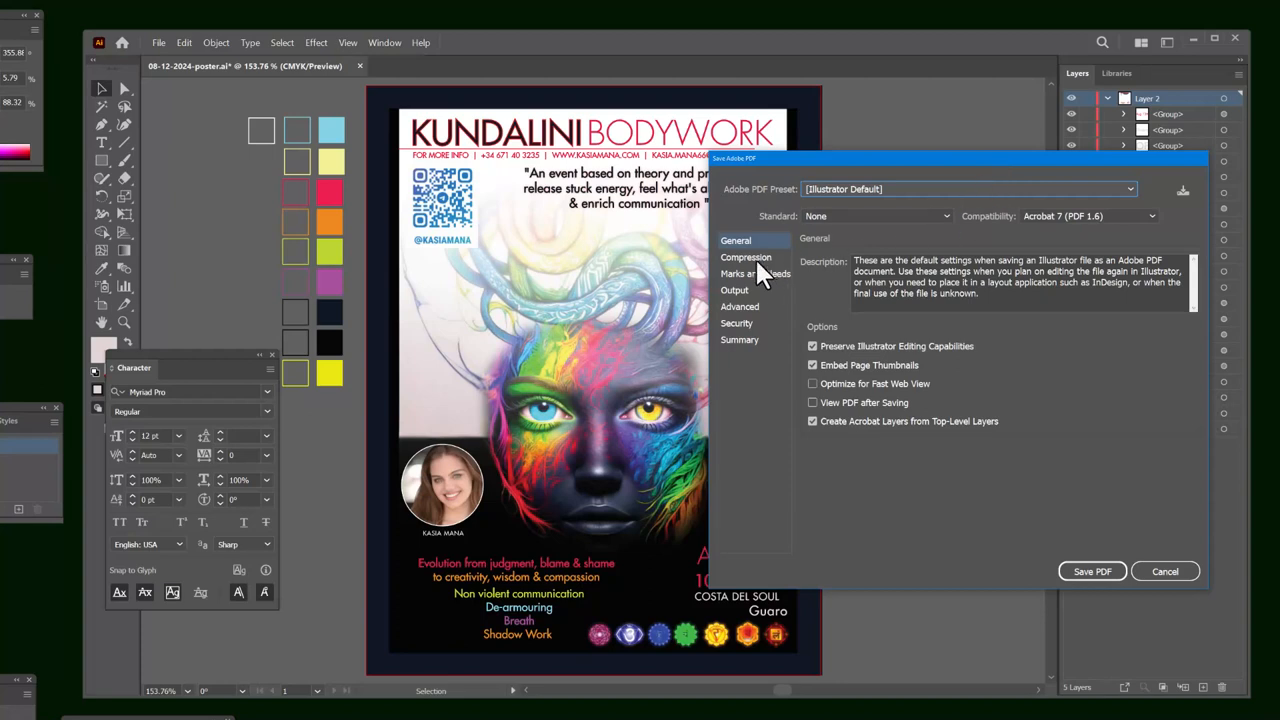
click(746, 256)
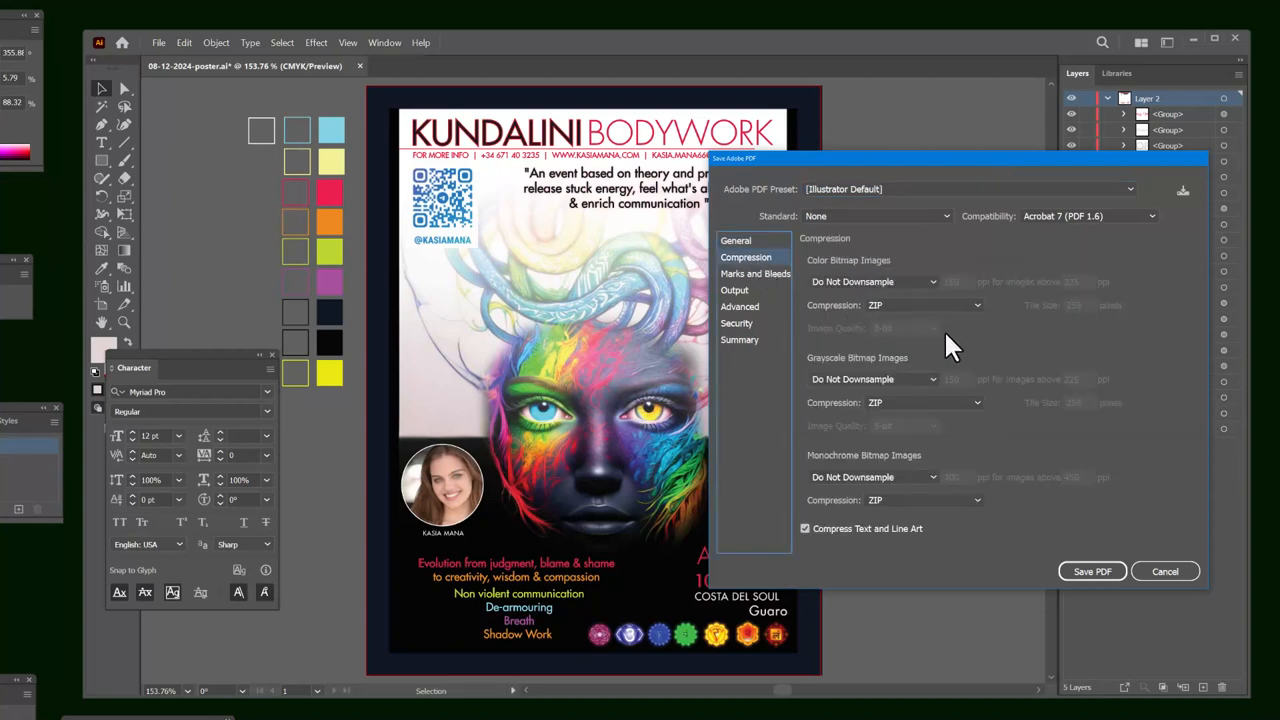
mouse_move(904, 470)
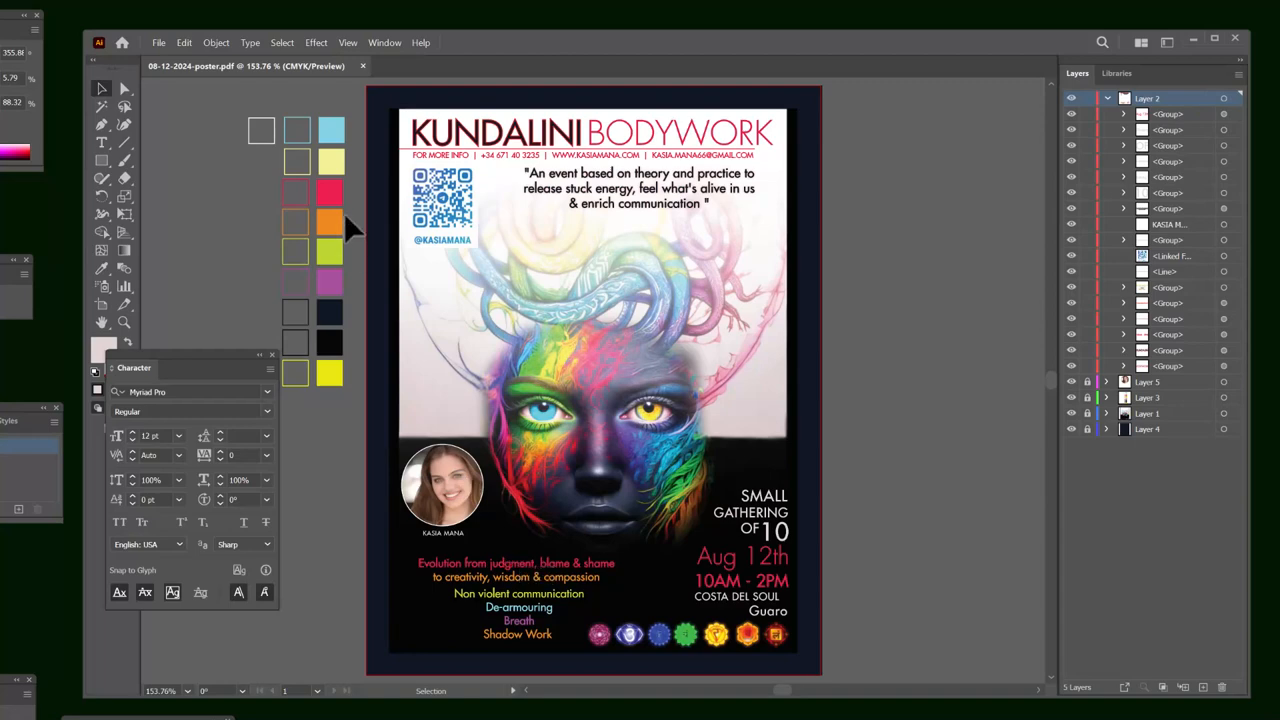
mouse_move(484, 488)
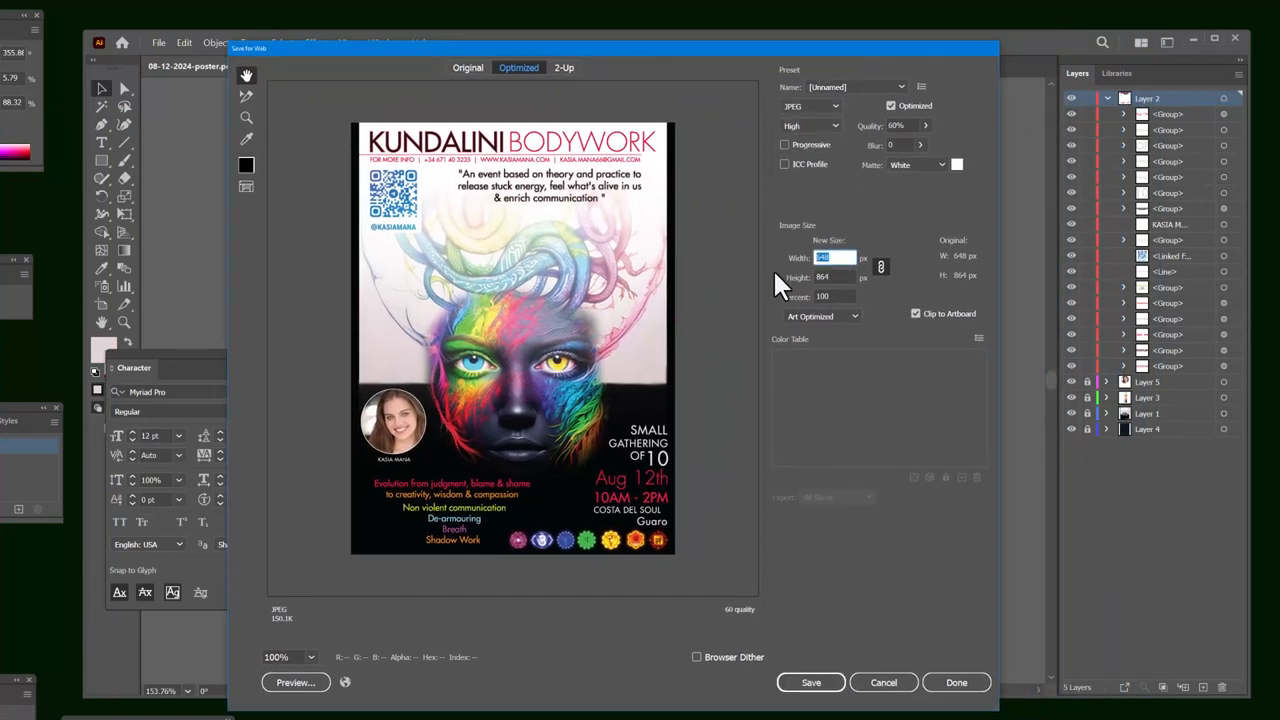
mouse_move(920, 390)
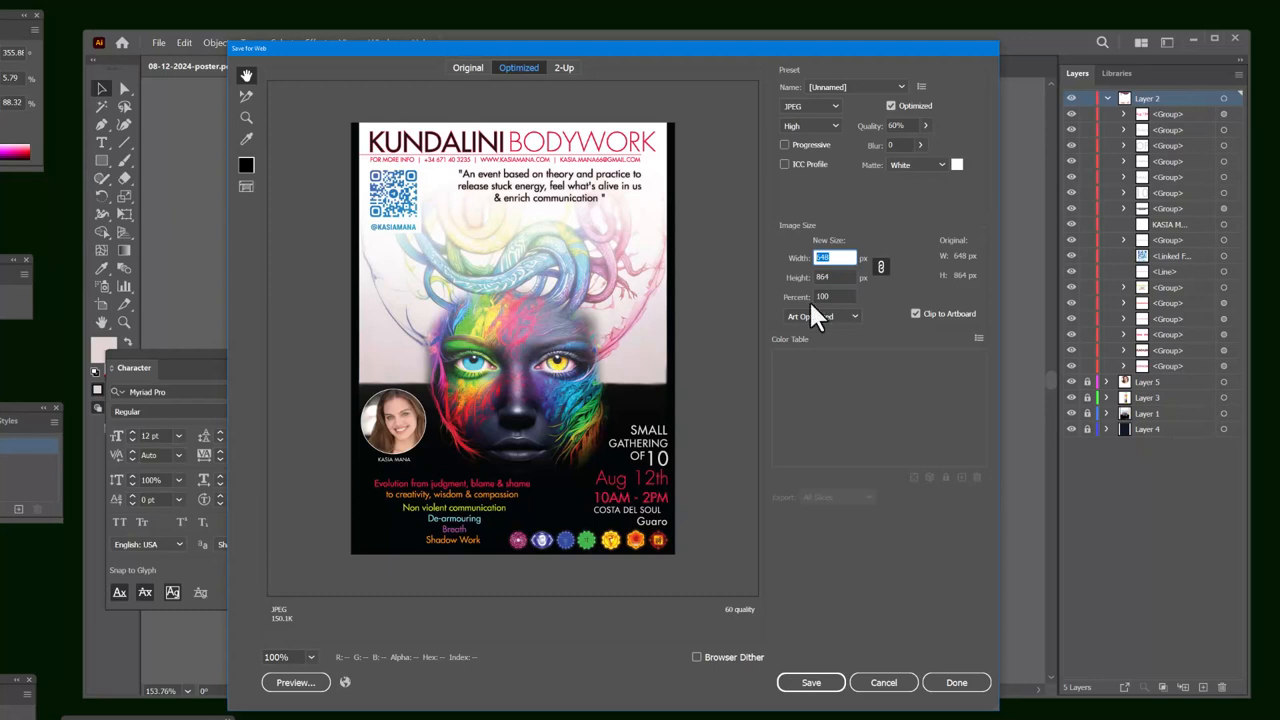
mouse_move(650, 352)
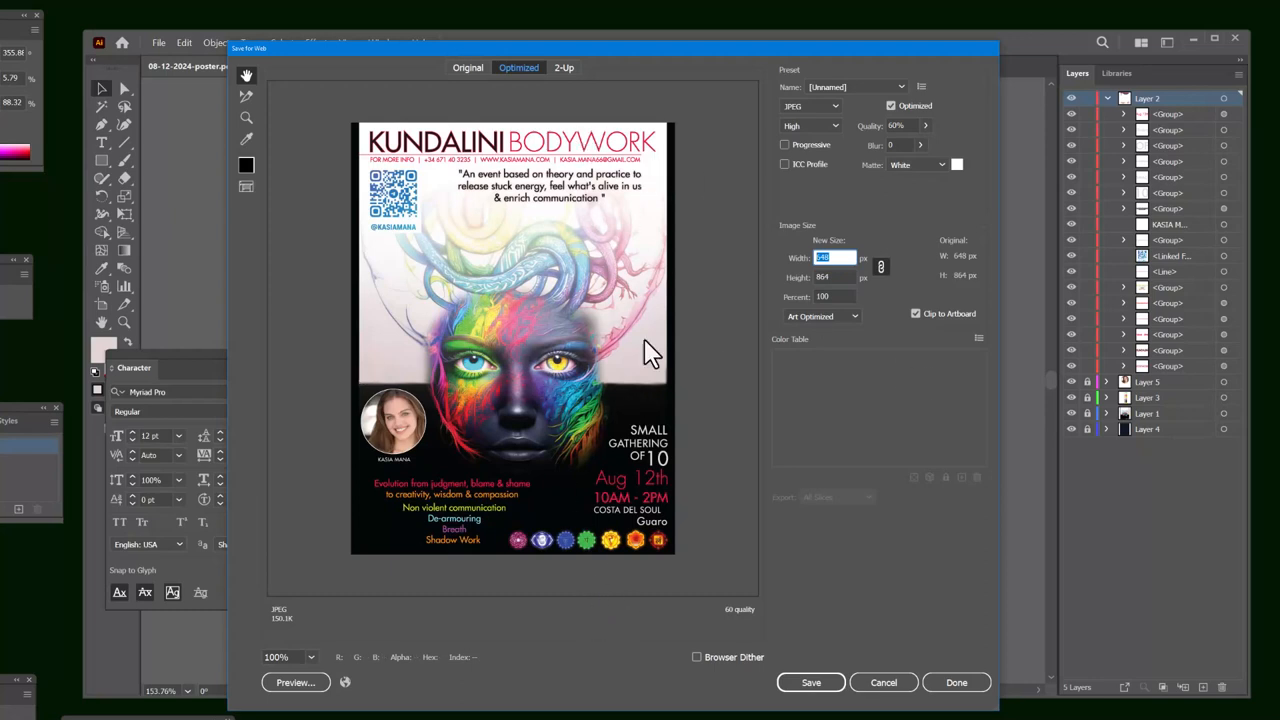
Step: Save the enlarged web JPEG at about 2048 px wide after inspecting its preview
click(836, 276)
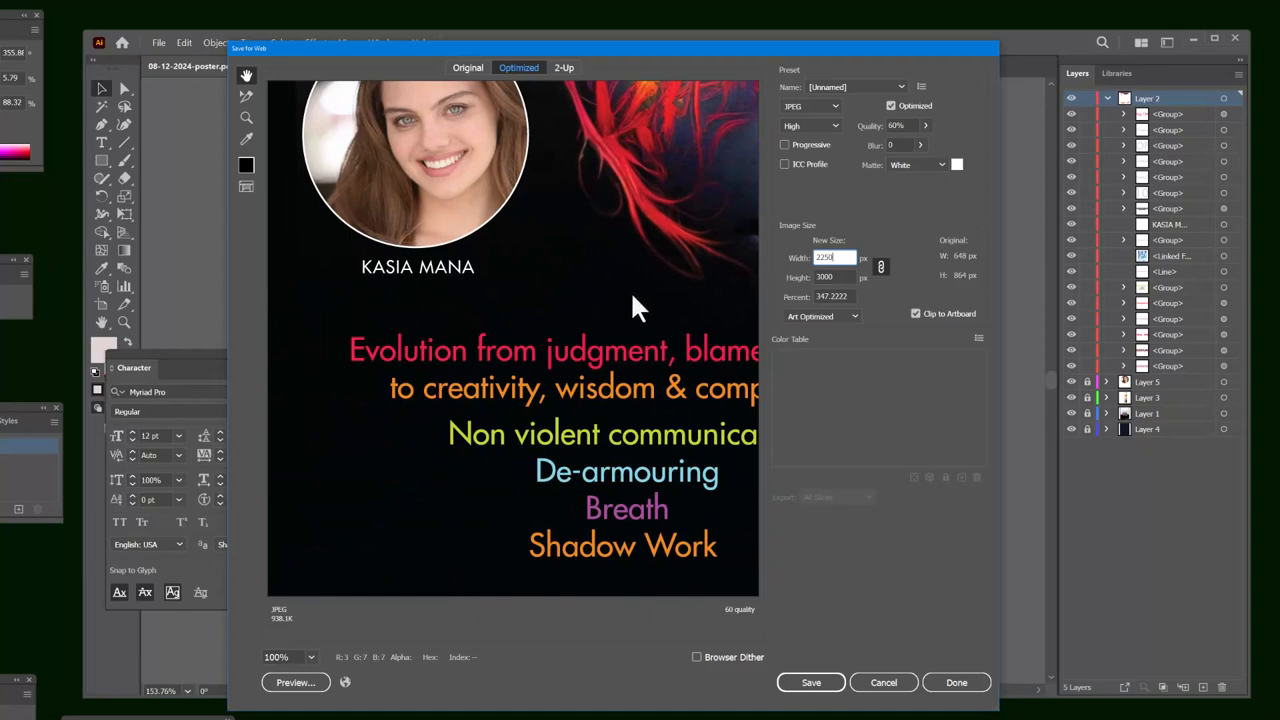
click(812, 682)
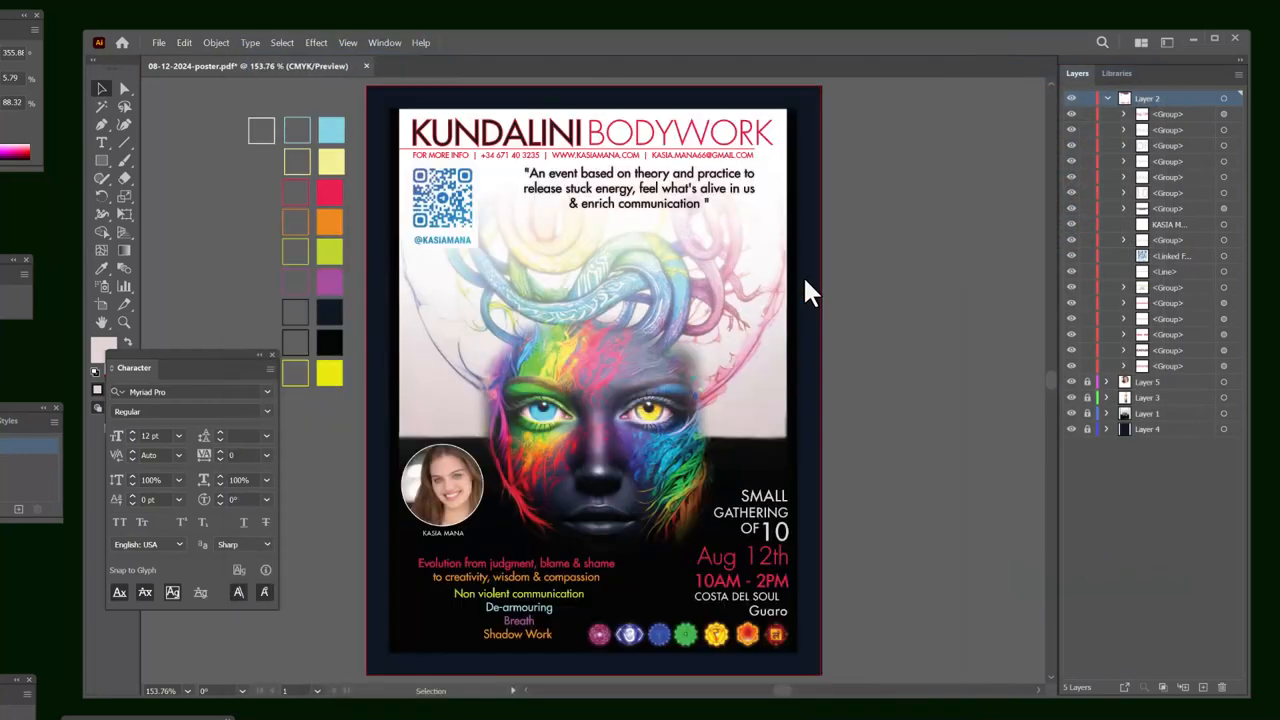
Step: Run Save for Web again and save a 750-pixel-wide JPEG of the poster
click(158, 42)
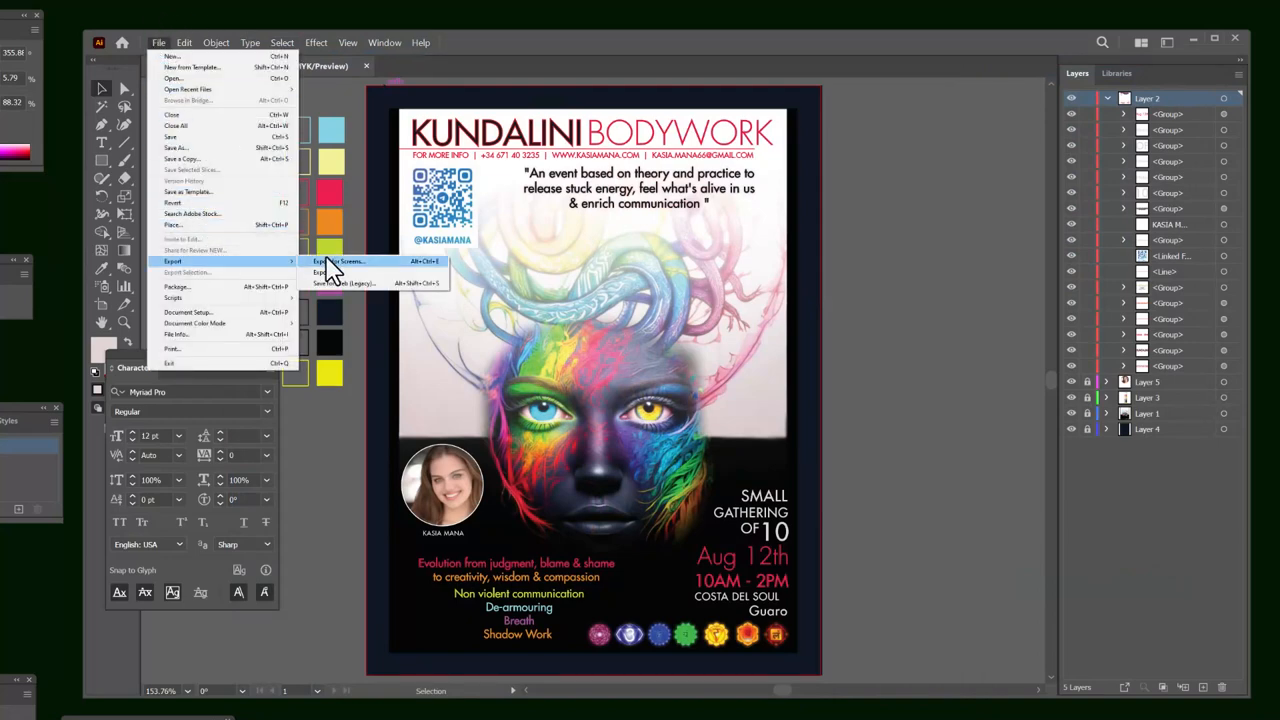
click(340, 284)
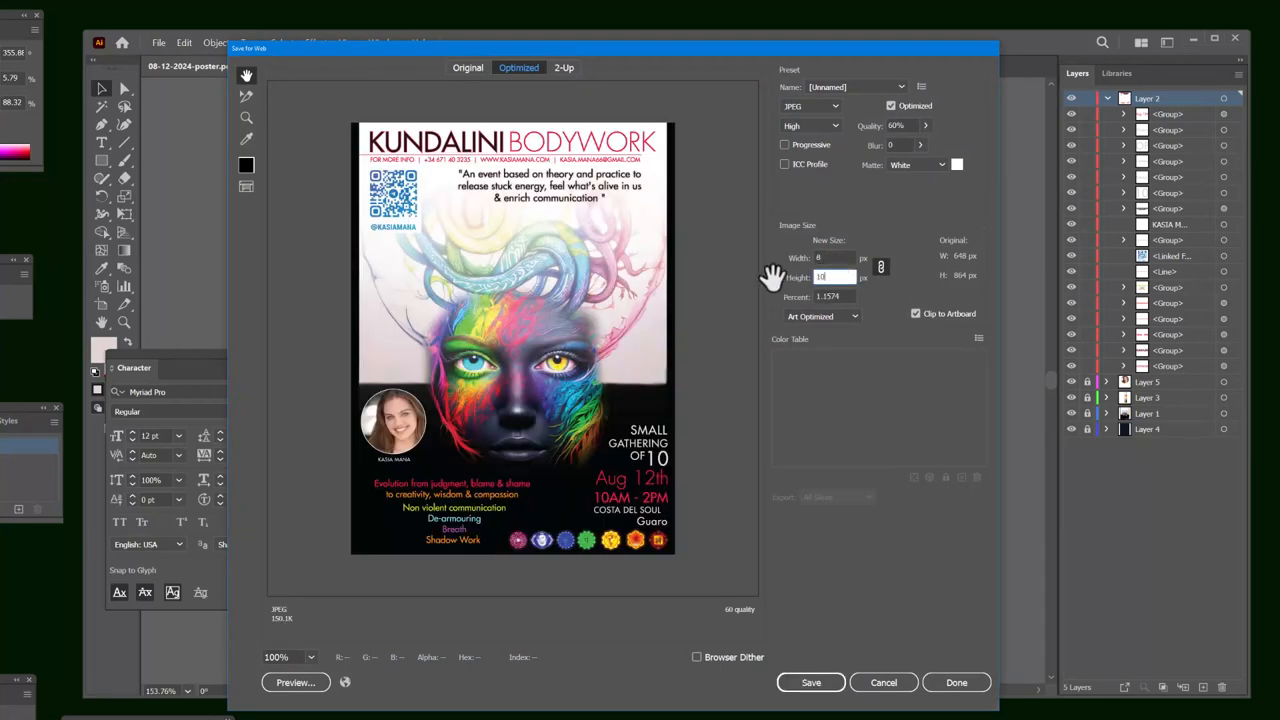
text(750)
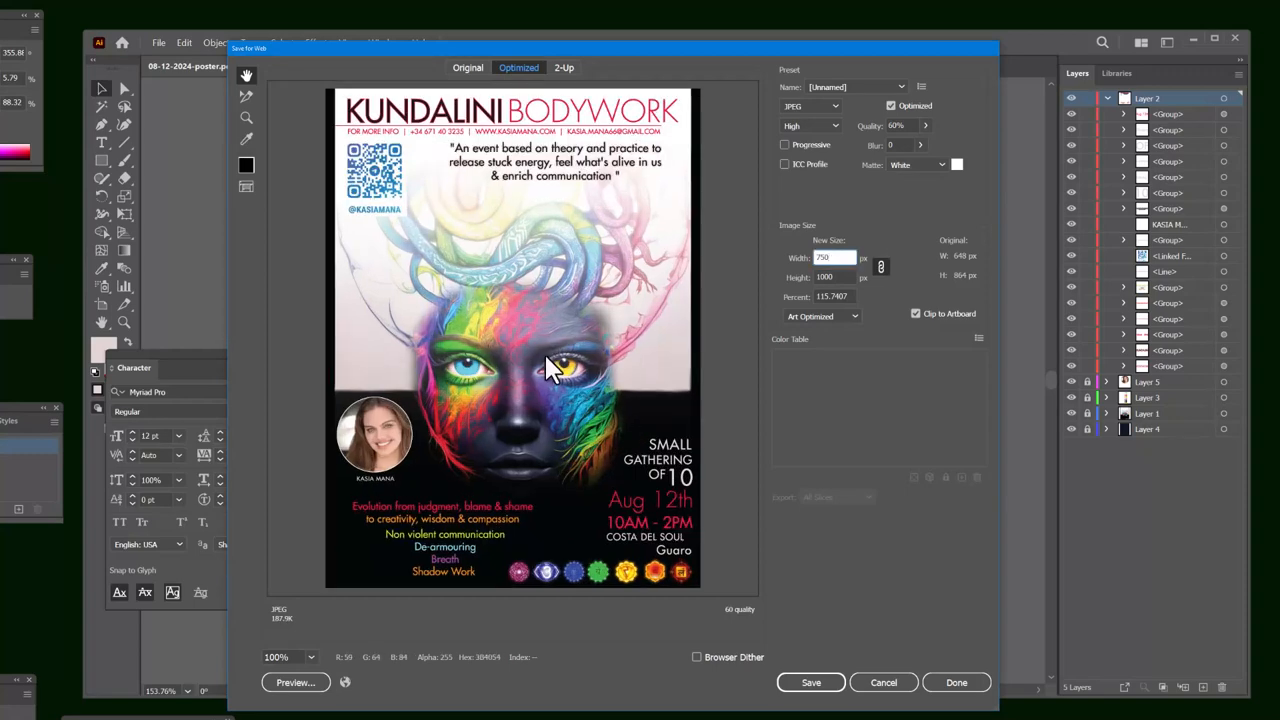
click(810, 682)
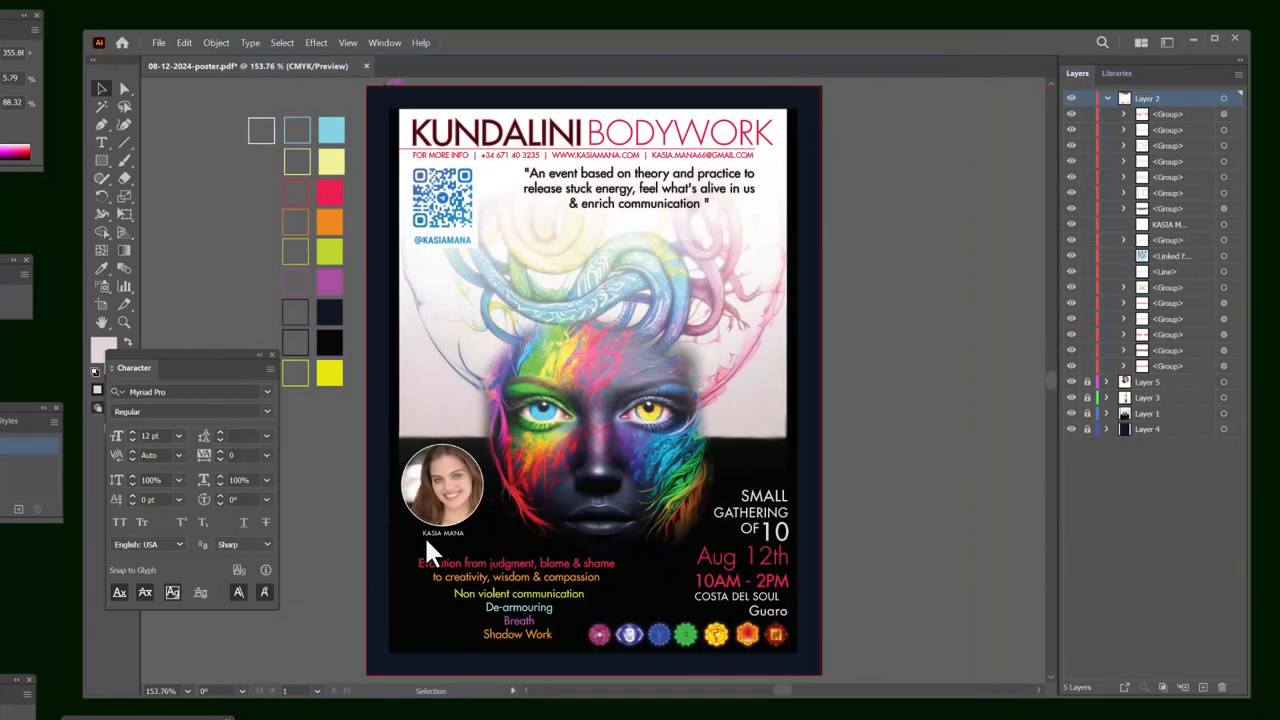
mouse_move(1244, 50)
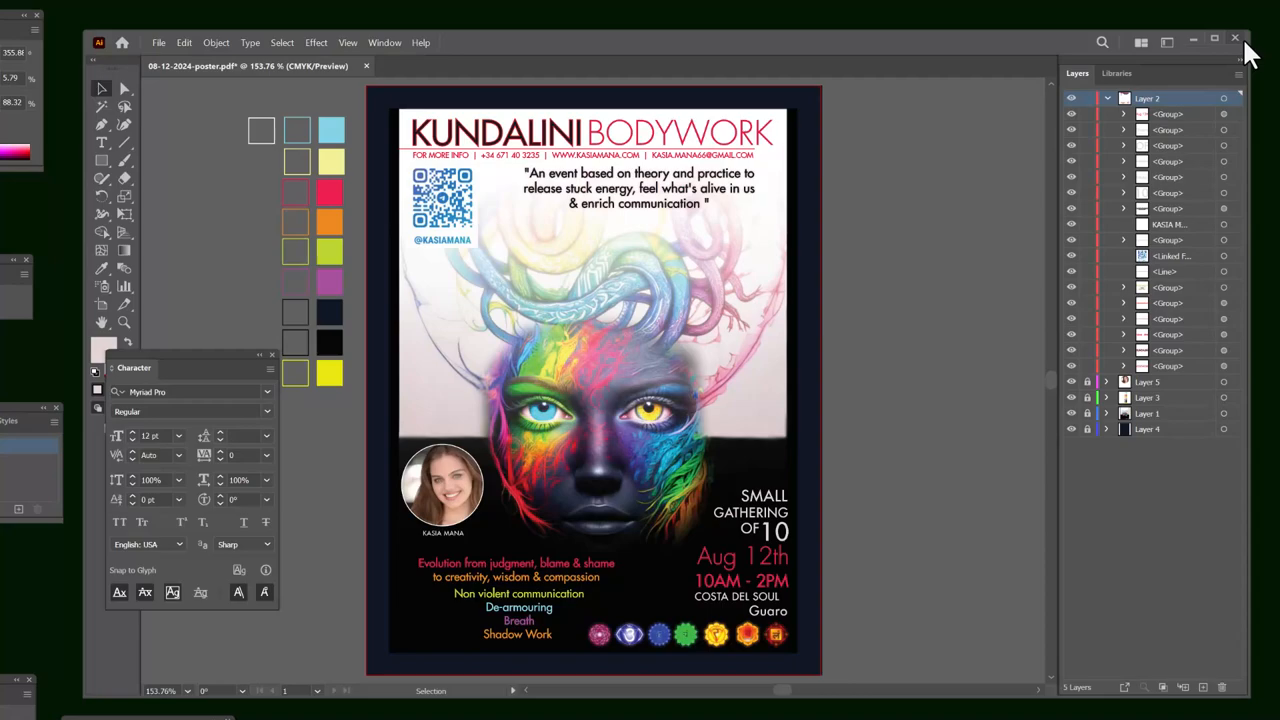